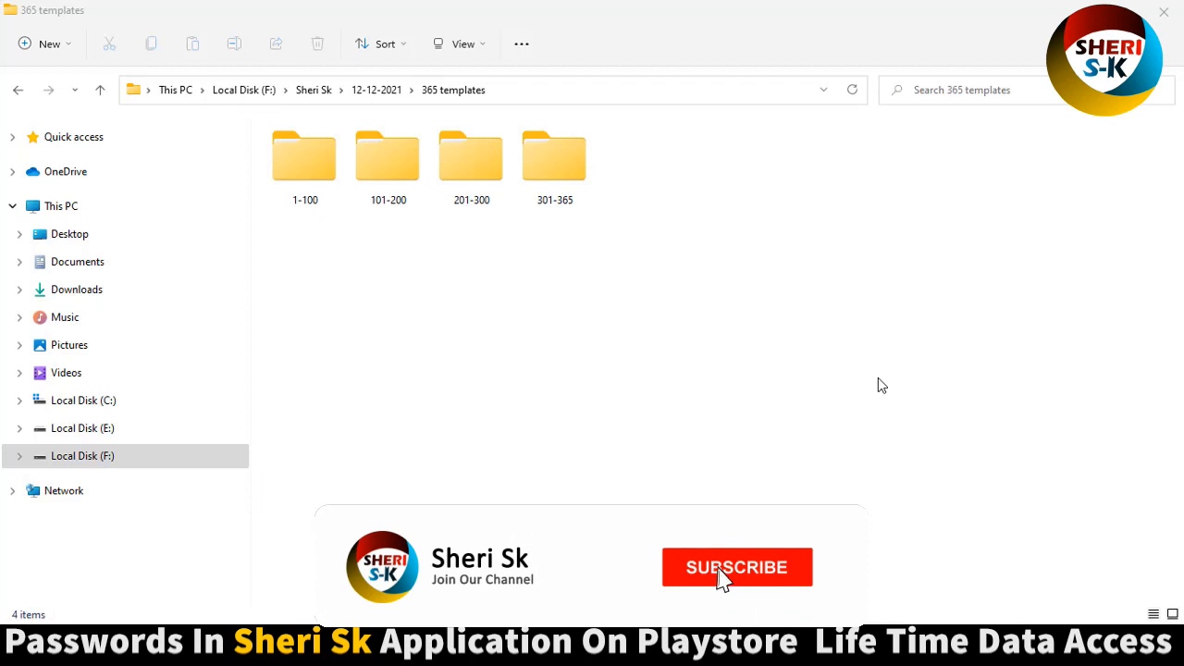
Check the properties of the 365 templates folder, then close the Properties window.
click(736, 568)
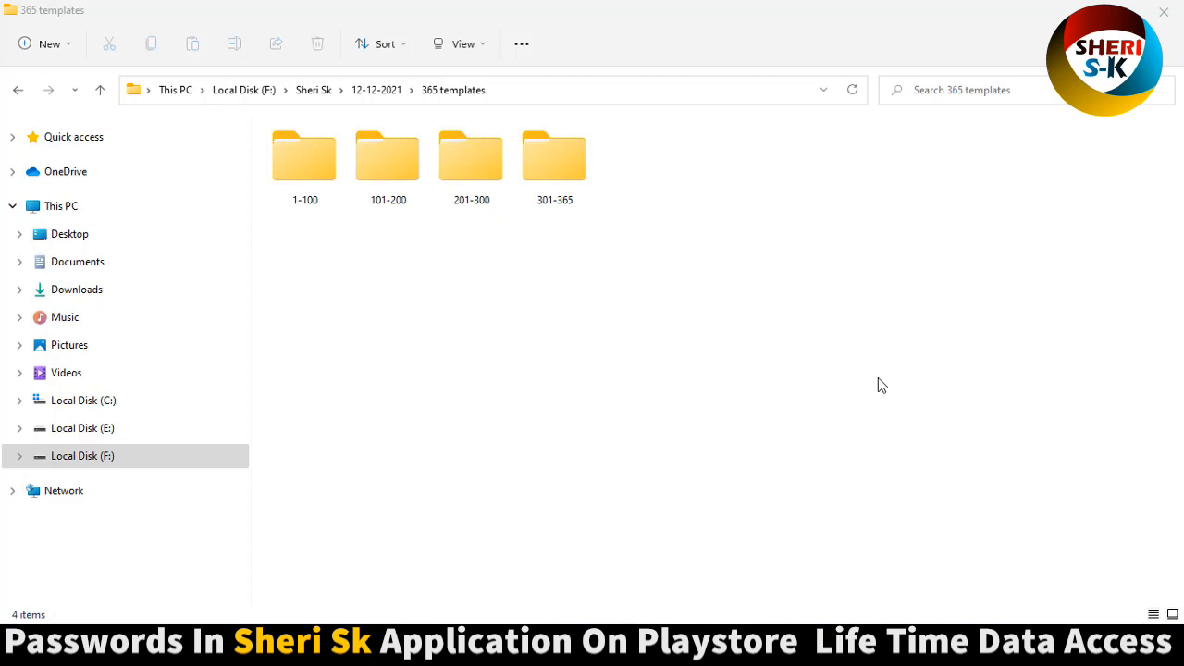
mouse_move(347, 244)
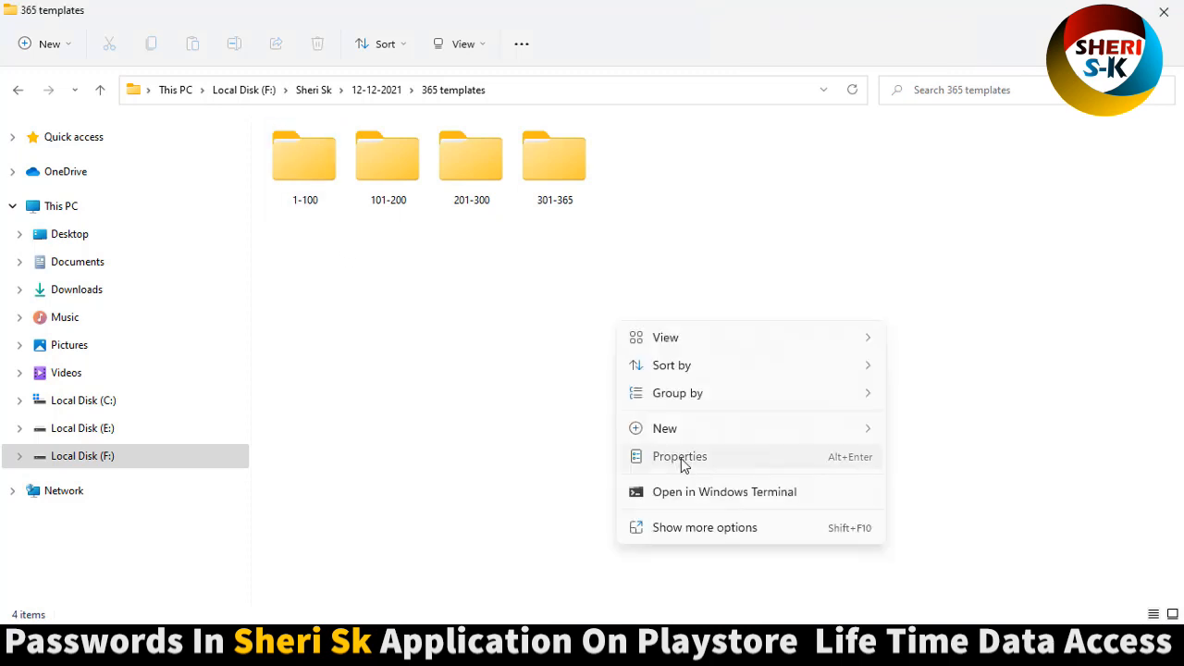
click(679, 456)
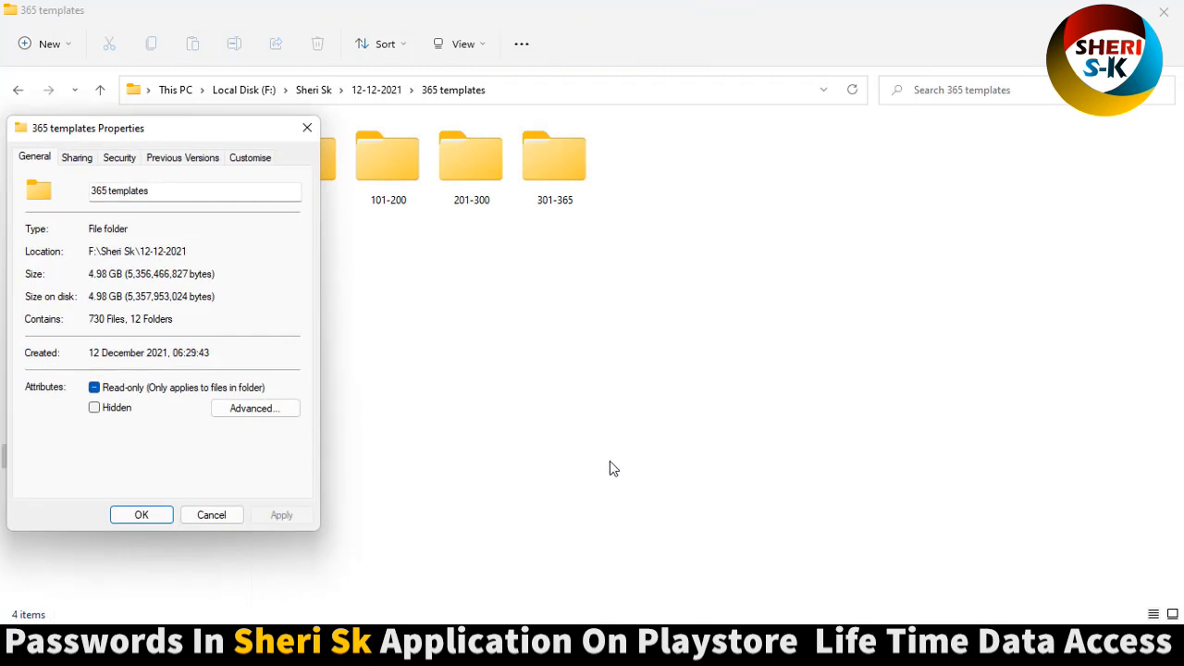
mouse_move(98, 322)
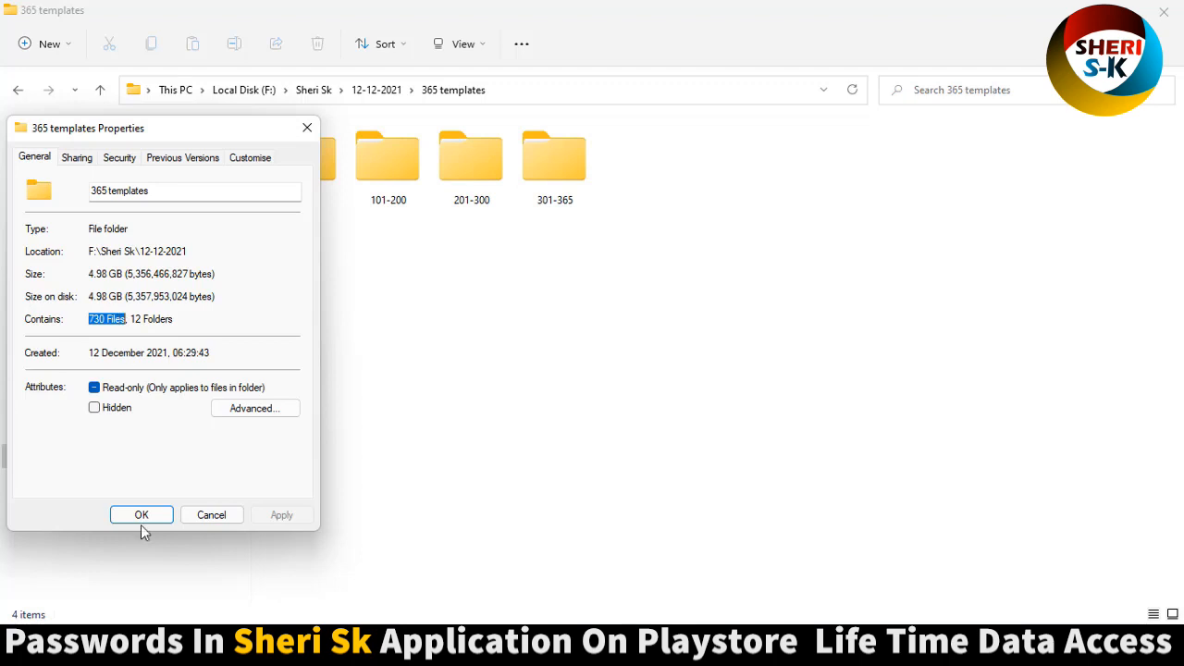
click(141, 514)
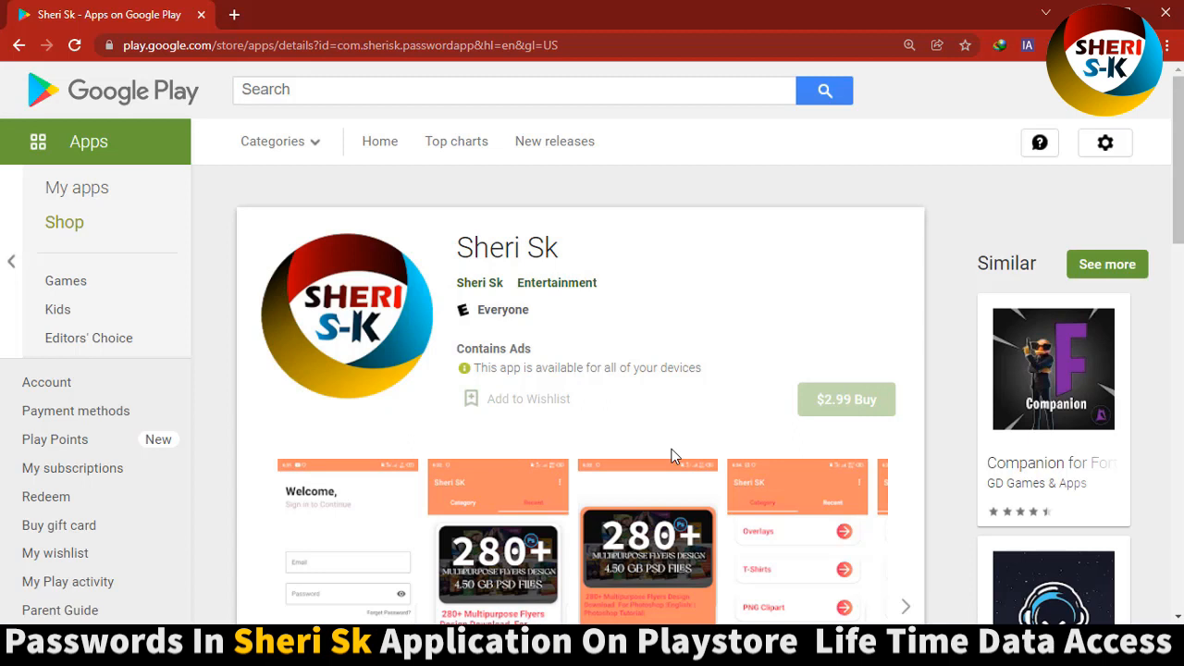
mouse_move(692, 417)
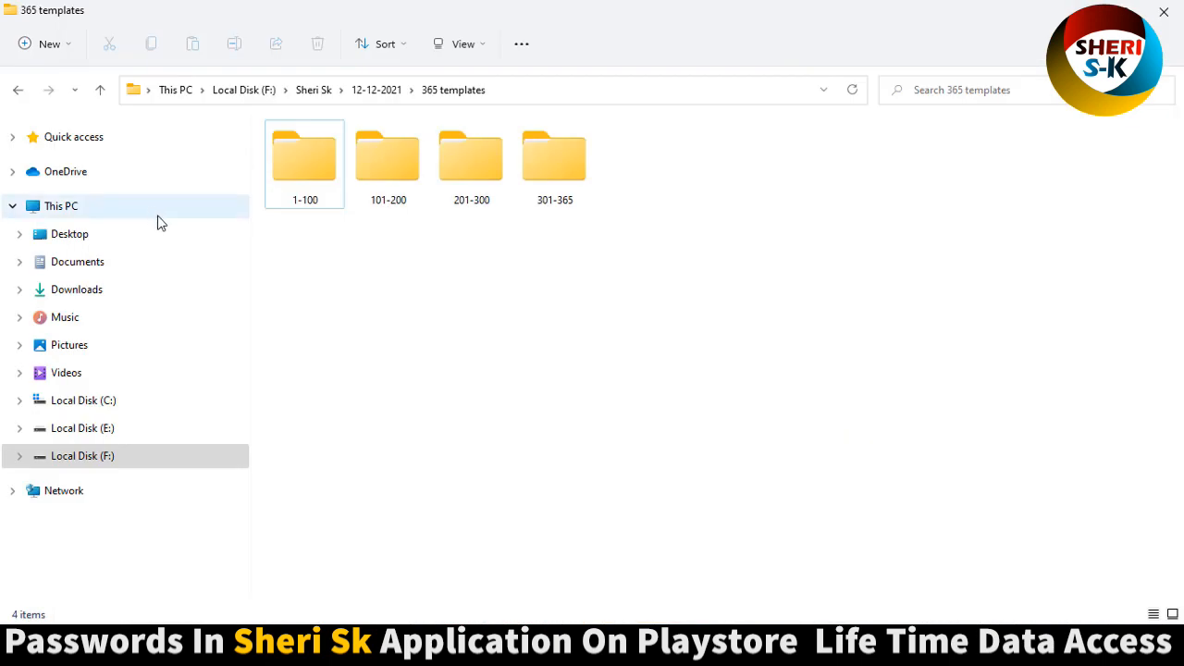
mouse_move(304, 162)
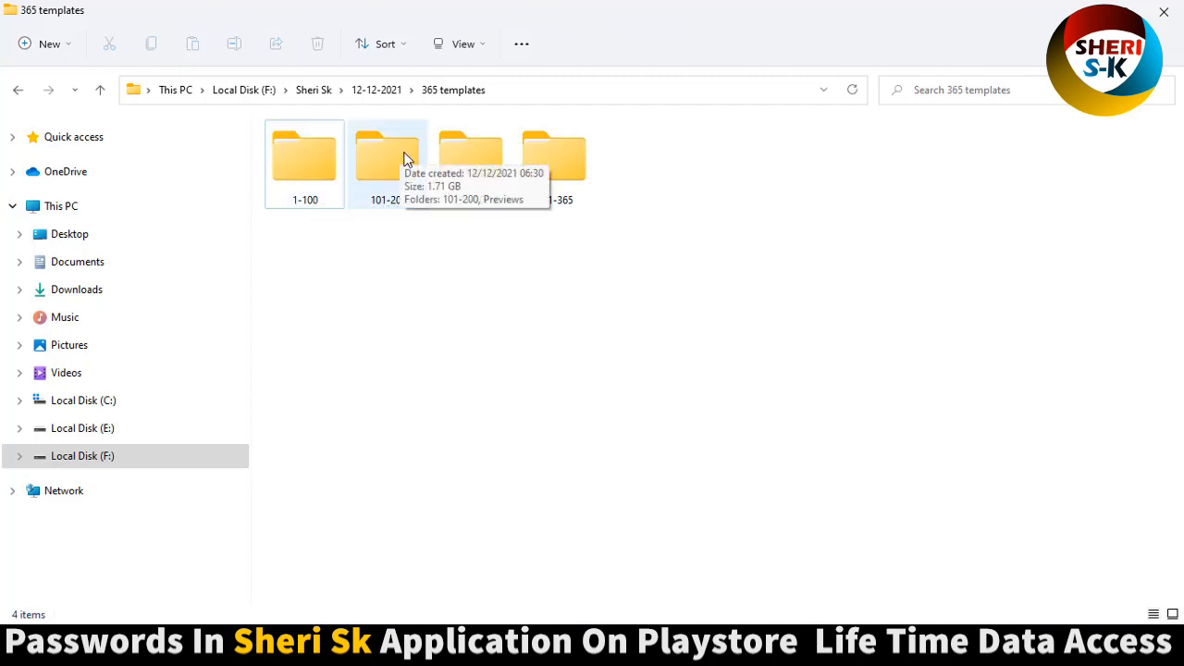
Open the 1-100 folder, then its Previews subfolder, and scroll through the thumbnails.
click(471, 157)
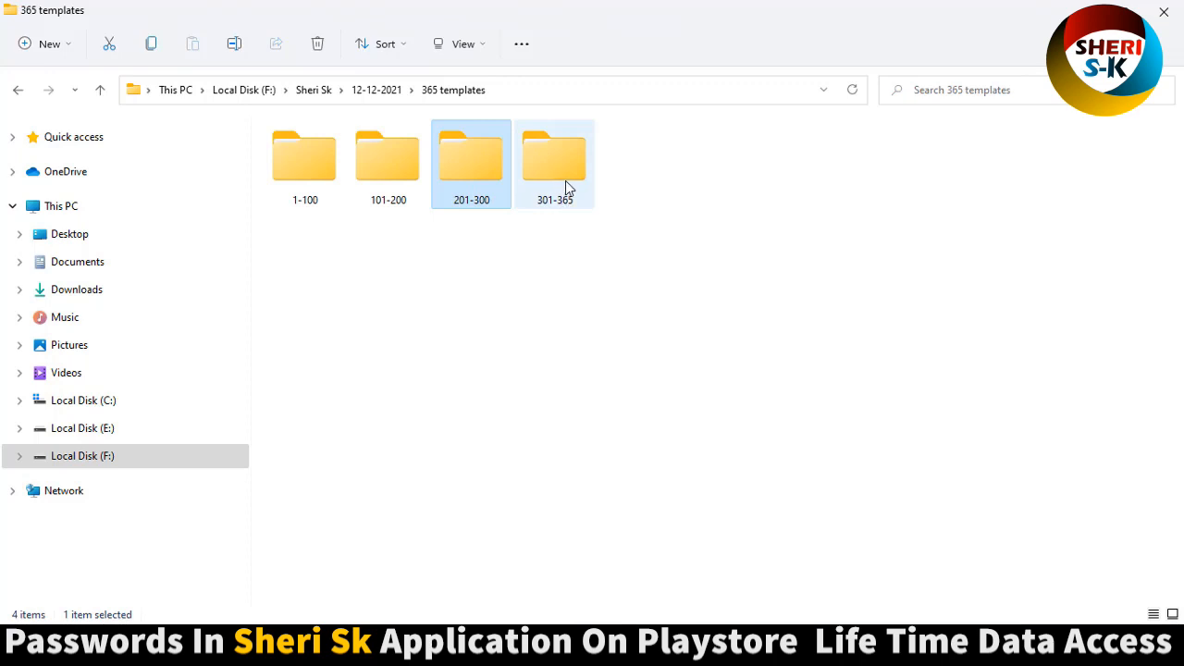
double_click(305, 155)
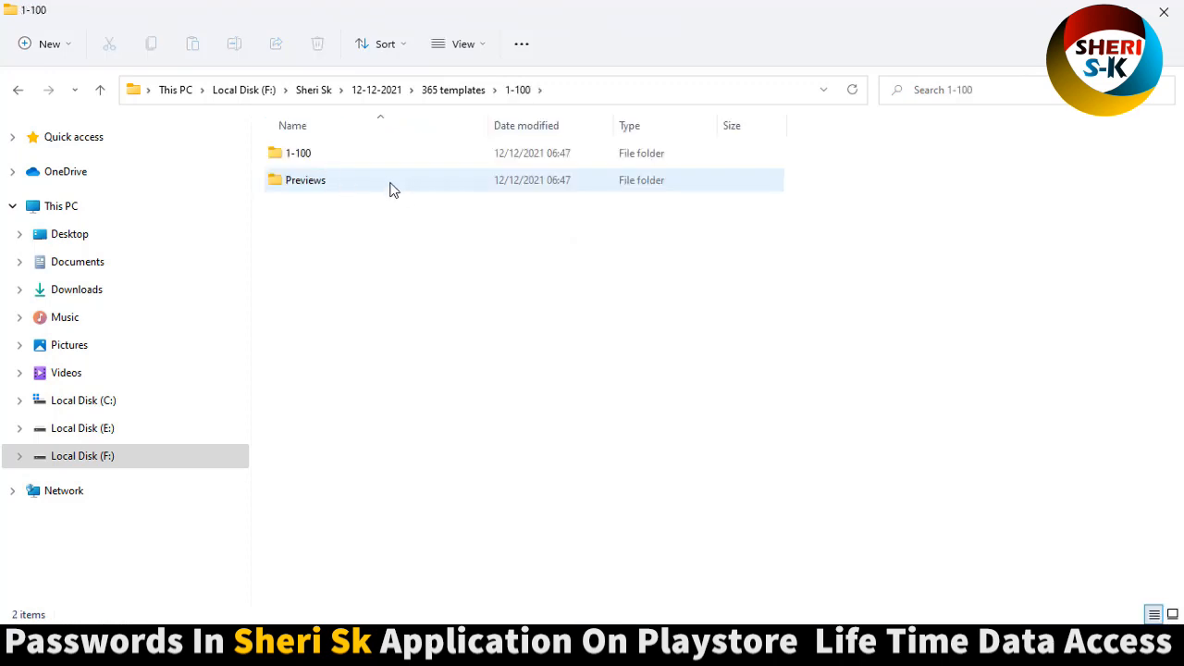
click(306, 180)
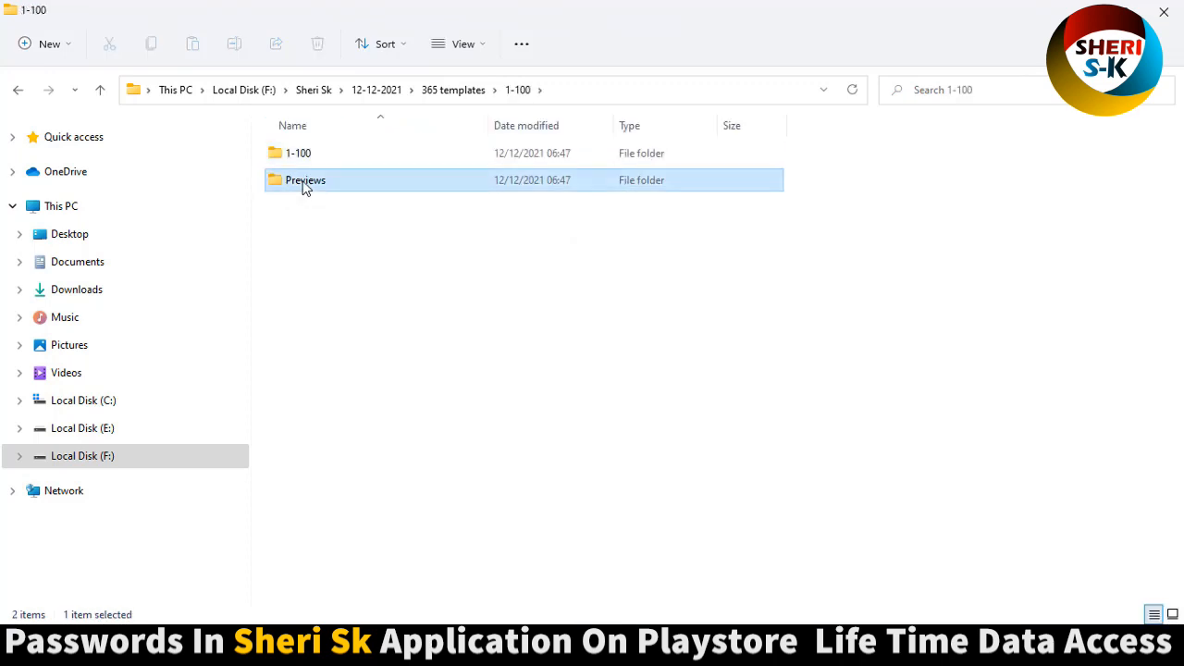
double_click(306, 179)
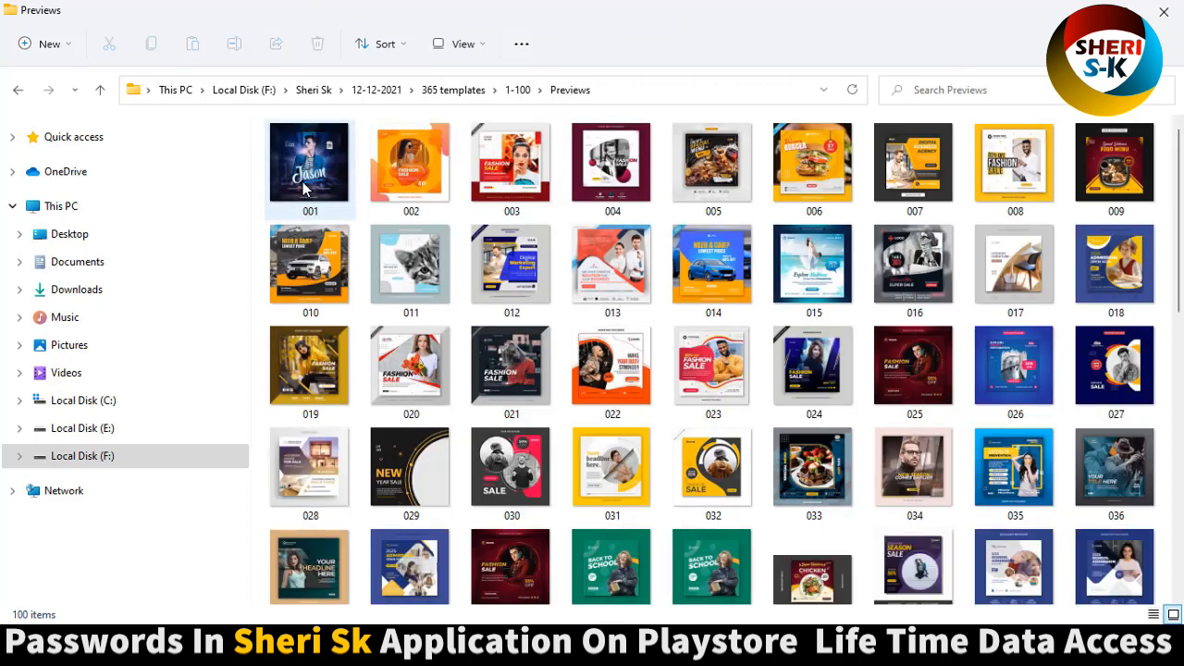
scroll(down, 3)
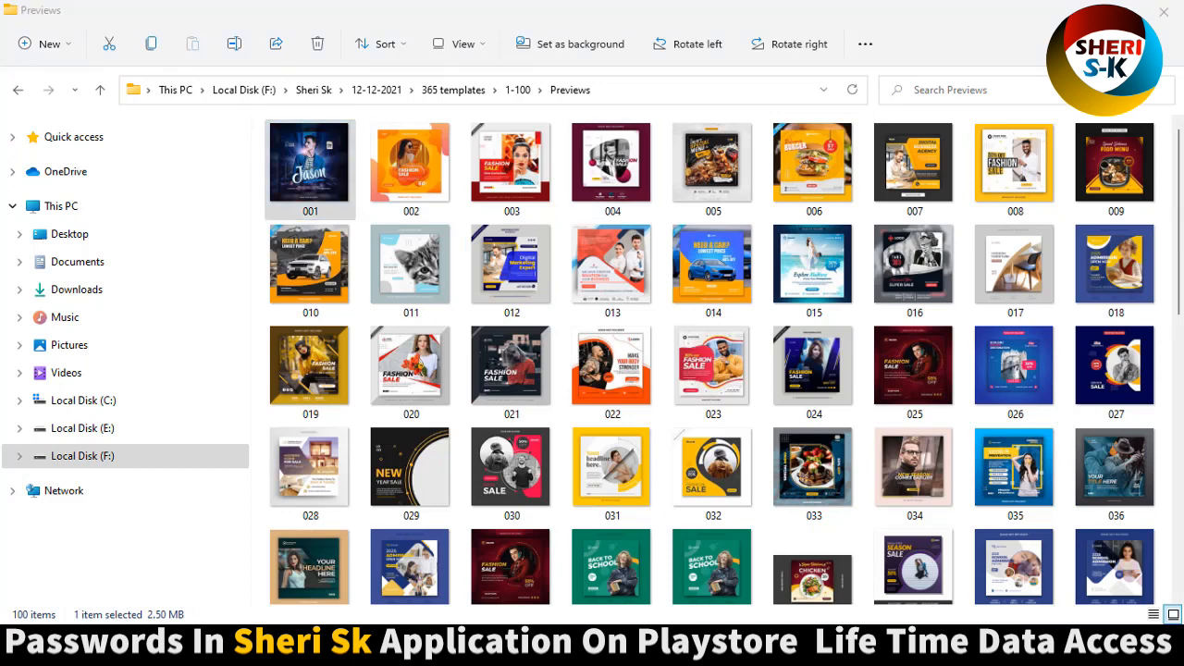
Open preview 001.jpg in Photos and maximise the viewer window.
double_click(309, 167)
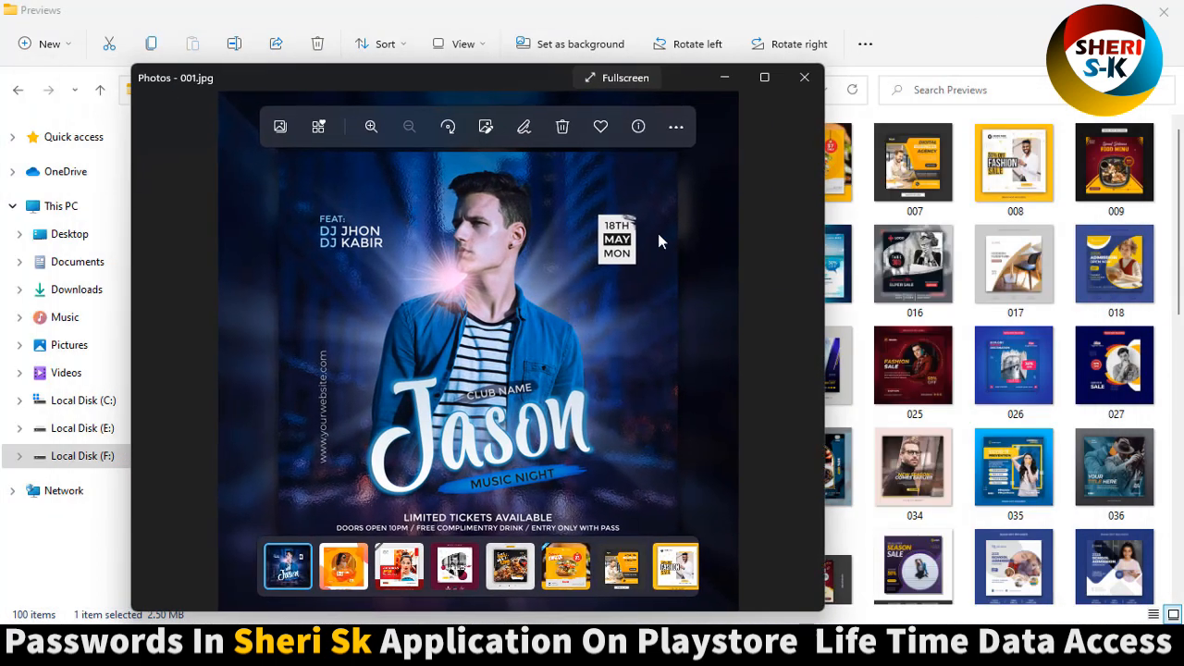
click(616, 77)
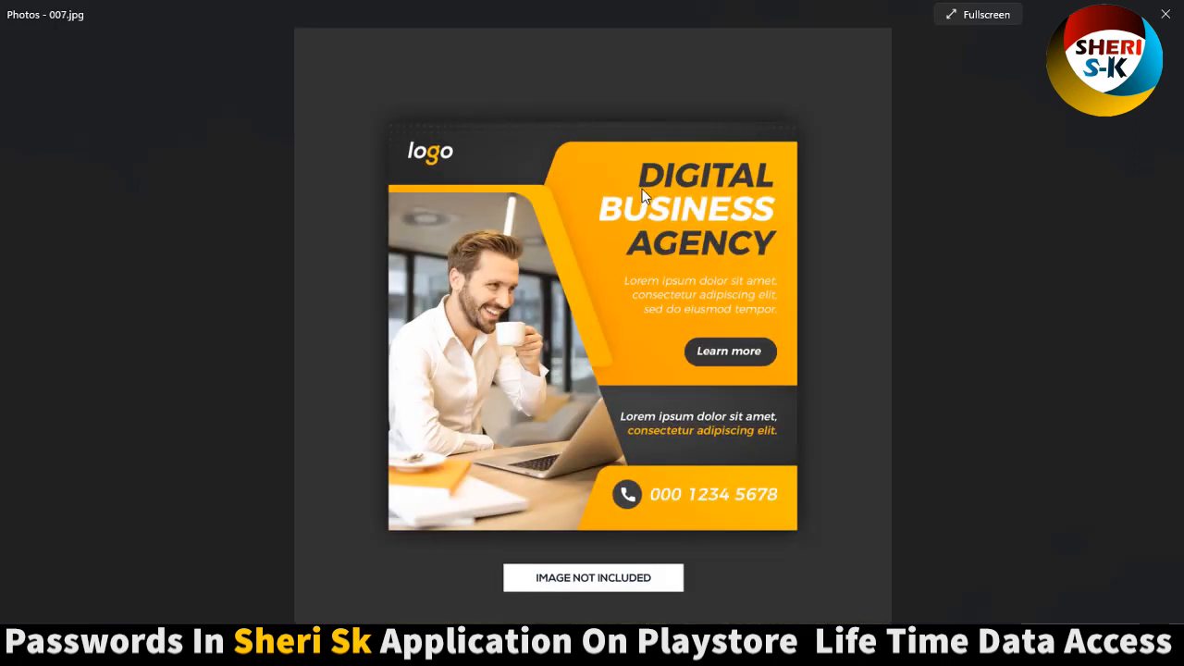
mouse_move(597, 264)
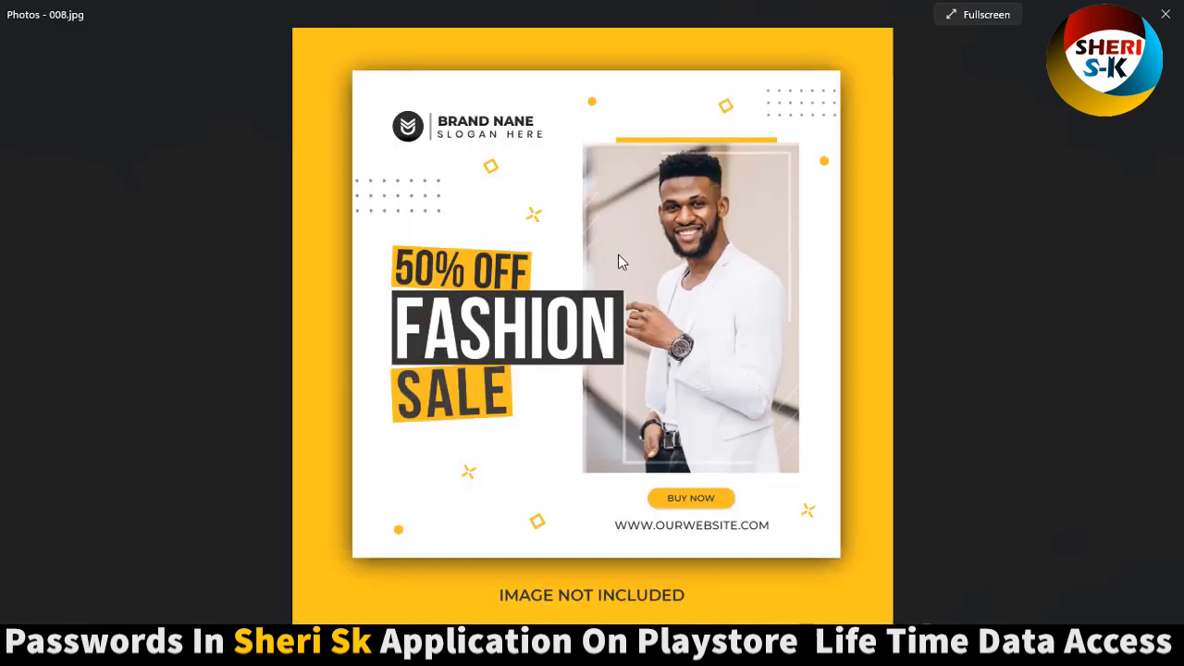
mouse_move(611, 269)
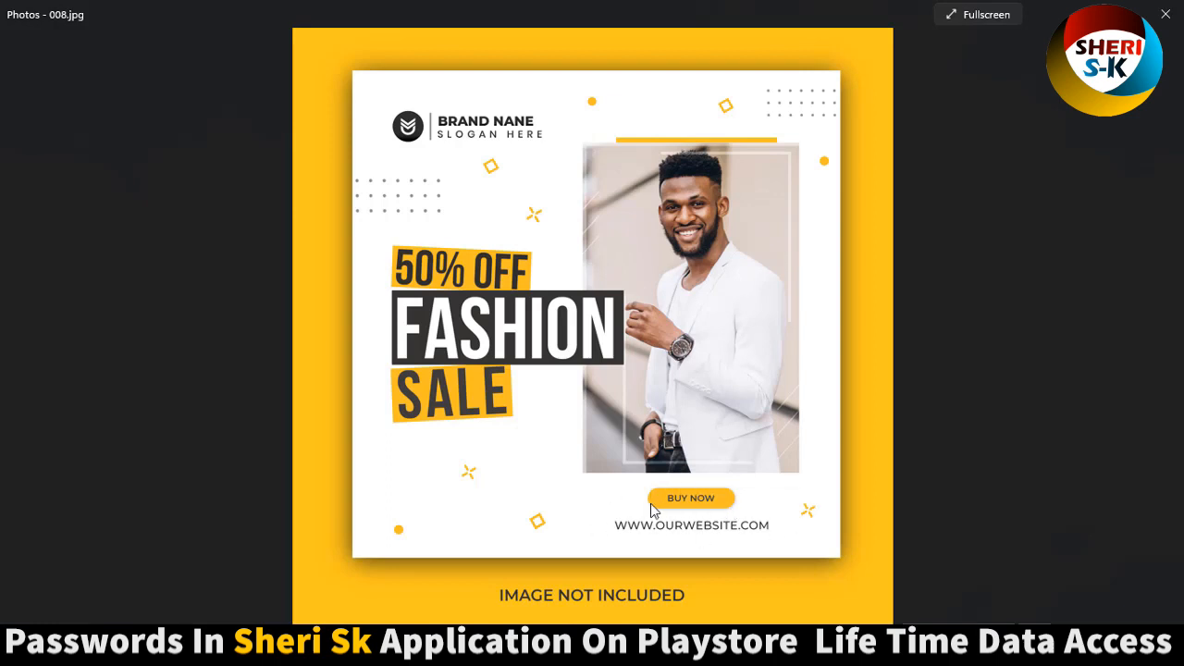
mouse_move(640, 535)
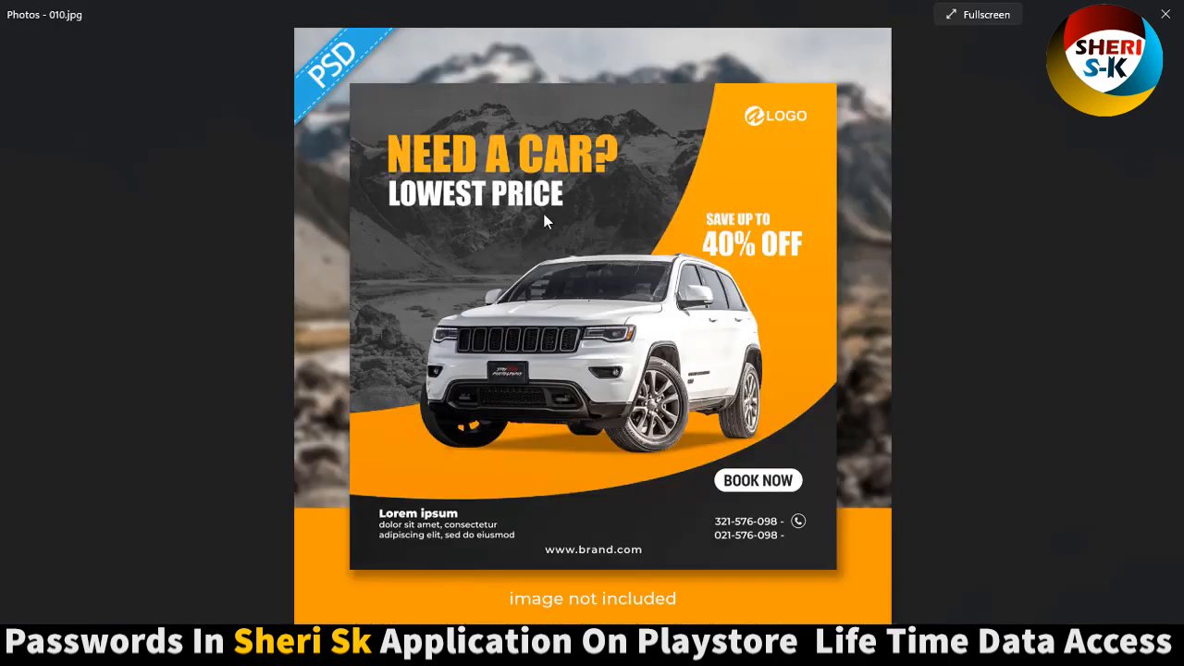
mouse_move(616, 359)
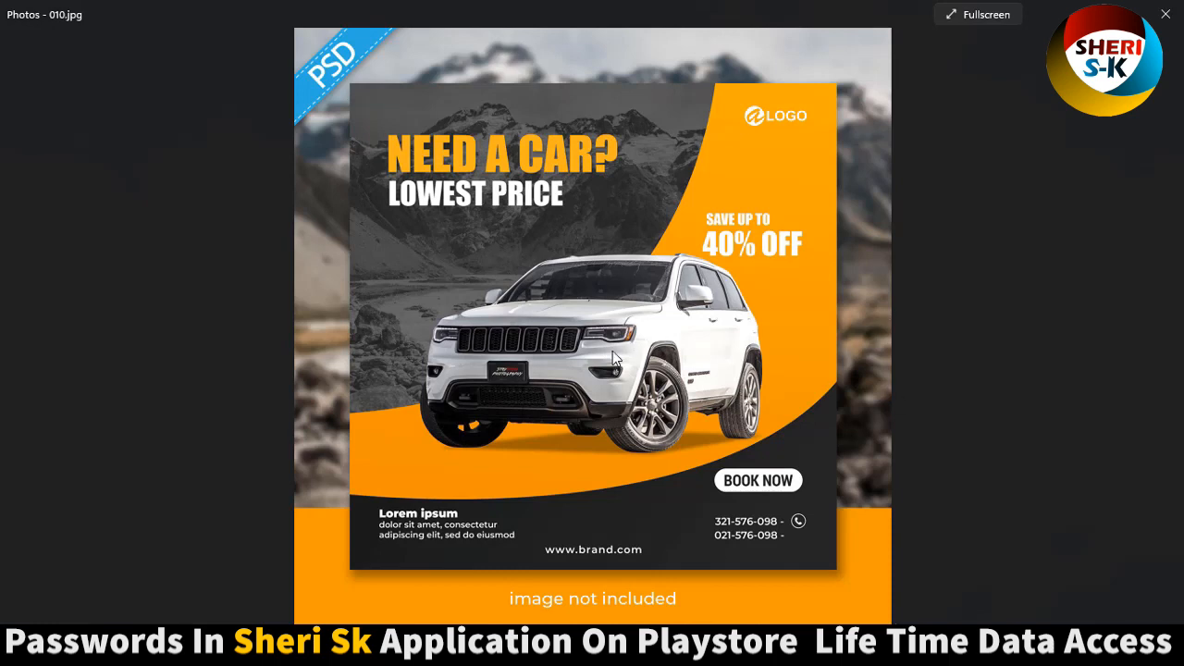
mouse_move(657, 378)
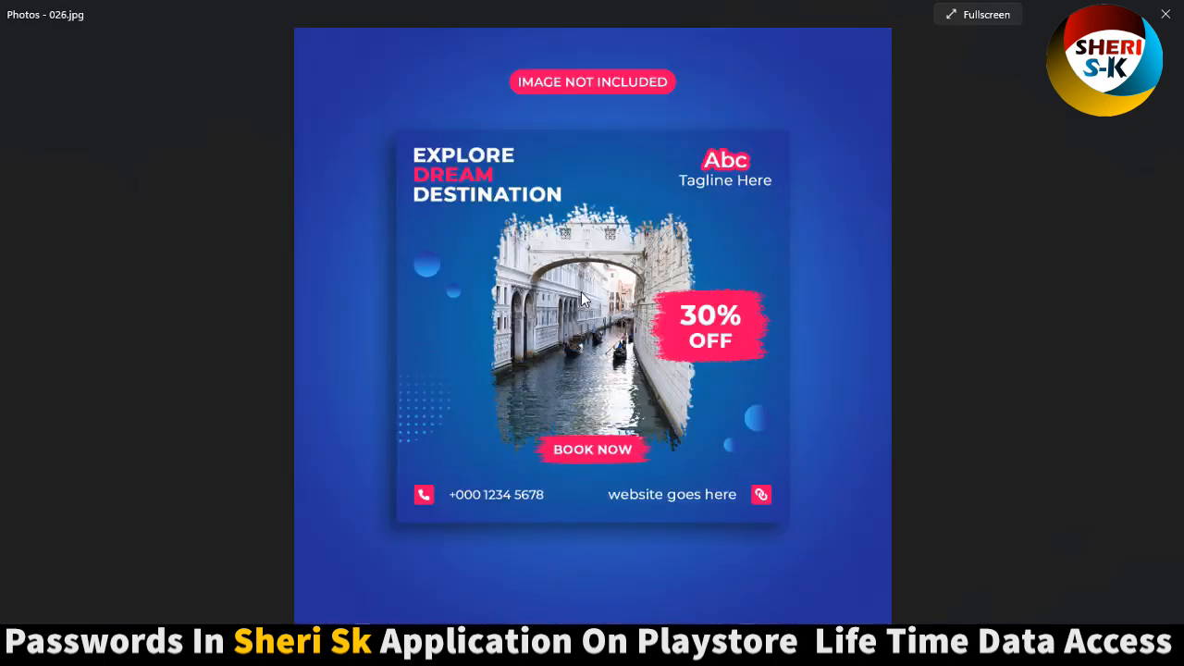
mouse_move(630, 238)
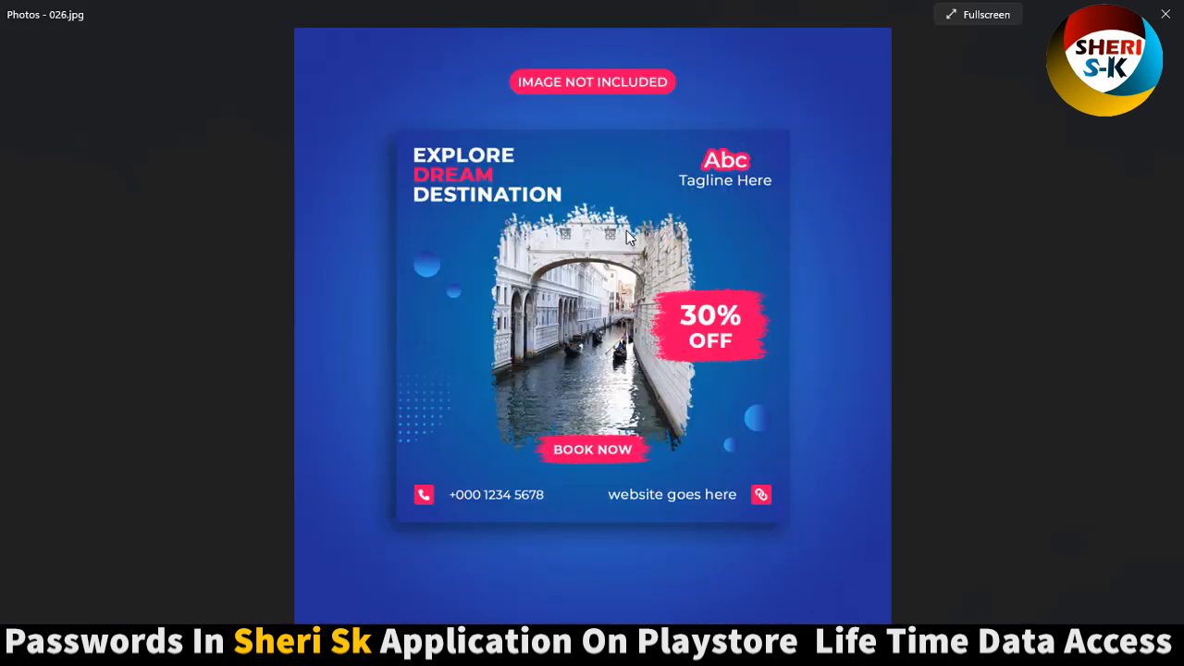
mouse_move(606, 224)
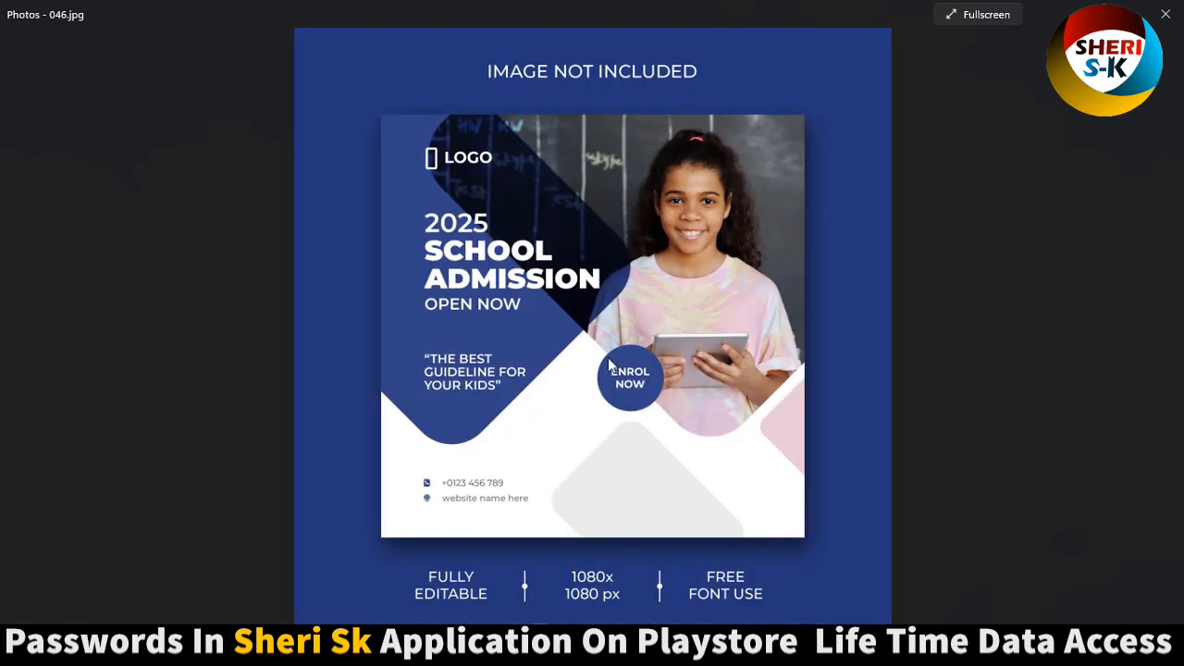
mouse_move(481, 244)
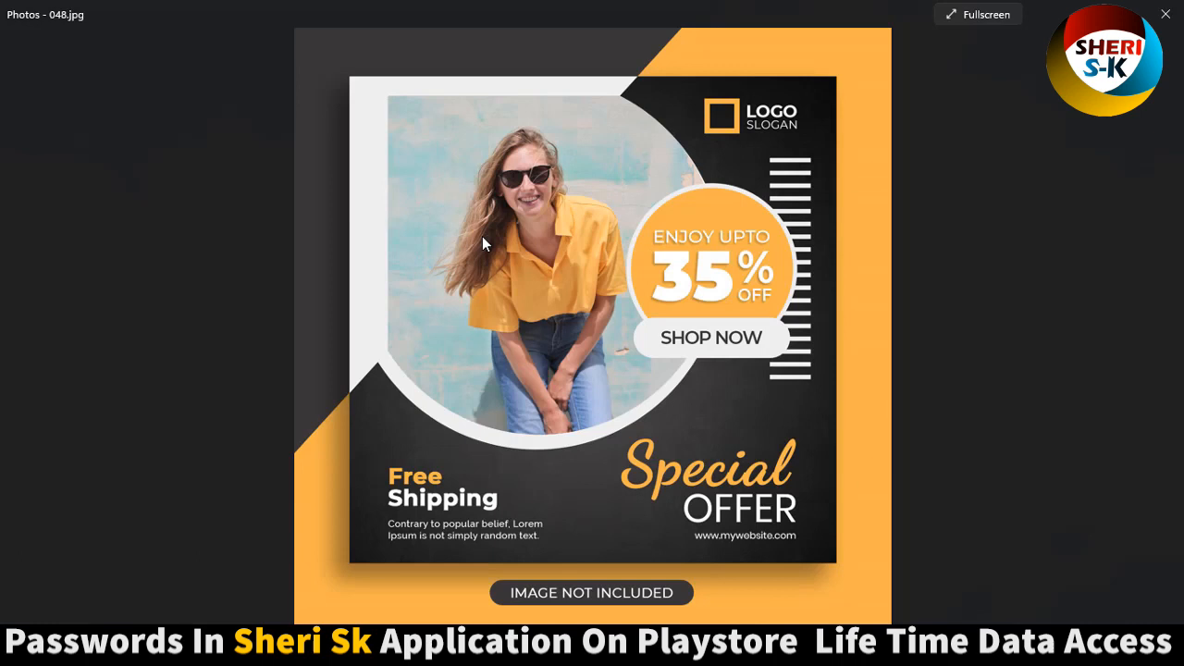
mouse_move(447, 218)
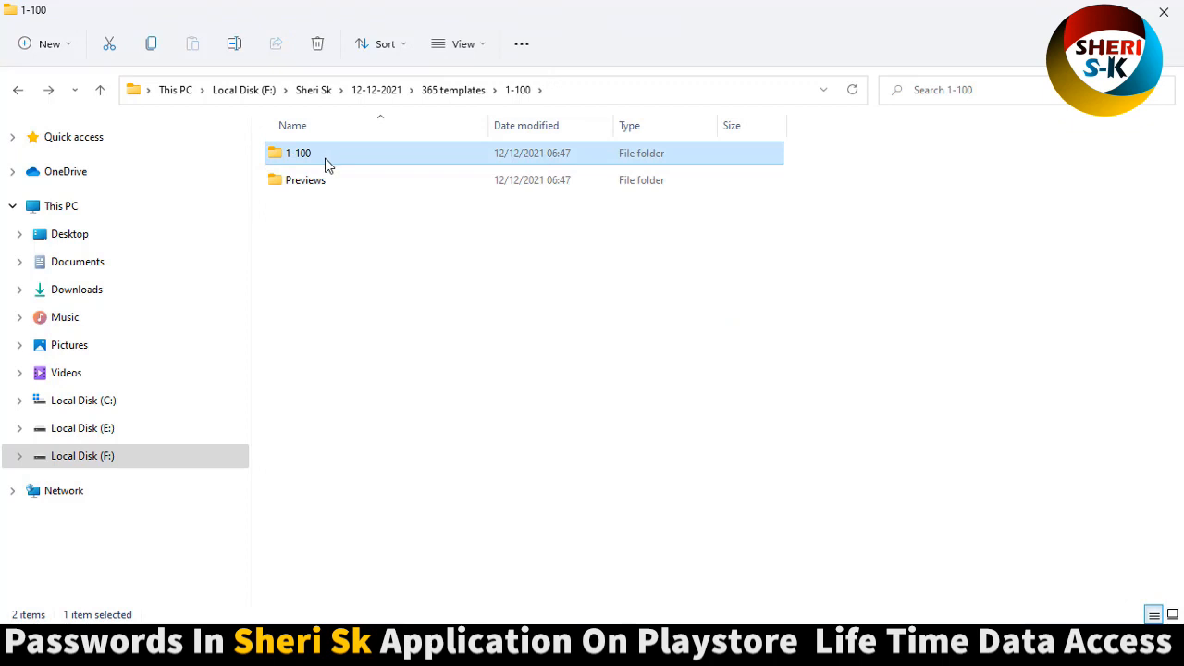
Open the inner 1-100 folder of PSD templates and scroll so thumbnails load.
double_click(298, 153)
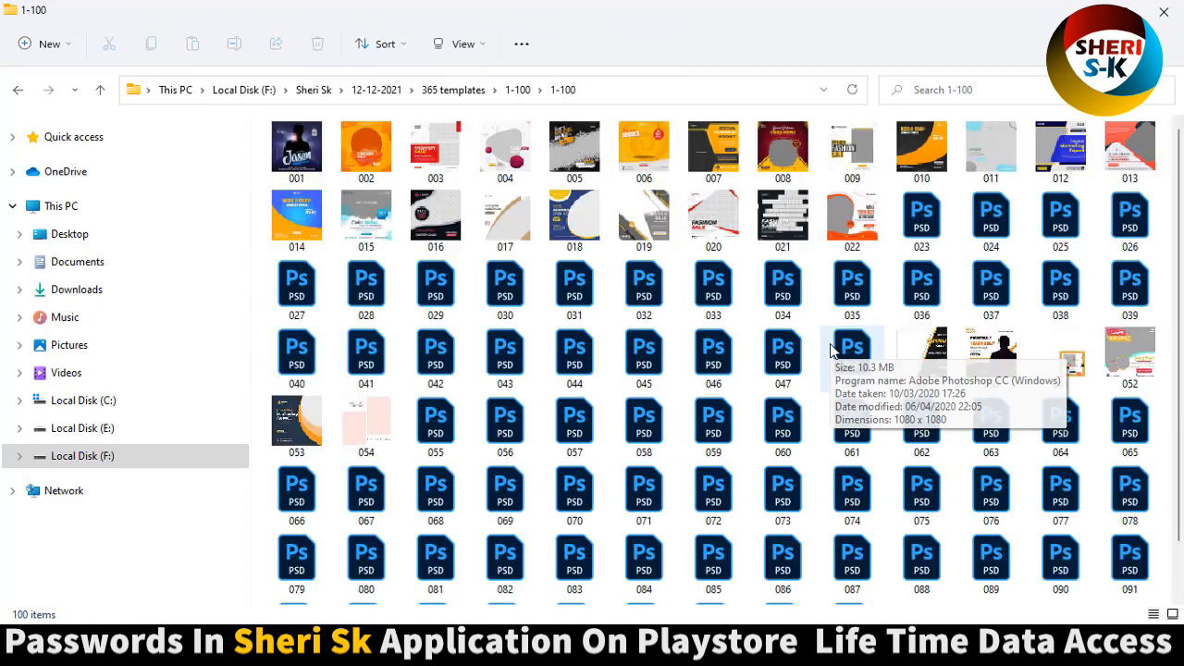
scroll(down, 3)
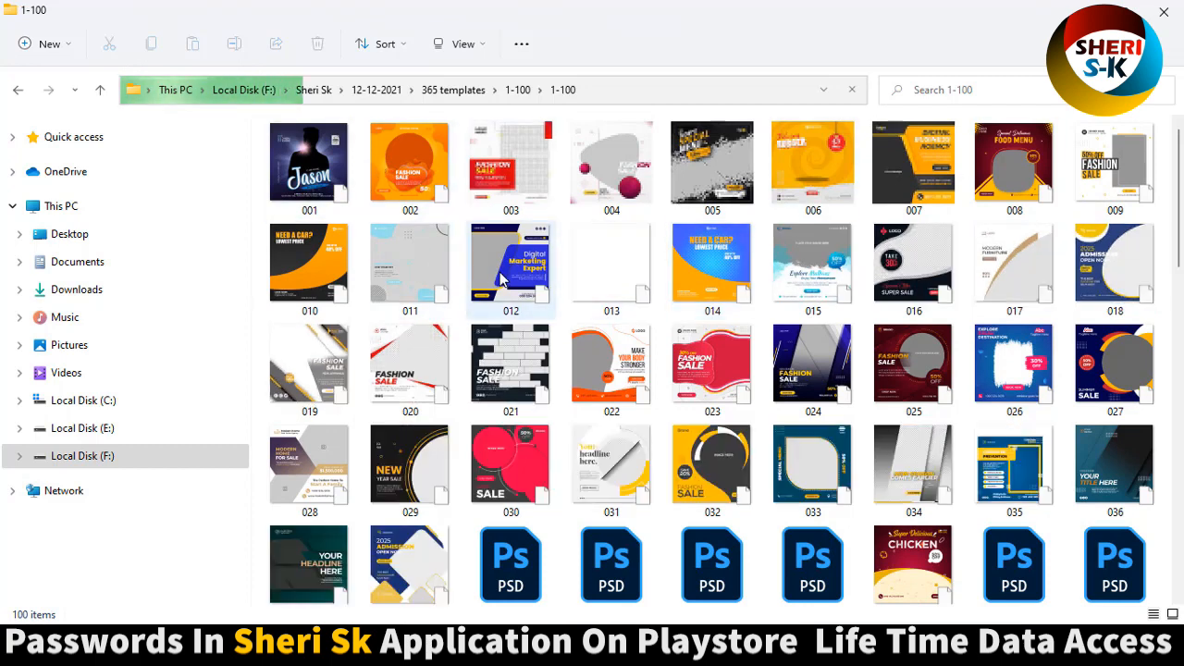
scroll(down, 3)
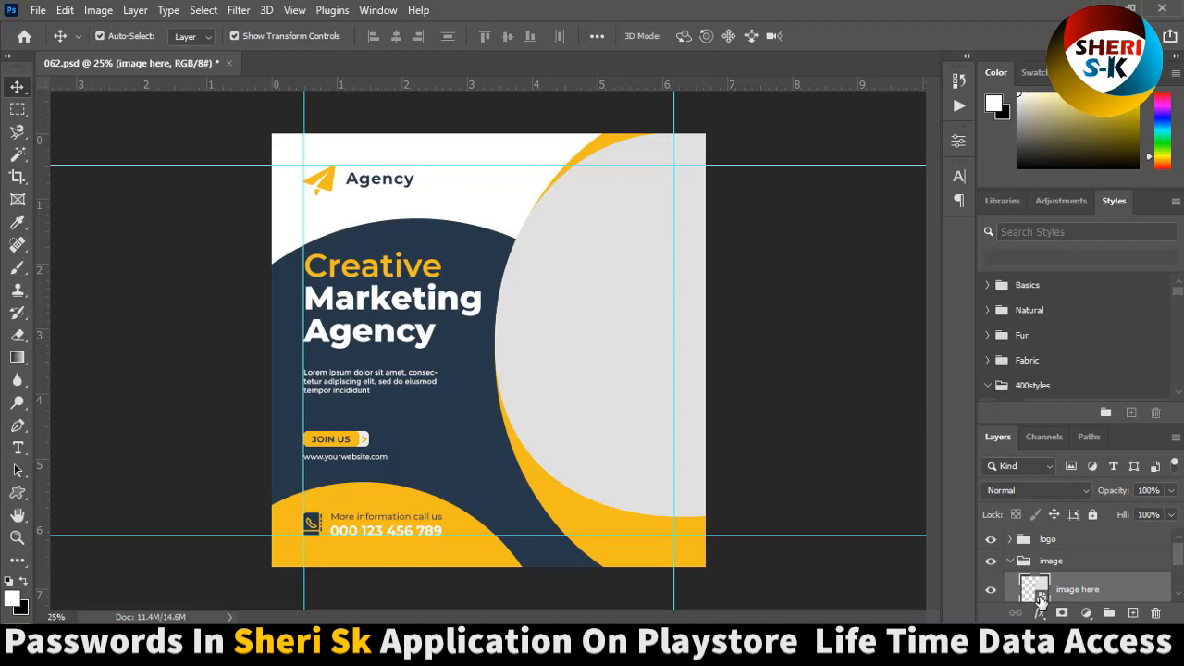
double_click(1034, 589)
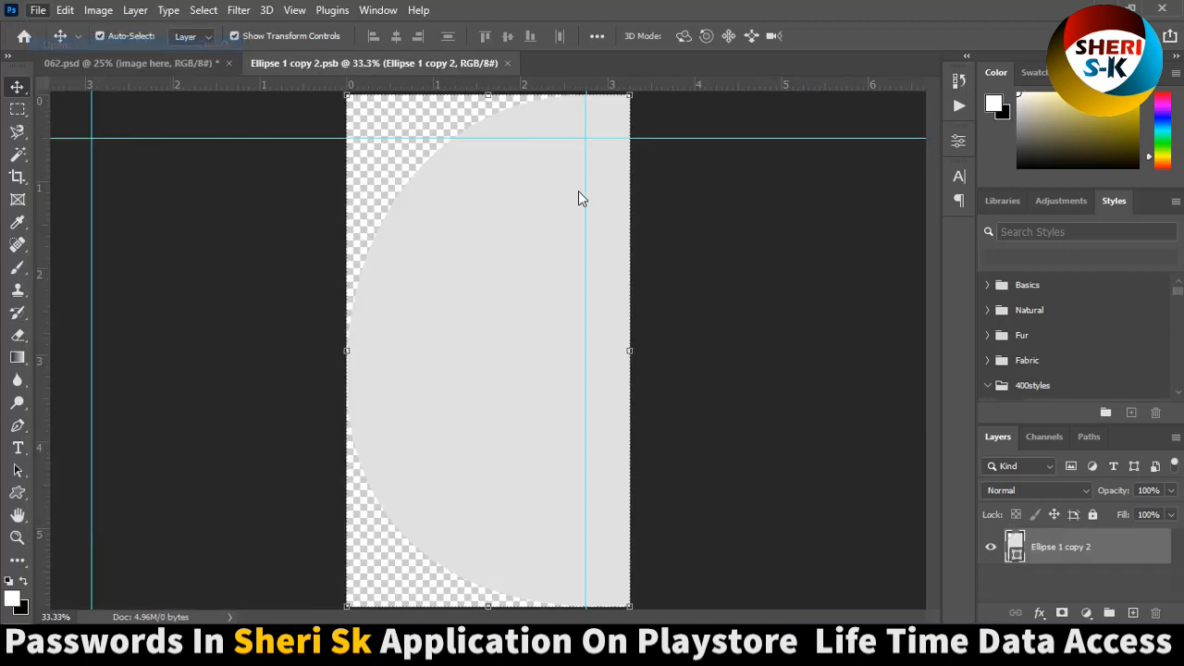
click(38, 10)
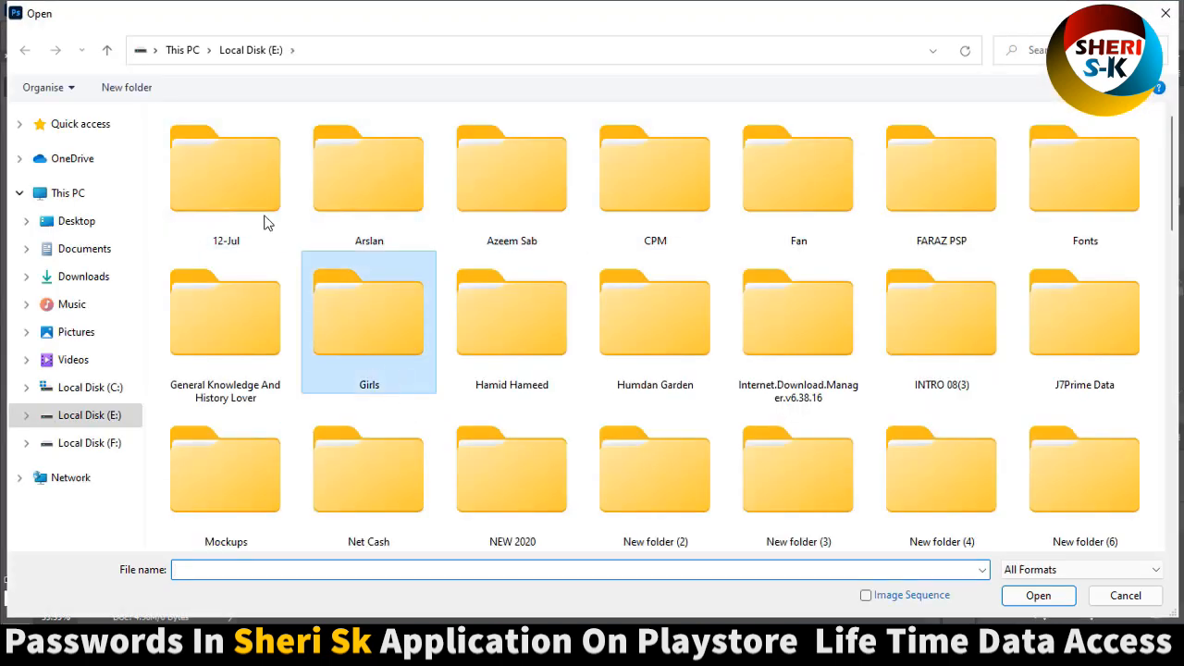
double_click(368, 313)
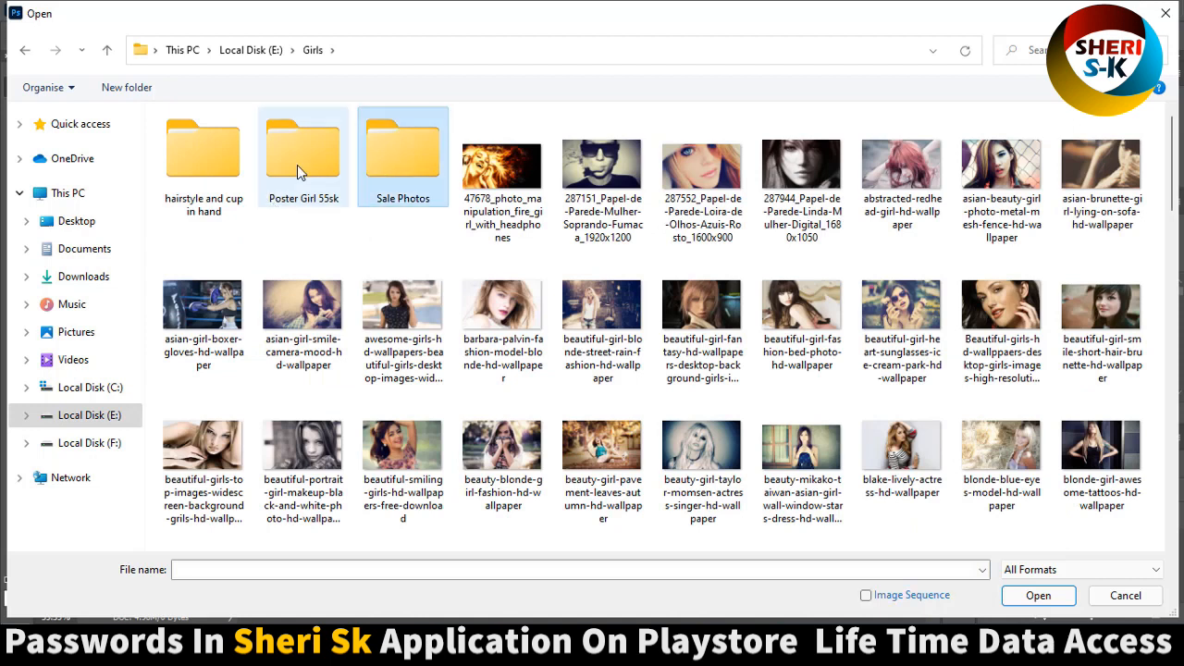
double_click(302, 145)
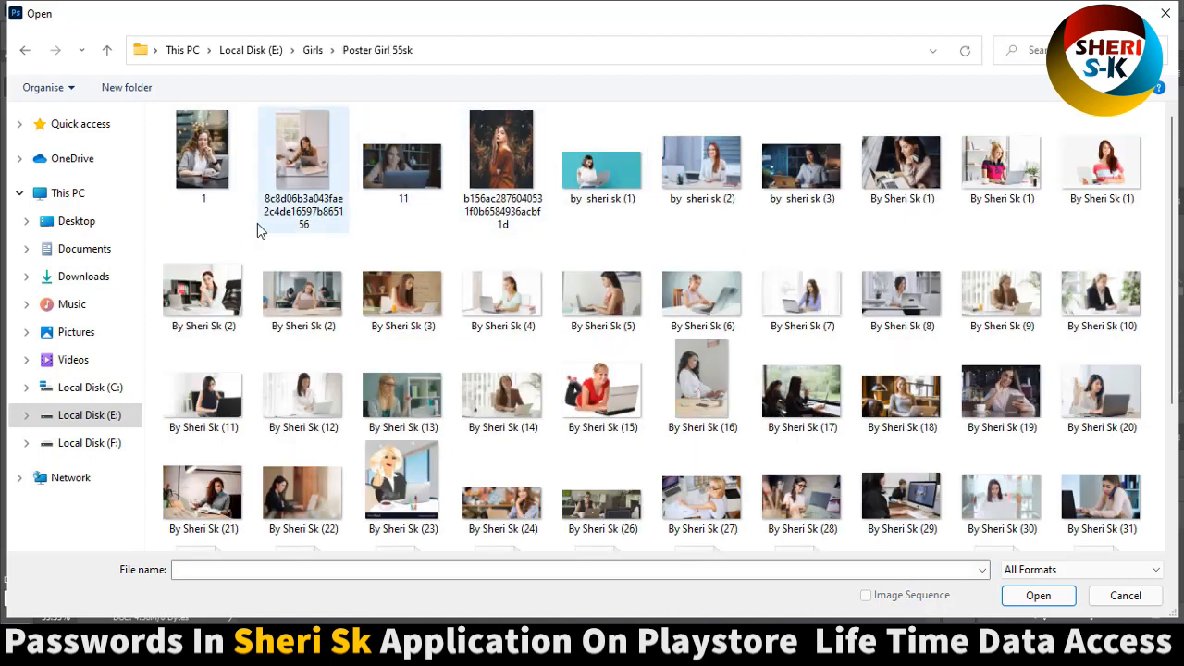
click(402, 296)
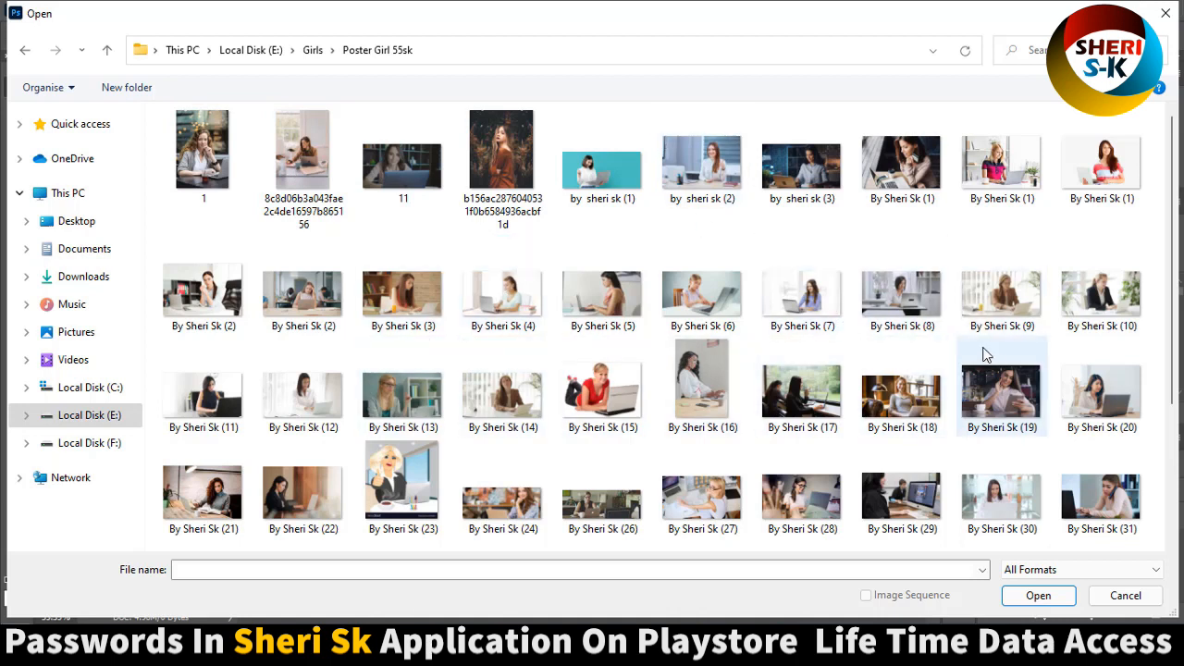
scroll(down, 3)
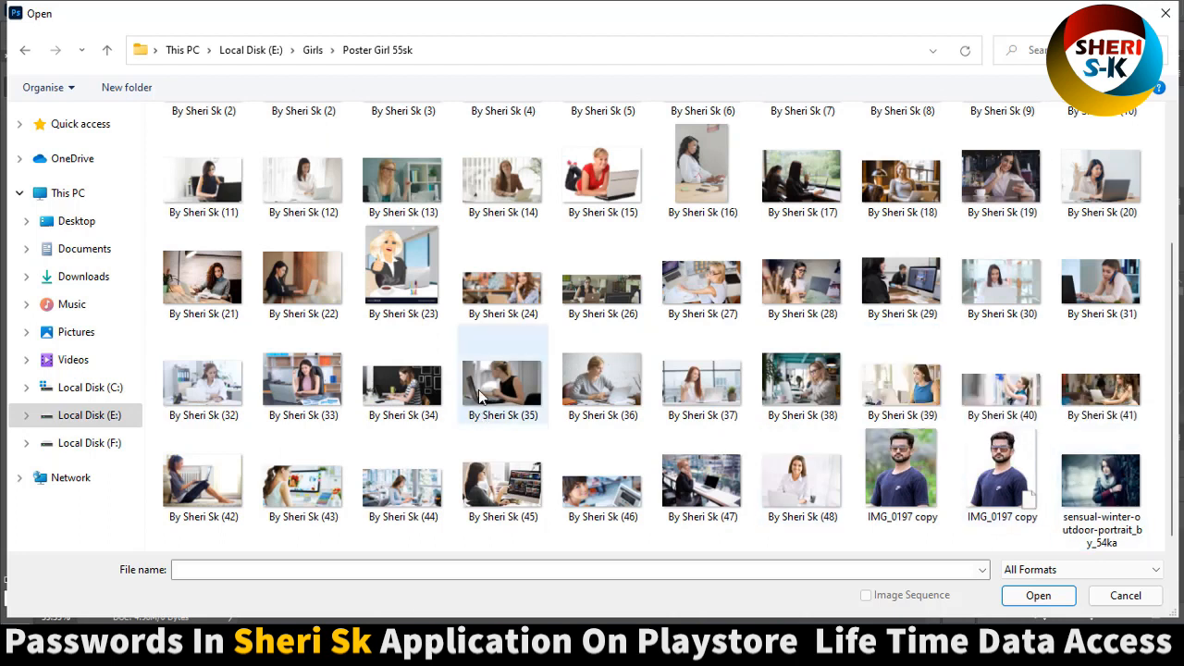
mouse_move(541, 375)
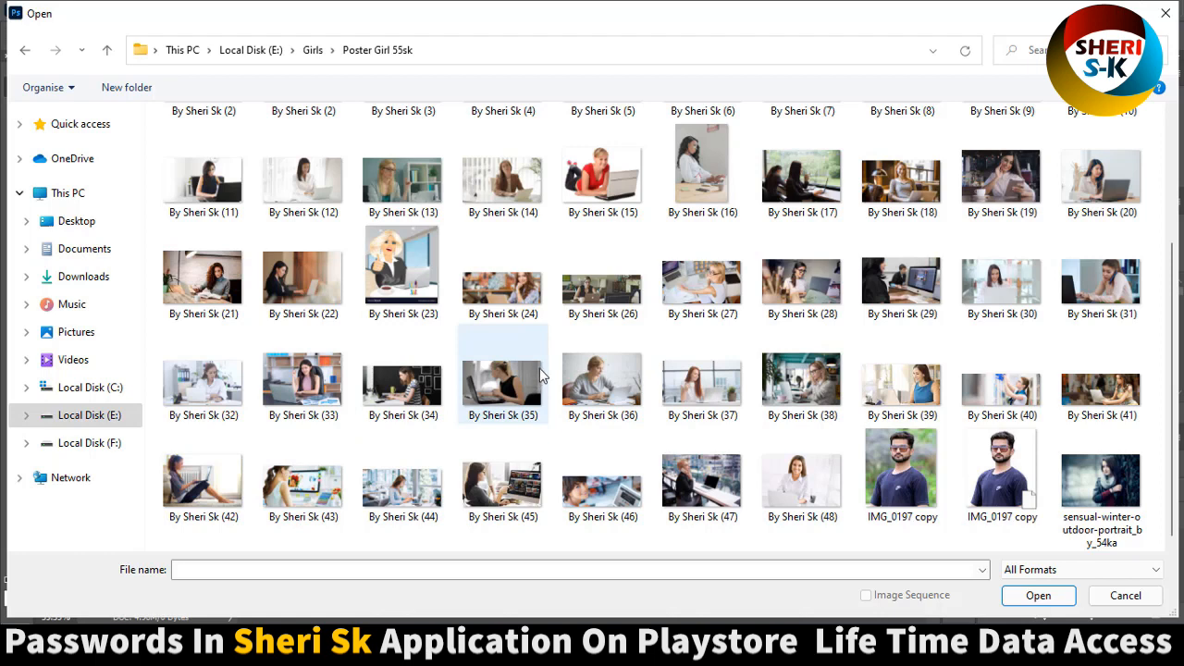
click(801, 288)
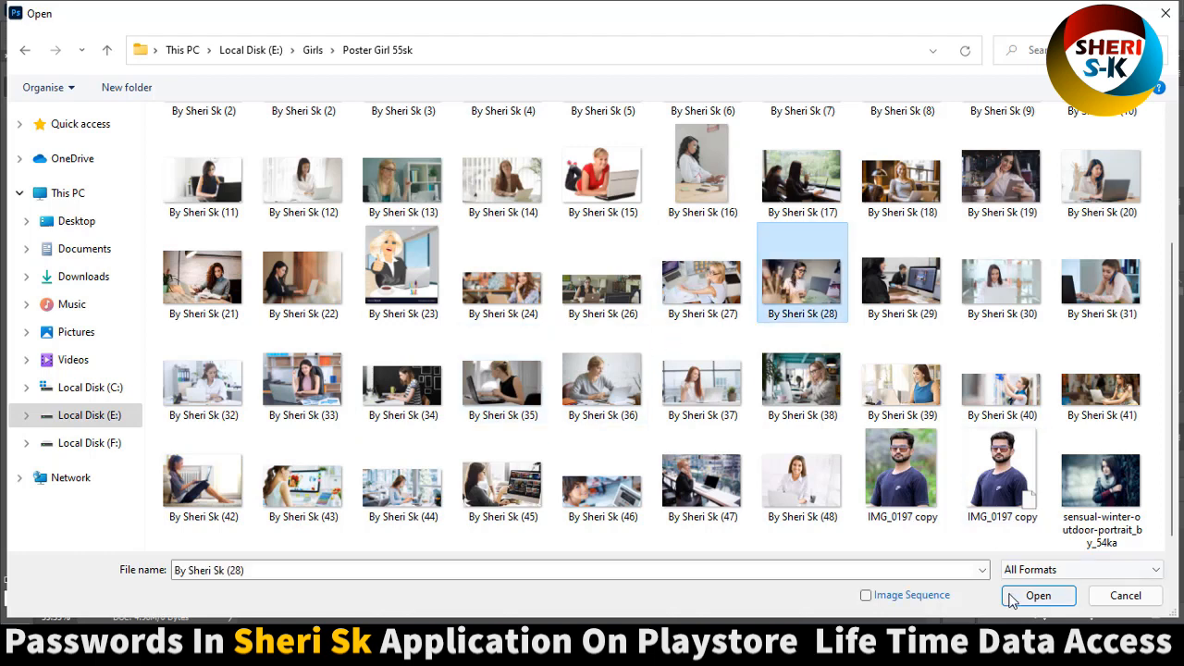
click(1038, 595)
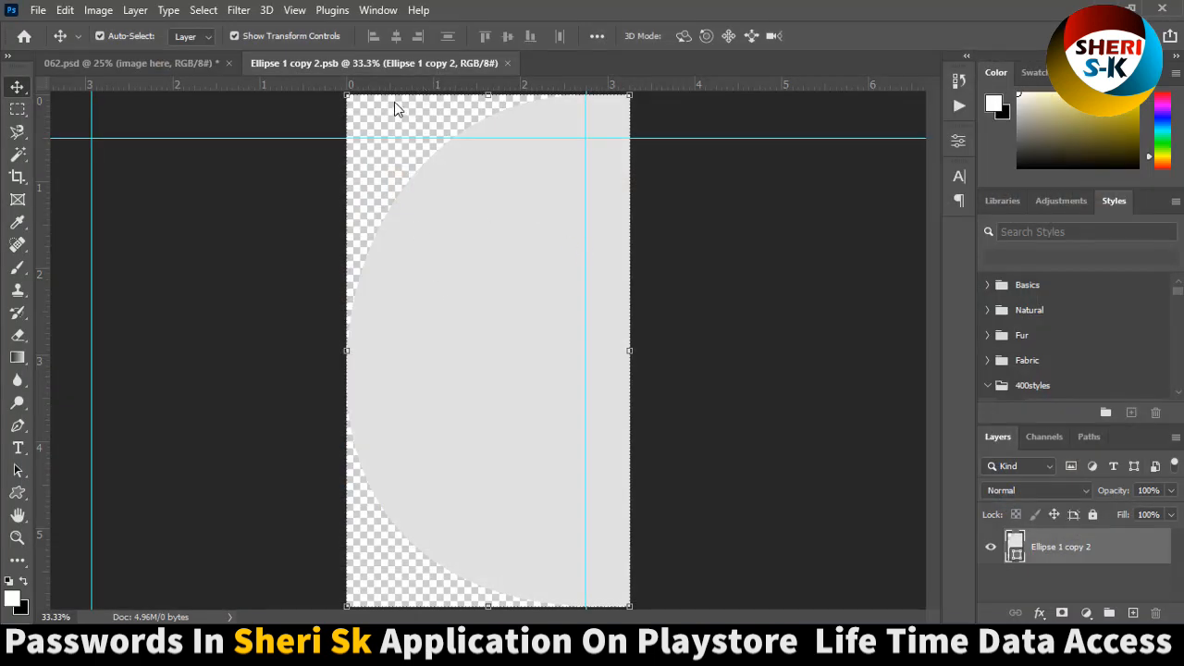
Clip the woman's photo layer to the half-ellipse shape with Create Clipping Mask.
click(611, 63)
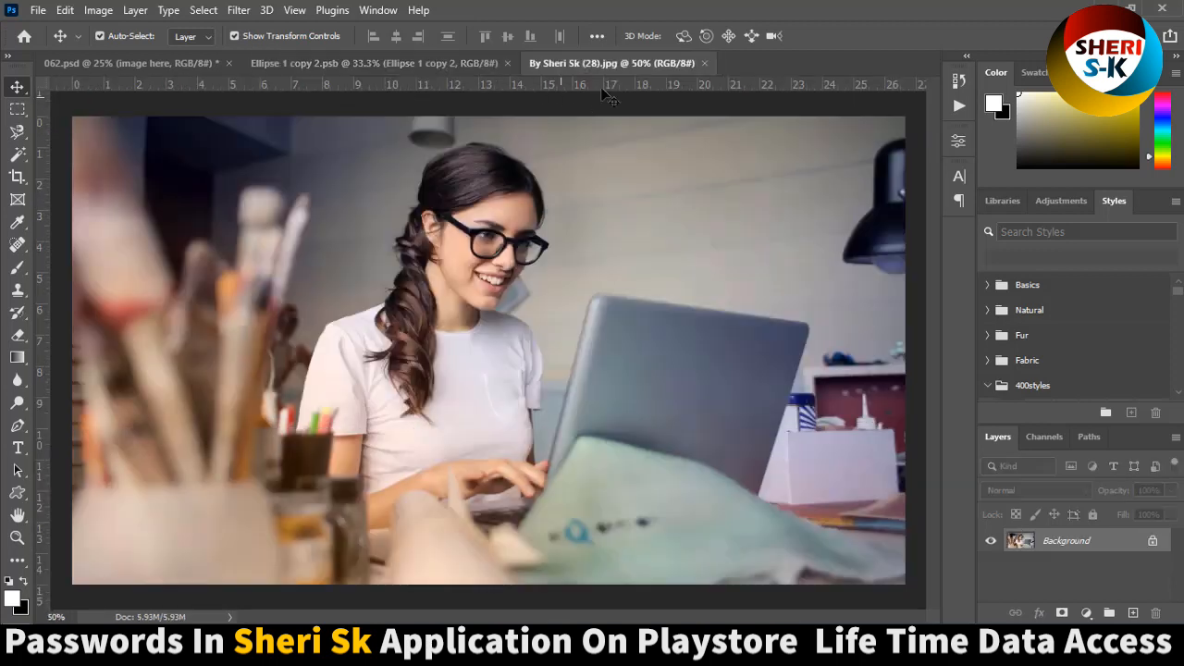
click(370, 63)
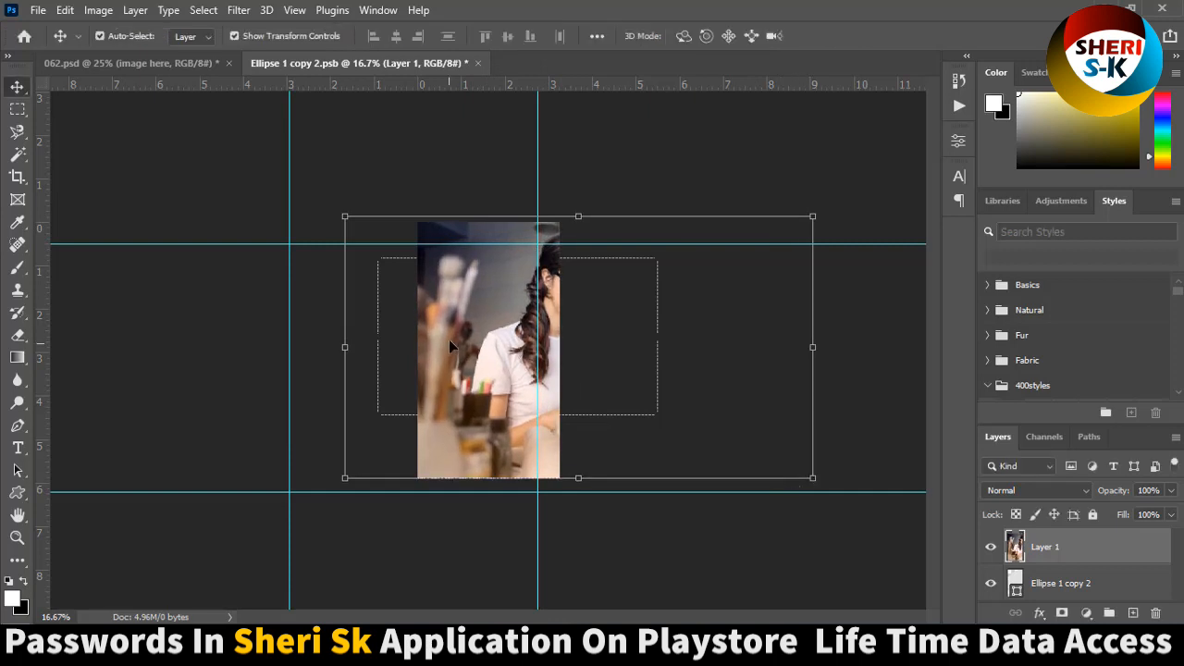
right_click(1044, 546)
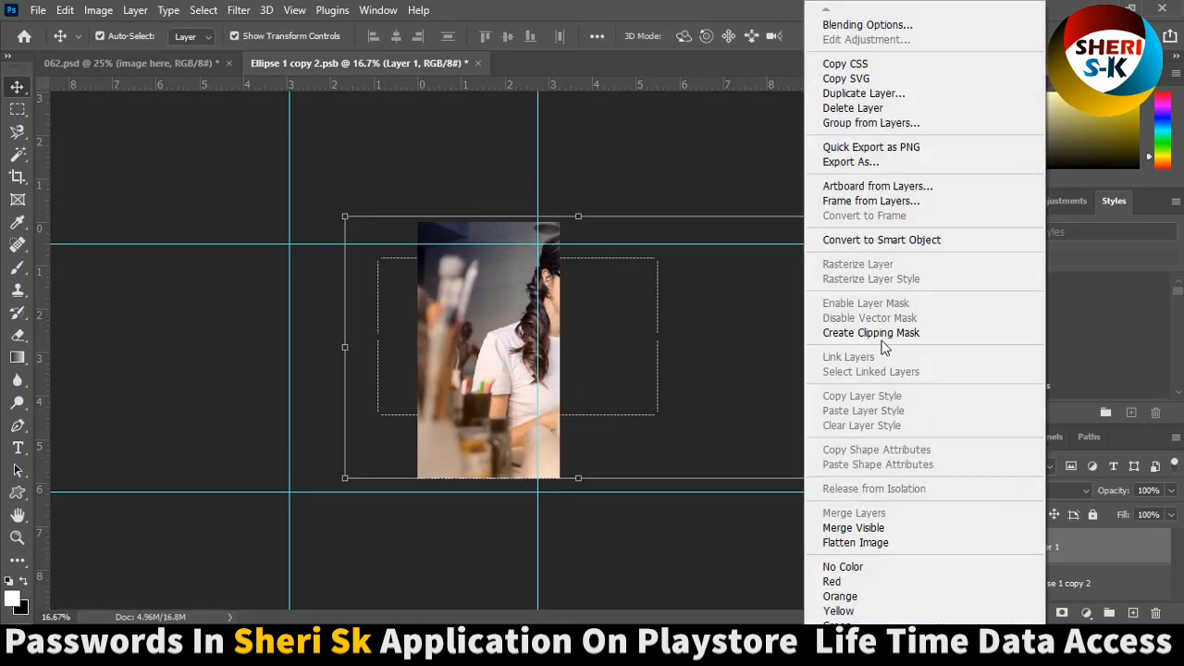
click(871, 332)
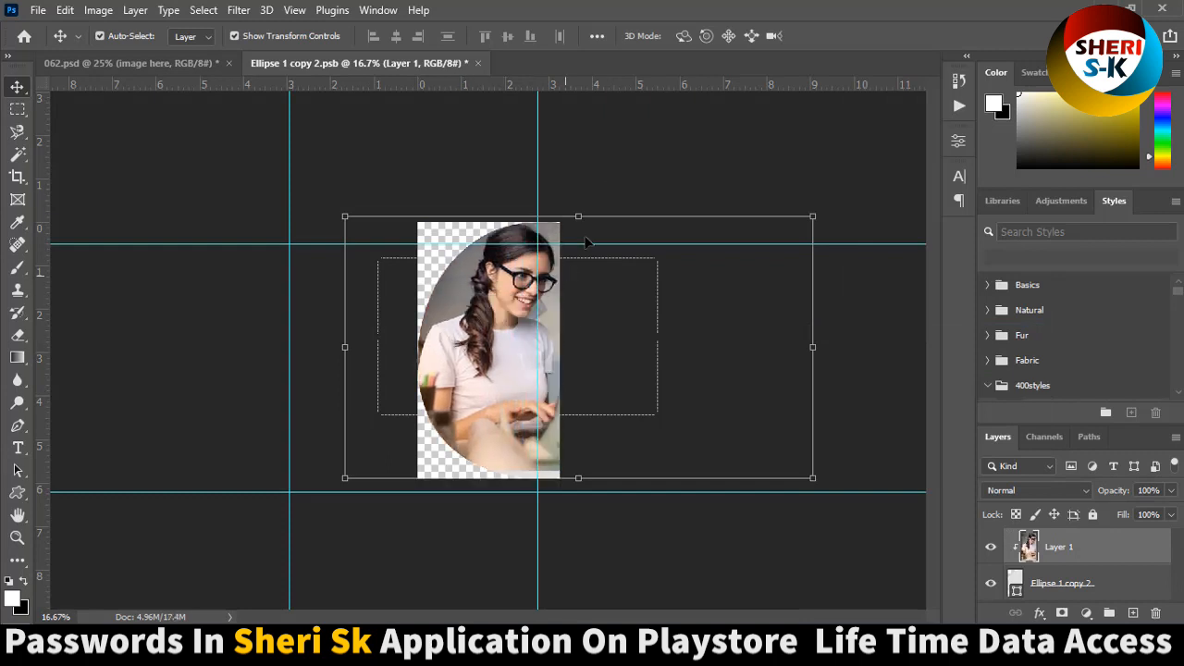
mouse_move(535, 309)
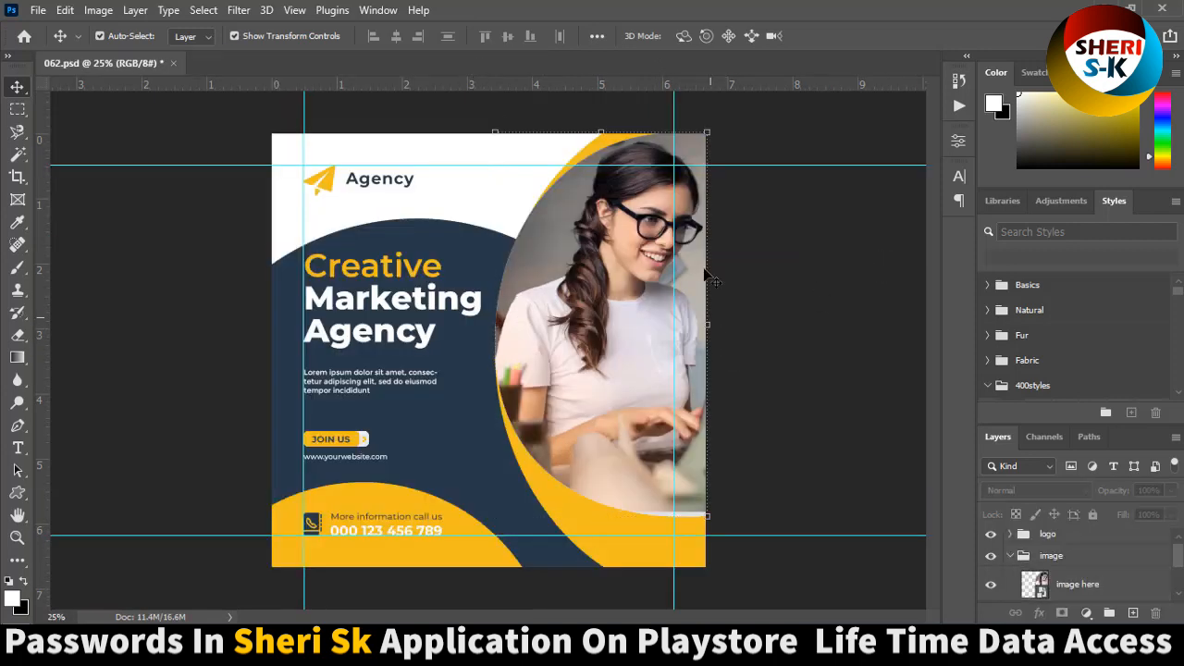
Replace 'Marketing Agency' in the headline text layer with 'Sheri Sk'.
click(379, 305)
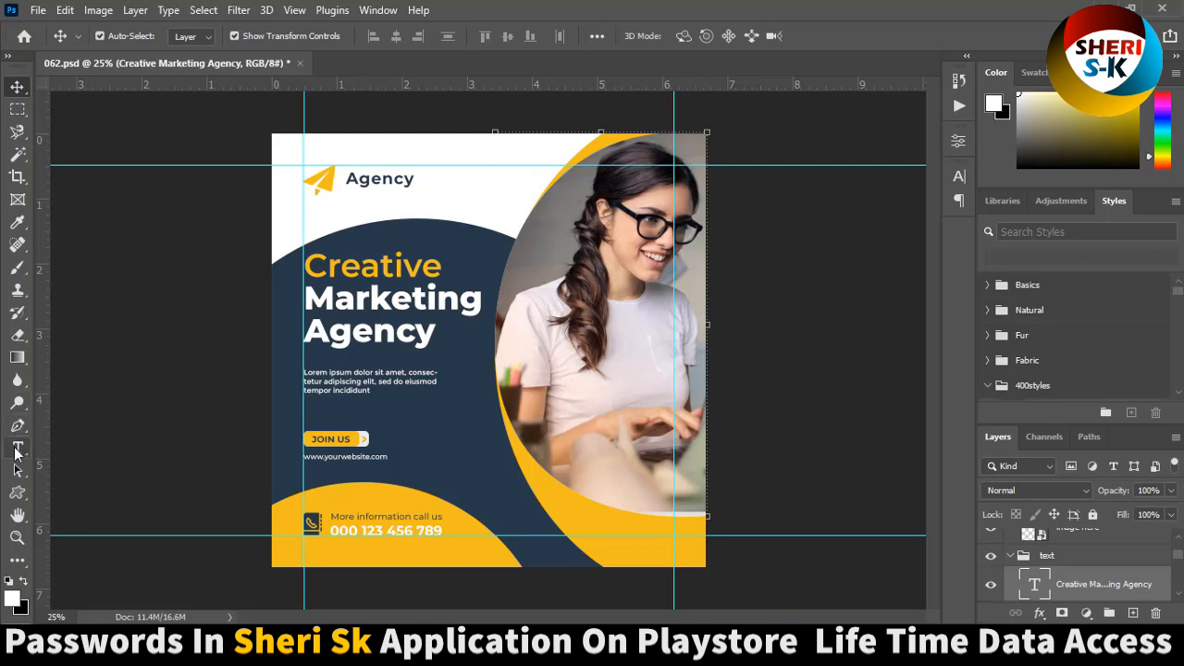
click(16, 447)
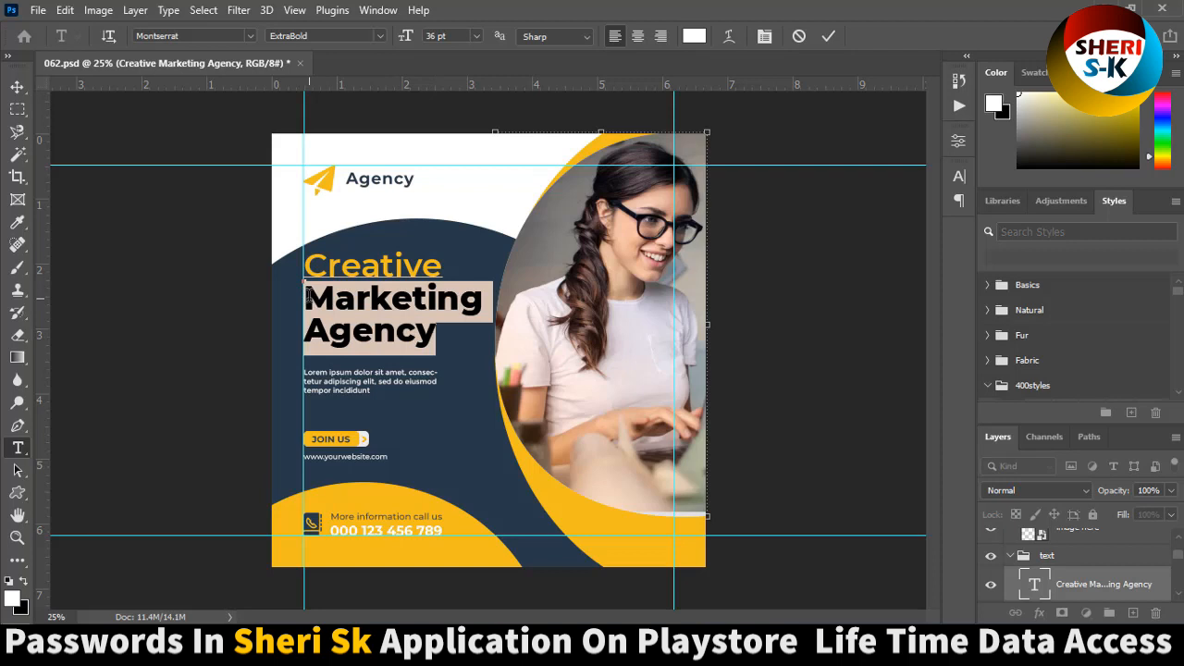
text(Sheri Sk)
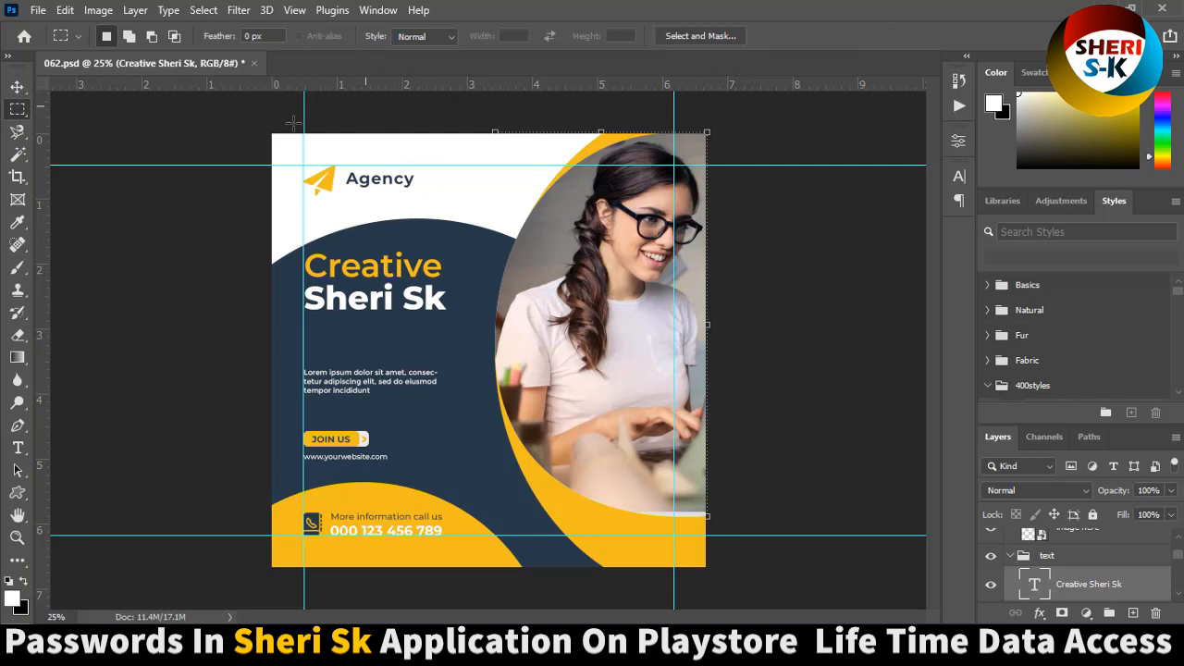
Close 062.psd without saving the changes.
click(254, 63)
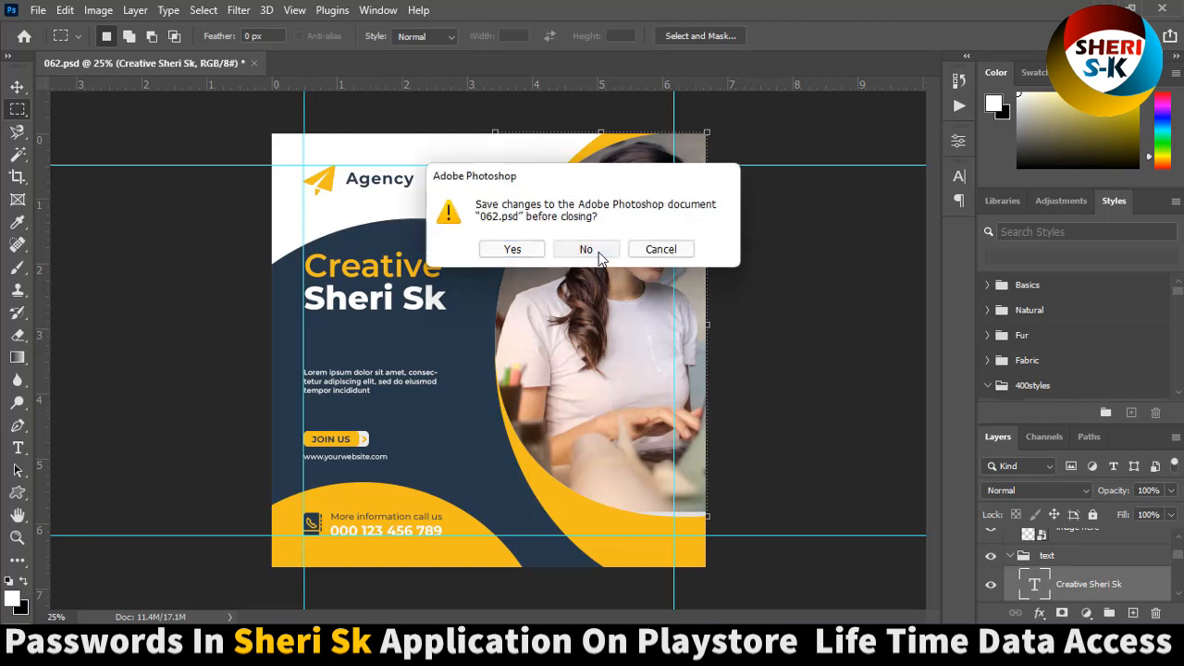
click(586, 249)
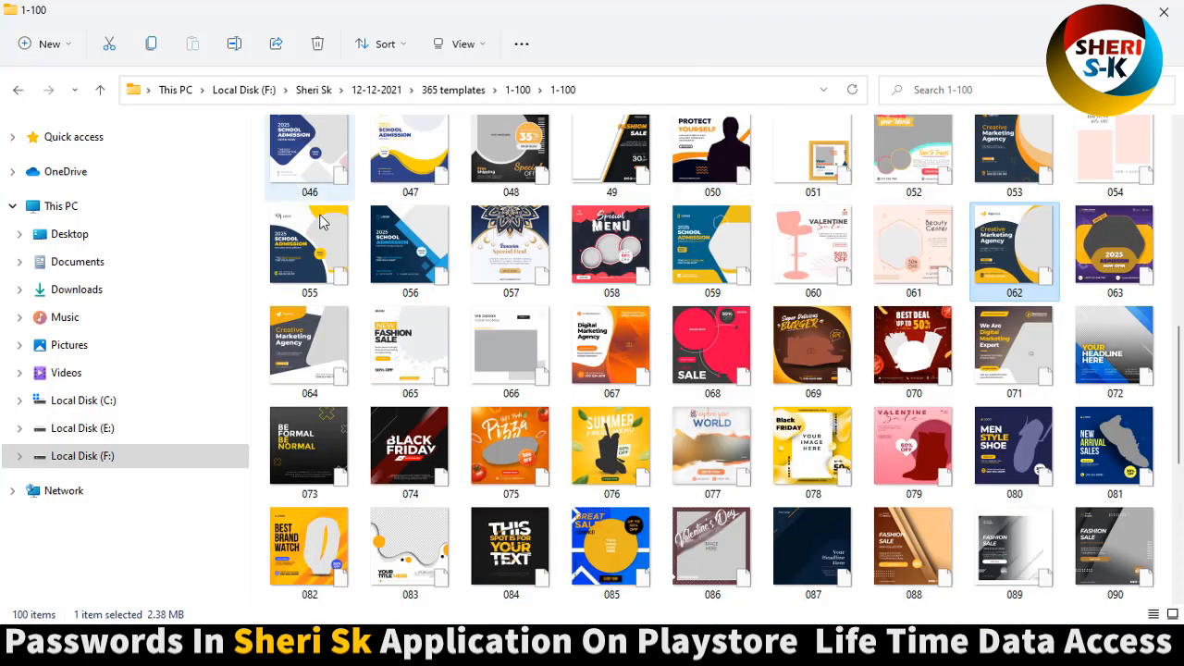
scroll(down, 3)
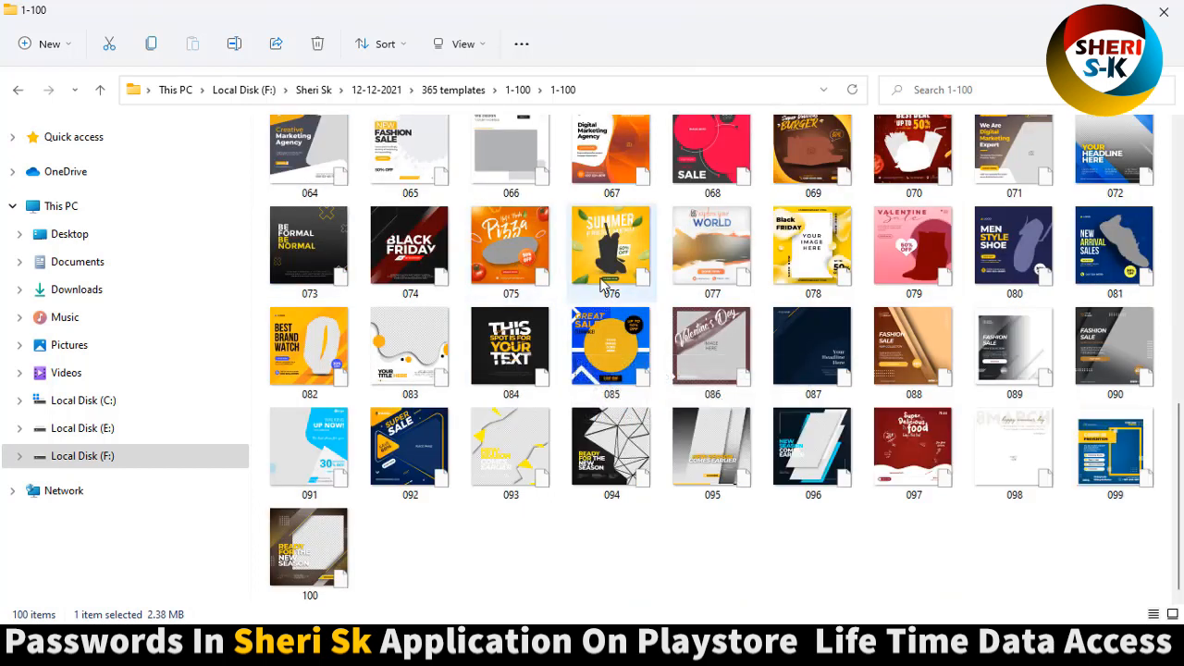
mouse_move(611, 250)
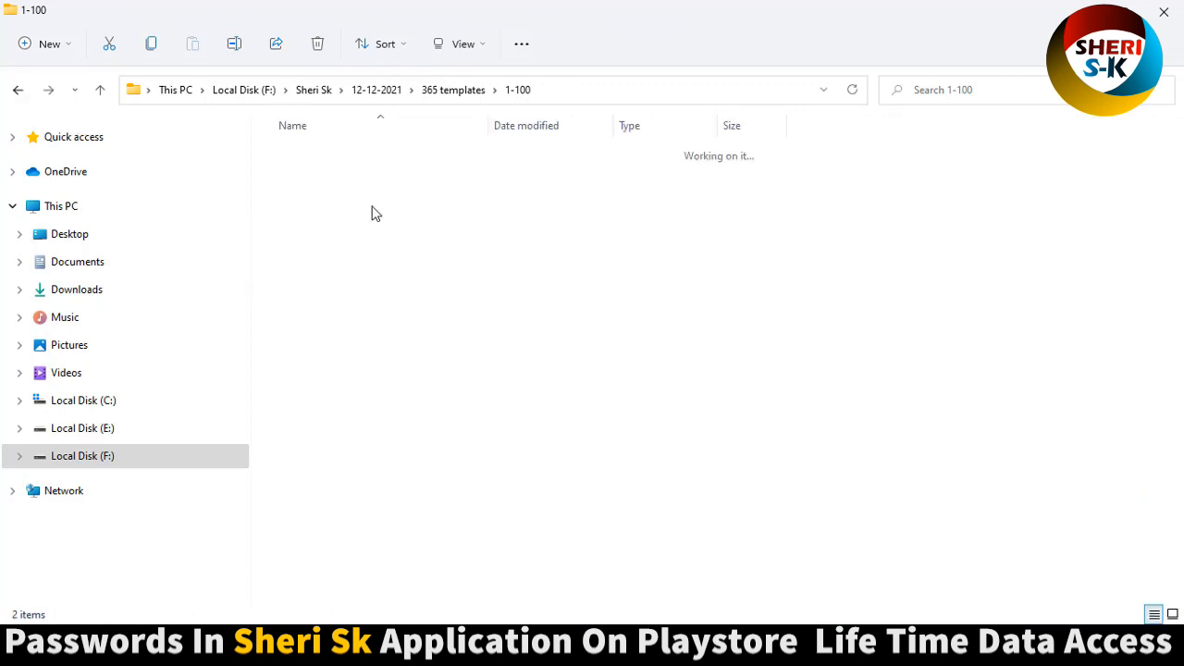
Go up to the 365 templates folder and open the 101-200 folder.
click(17, 90)
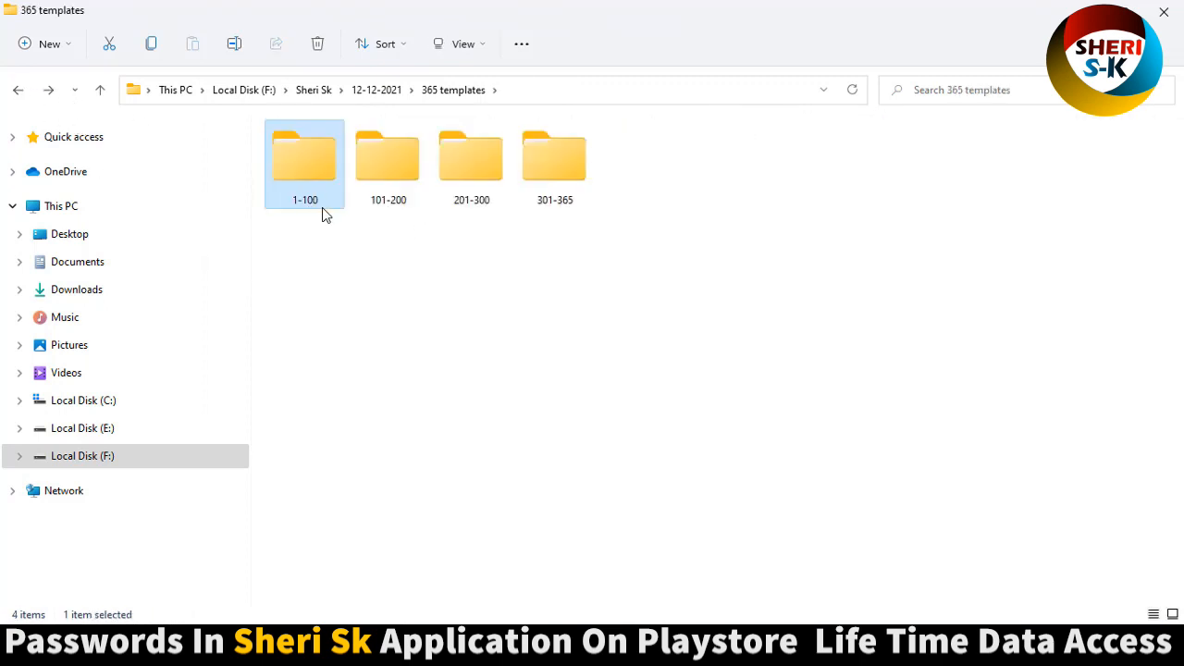
click(388, 157)
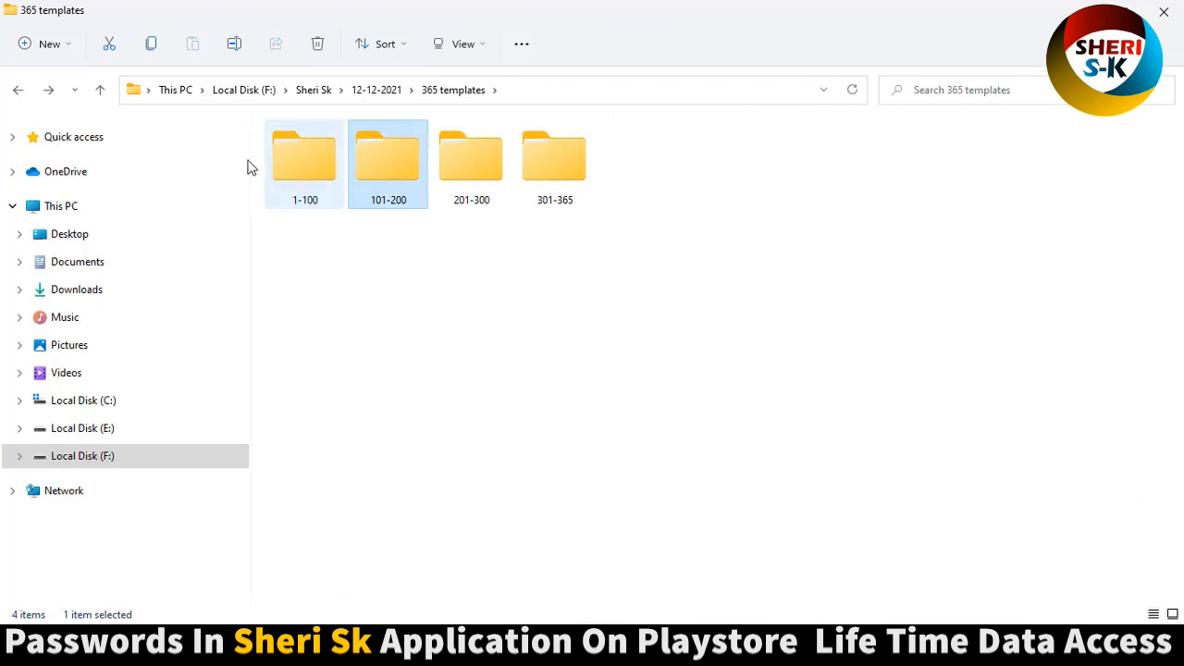
double_click(388, 158)
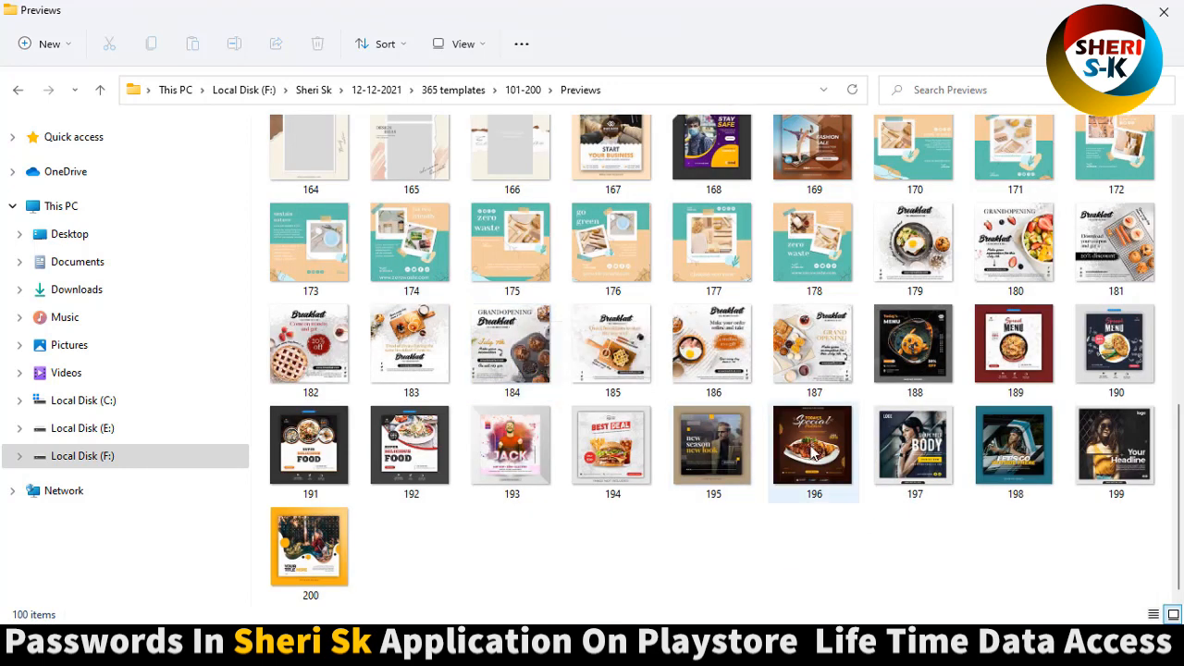
View the JACK club, Super Delicious Food and Today's Menu previews, then close Photos.
double_click(813, 445)
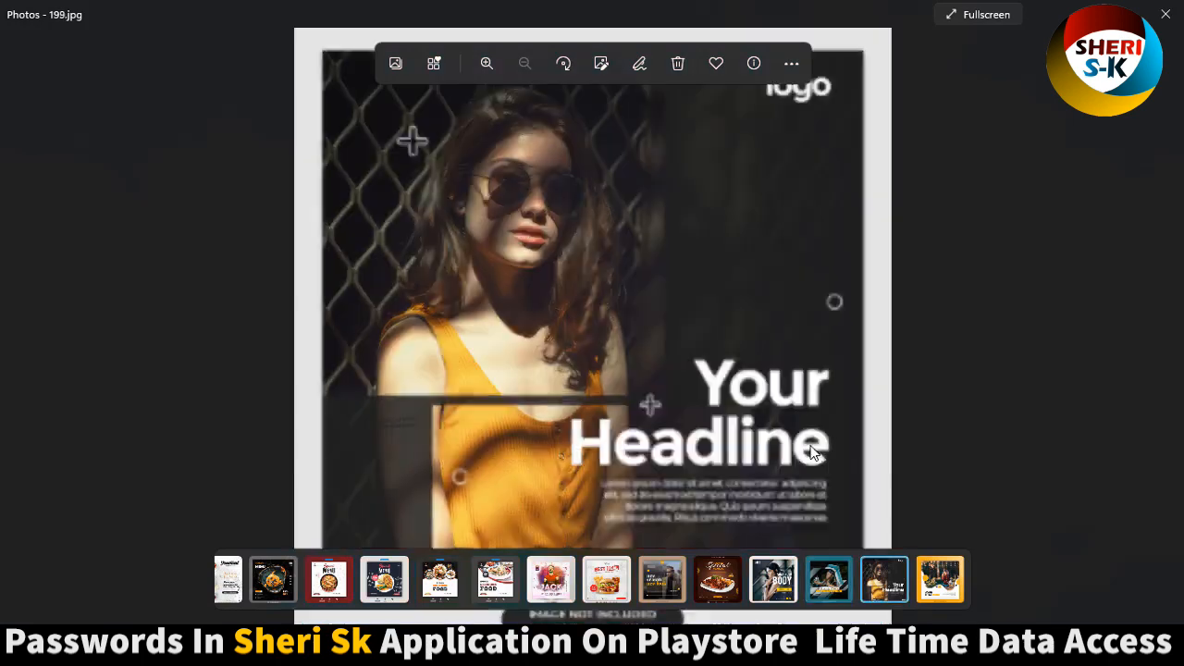
click(940, 578)
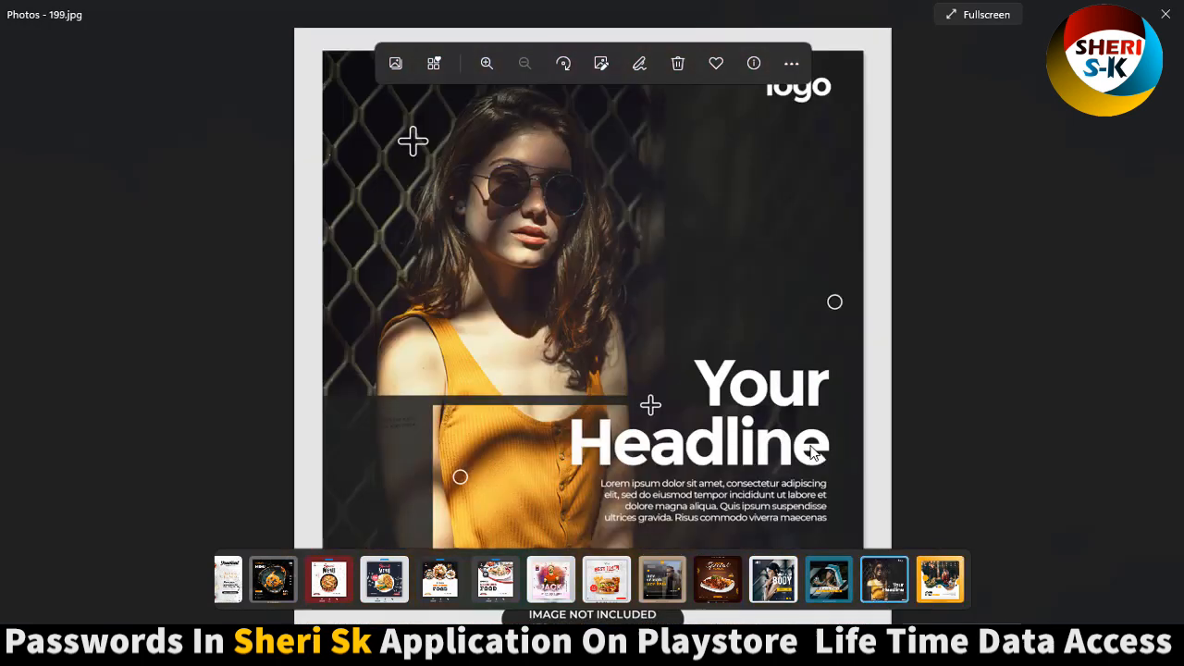
click(551, 580)
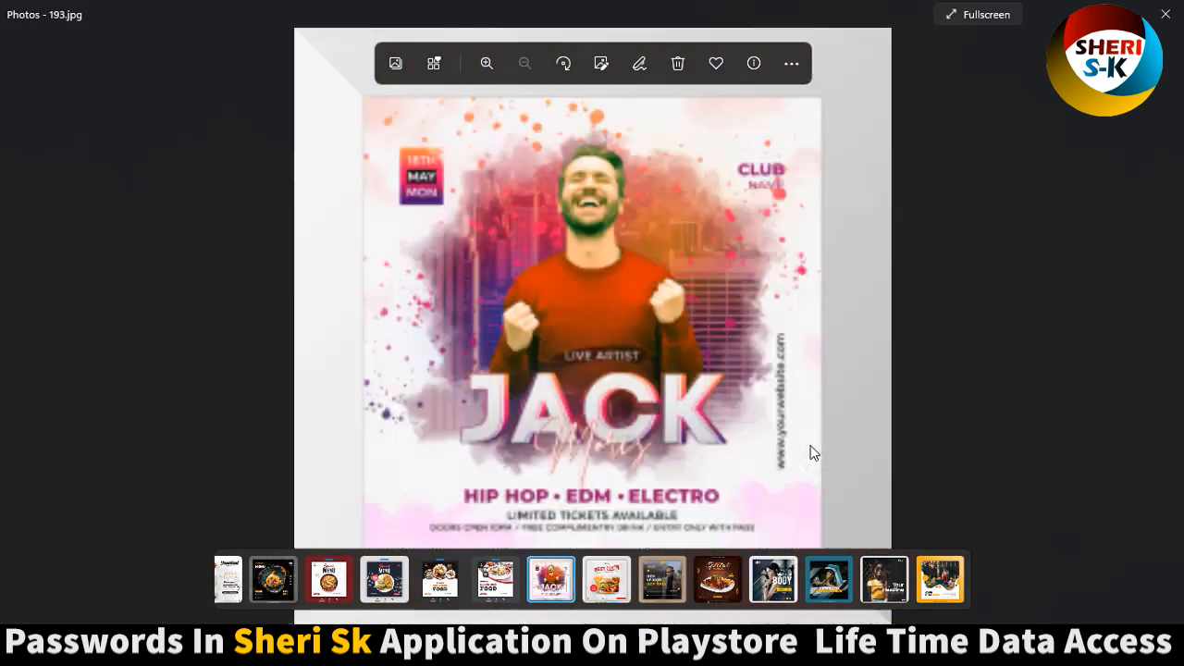
click(440, 580)
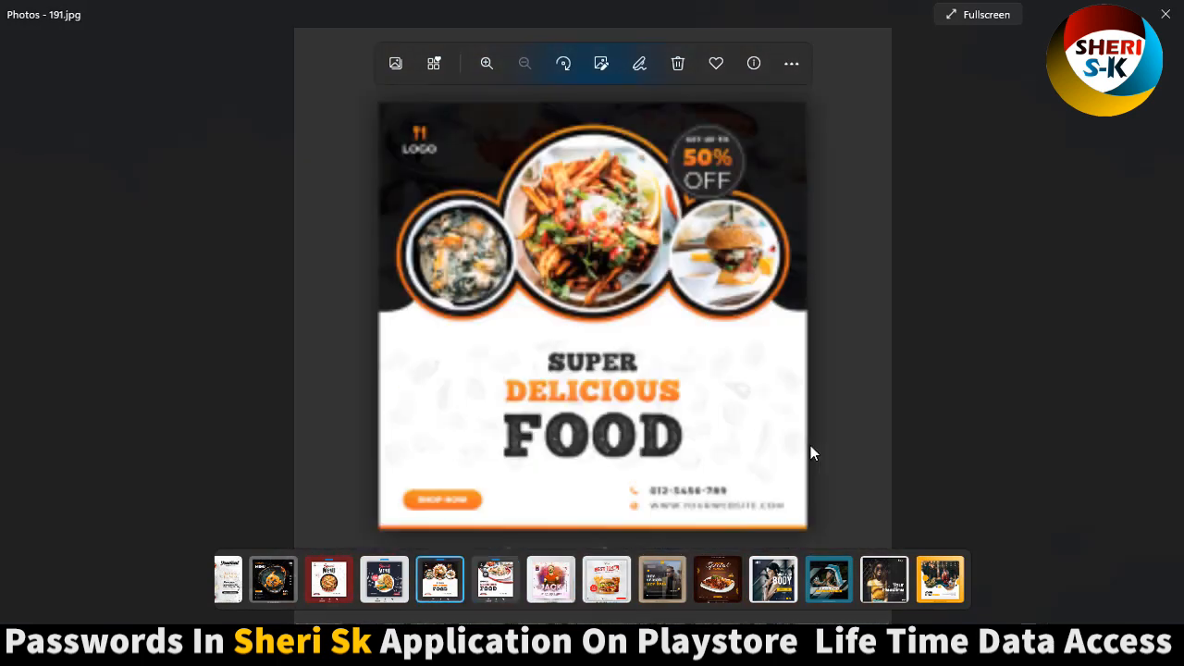
click(384, 579)
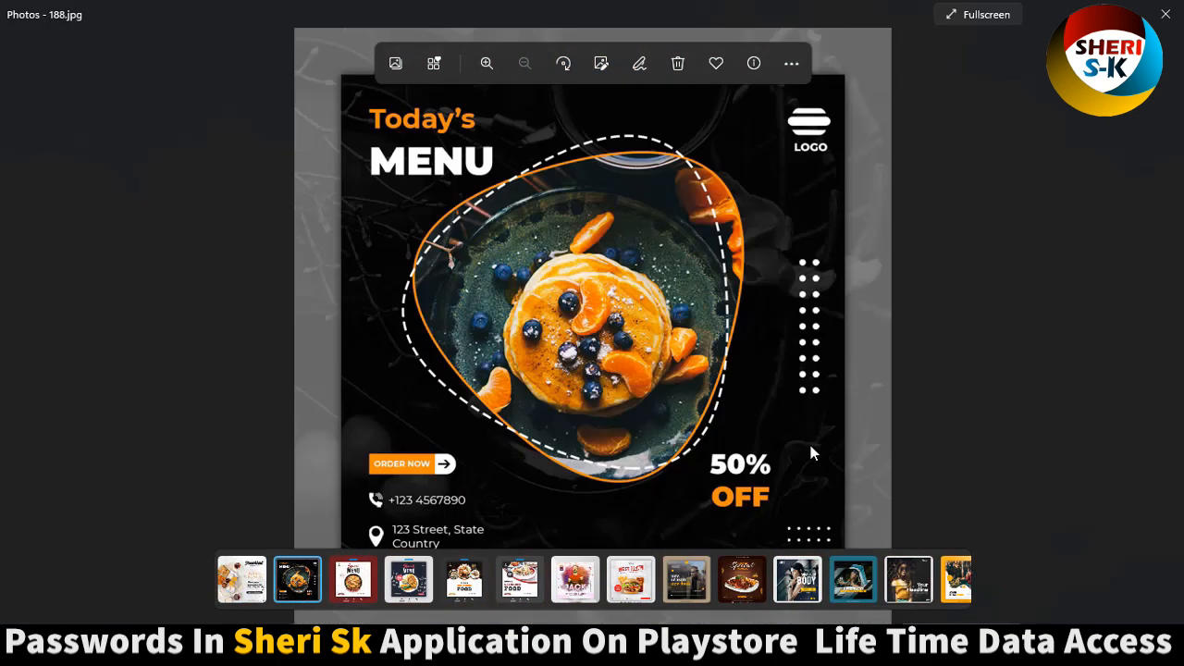
click(240, 580)
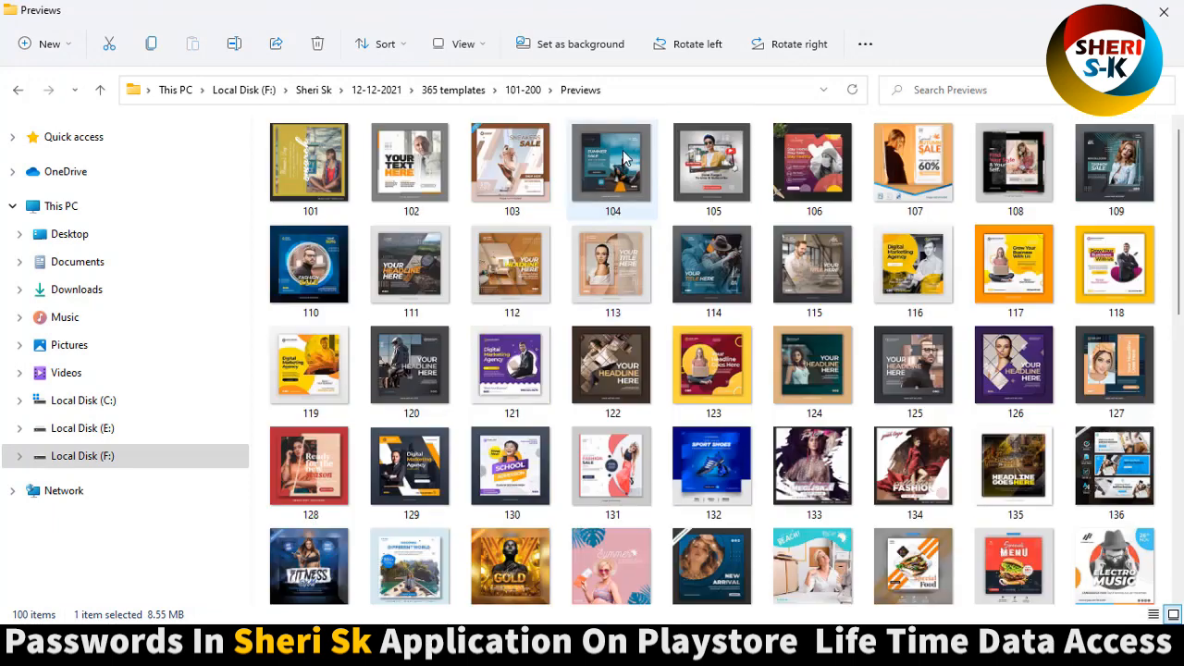
View previews 105 to 109, including Find Your Style and teal Fashion Sale, then close Photos.
double_click(612, 164)
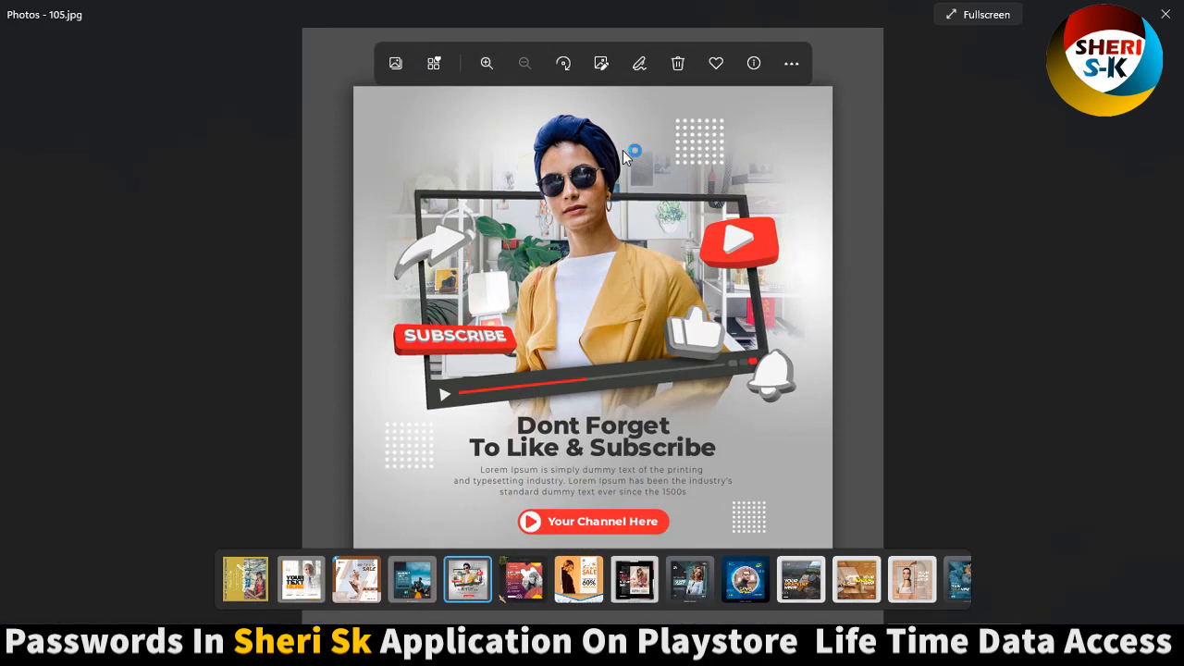
mouse_move(569, 222)
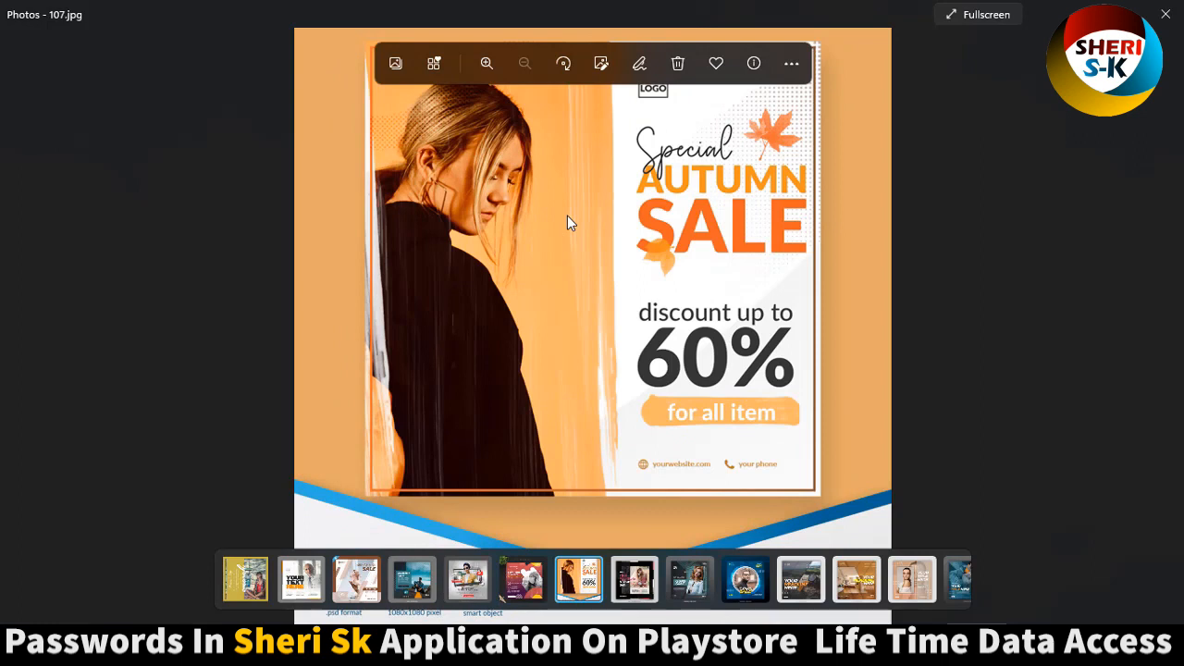
click(634, 580)
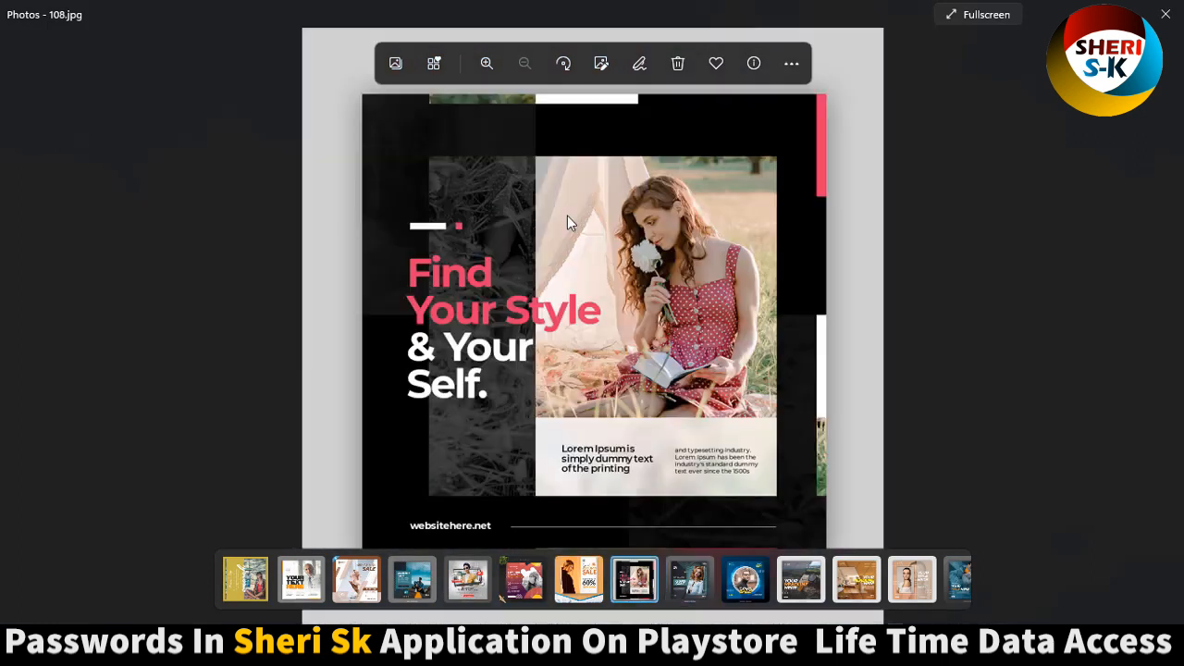
click(690, 580)
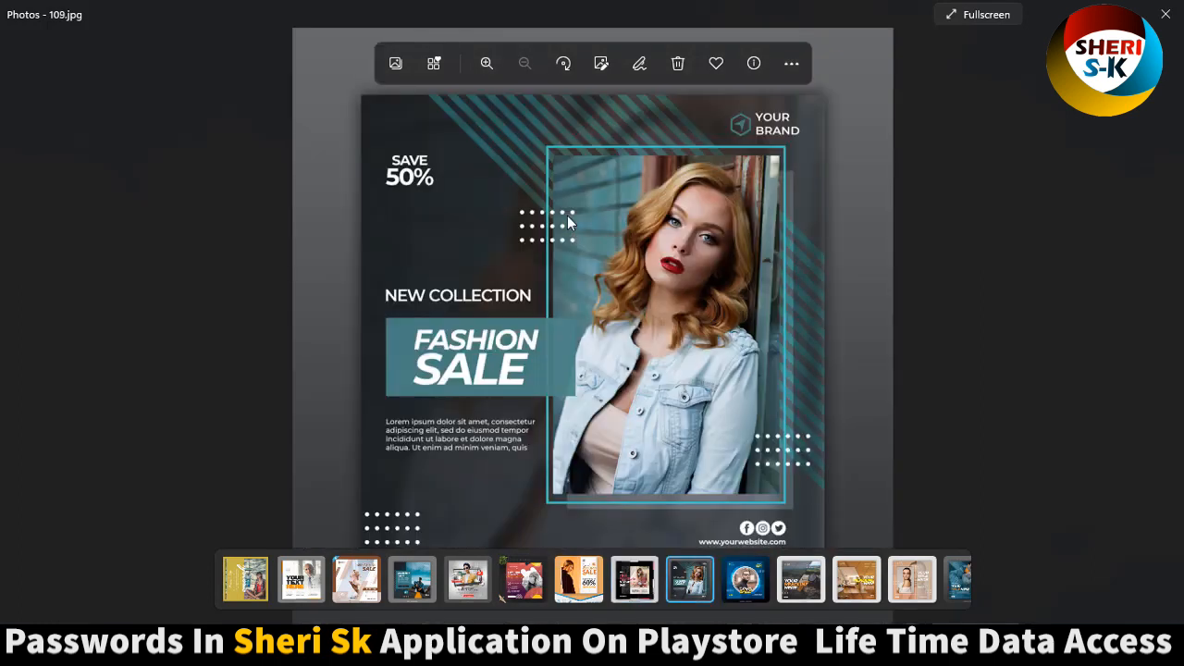
click(800, 579)
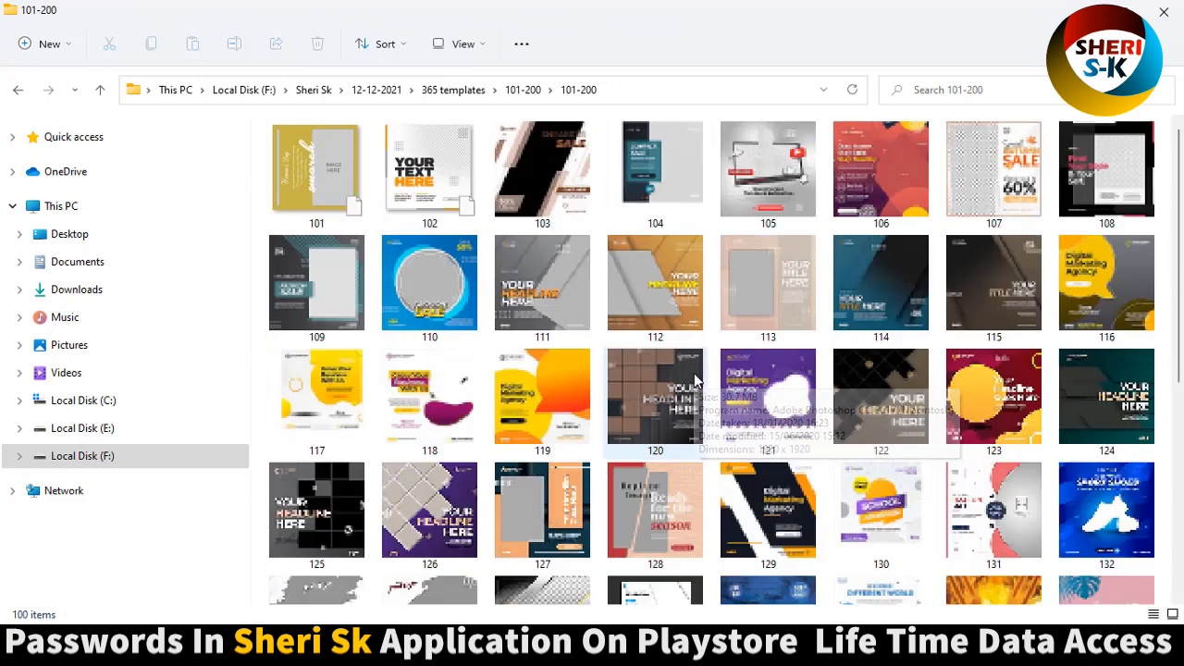
Find template 110.psd in the 101-200 folder and open it in Photoshop.
scroll(down, 3)
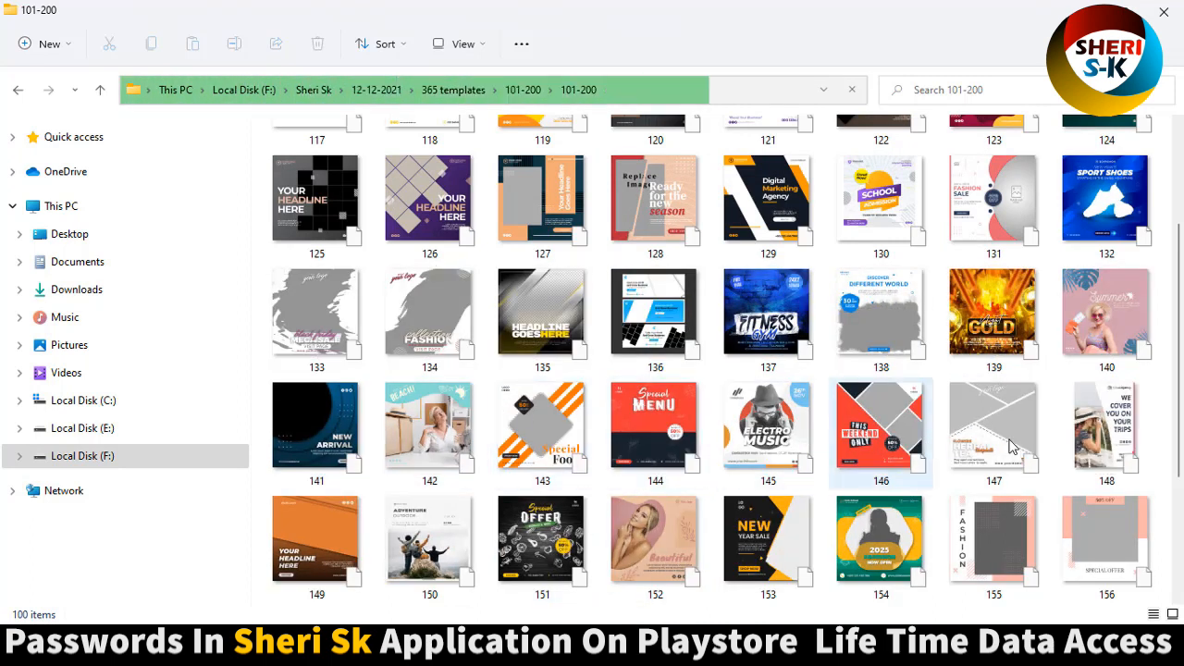
scroll(down, 3)
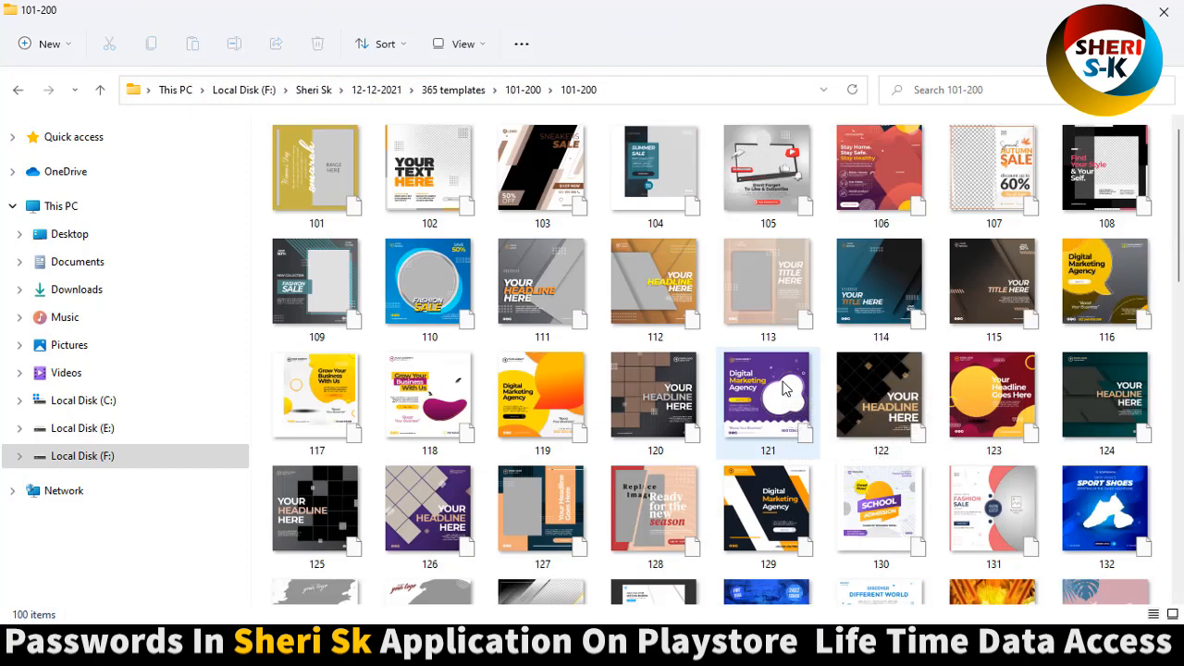
click(429, 283)
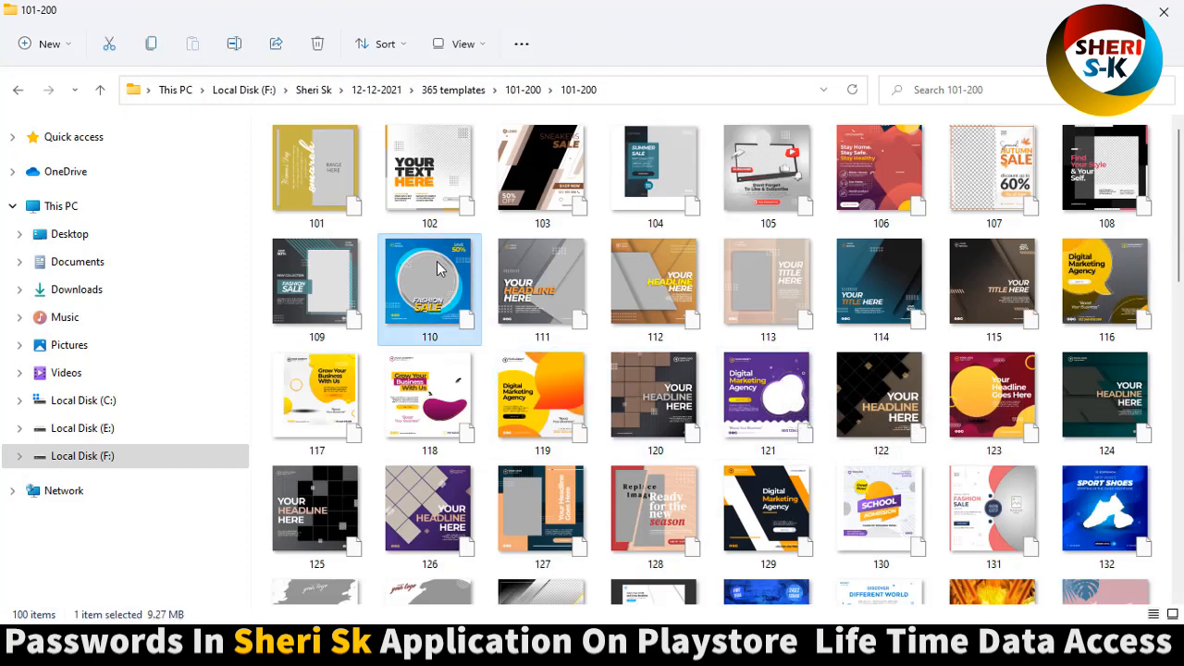
double_click(430, 287)
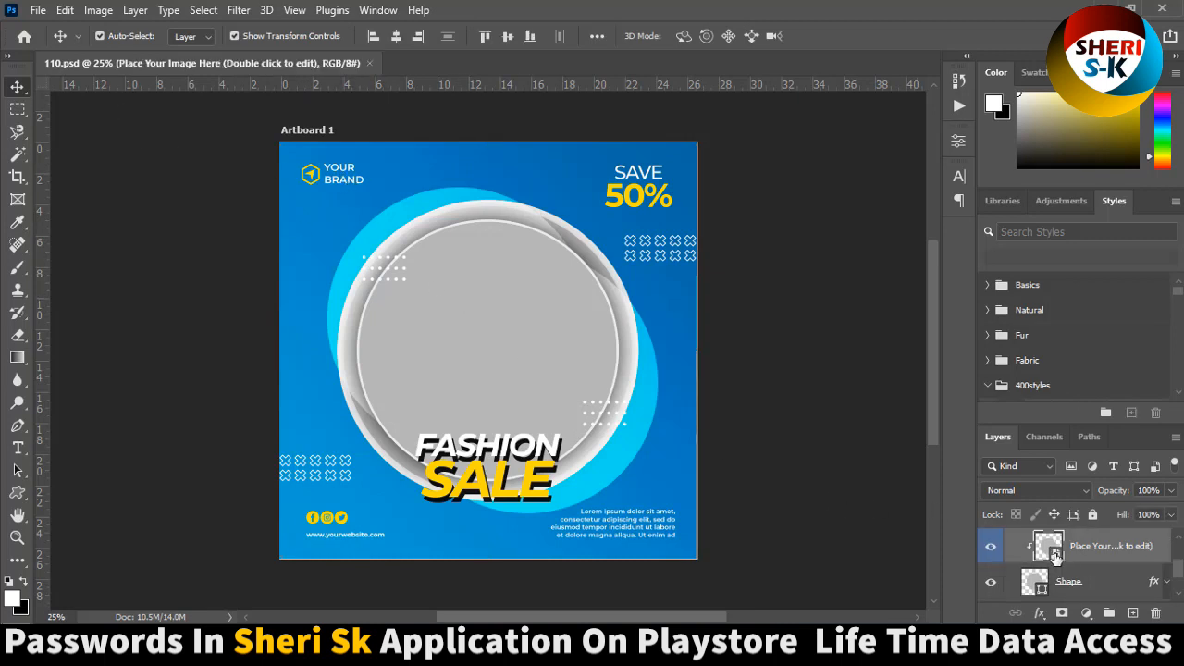
Open the circle placeholder smart object, bring in the scarf photo, and drag it to cover the circle.
double_click(1048, 546)
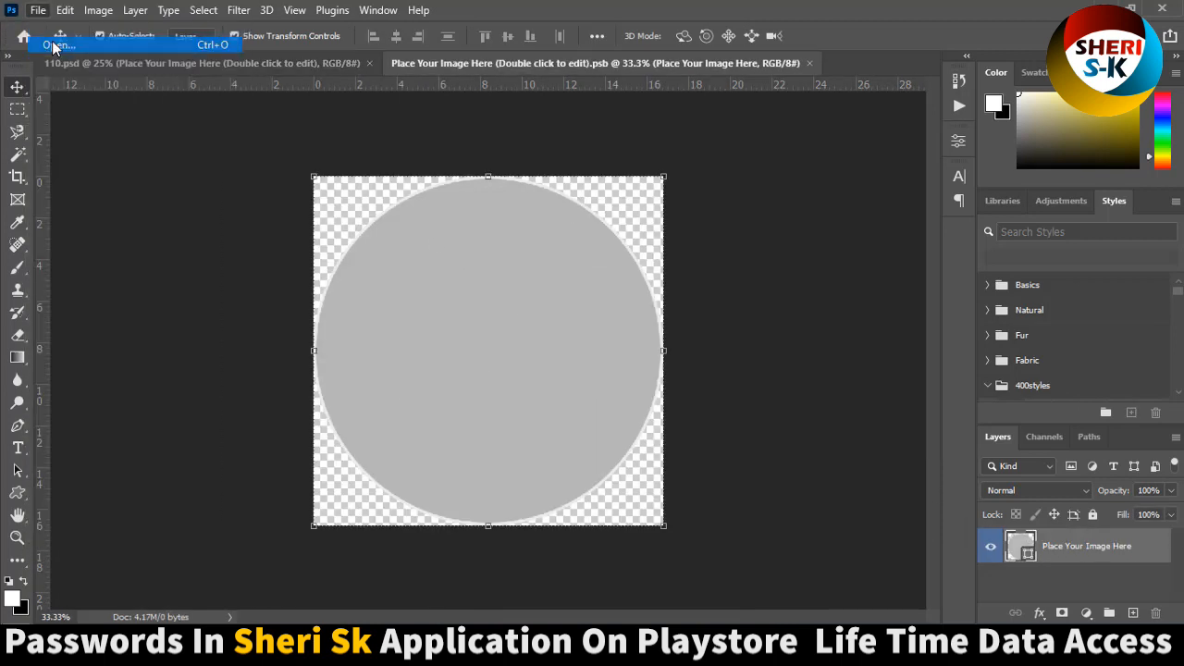
click(58, 45)
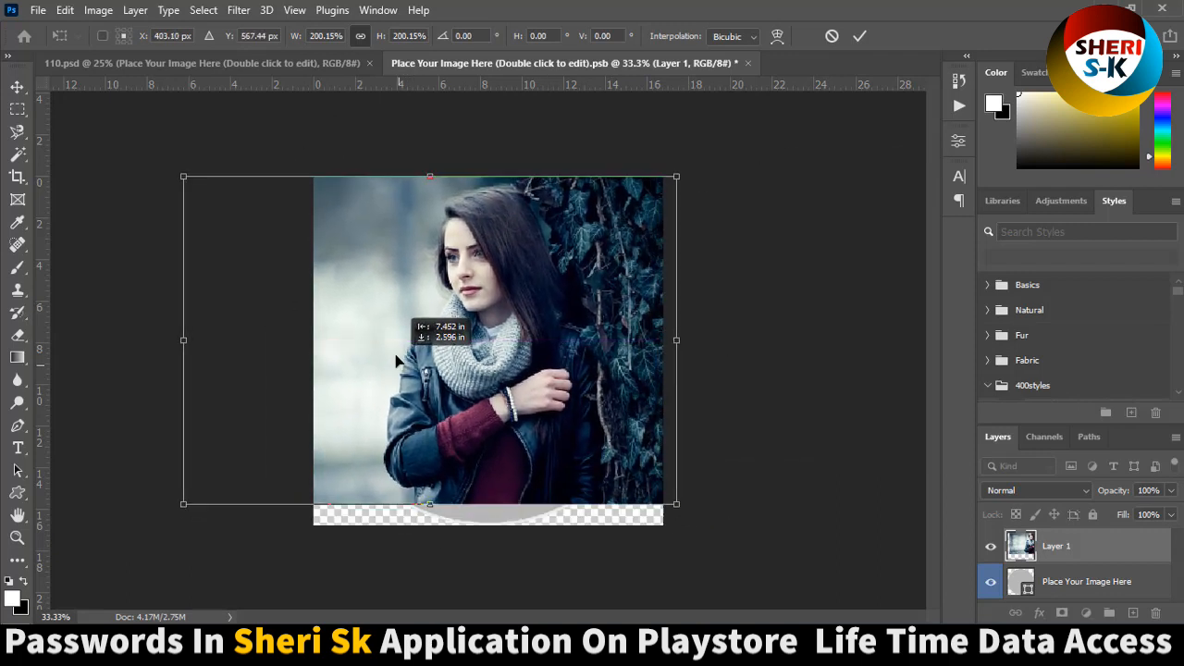
drag(676, 504, 697, 519)
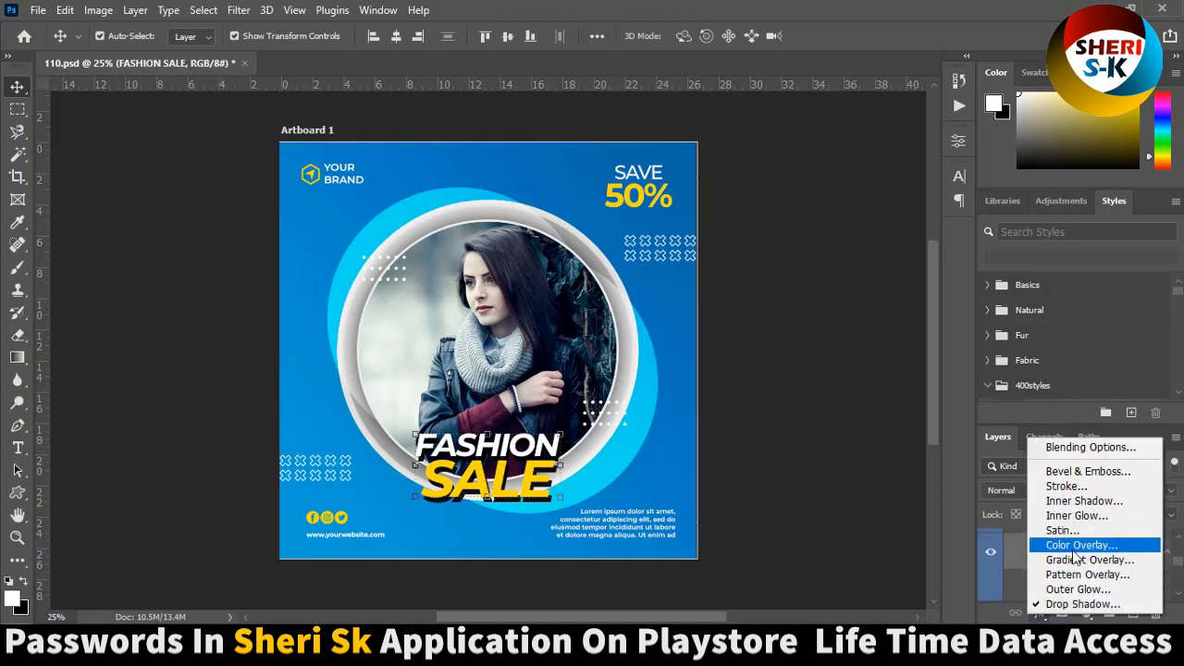
Recolour the FASHION SALE colour overlay to magenta, then white, with a light blue drop shadow.
click(1080, 545)
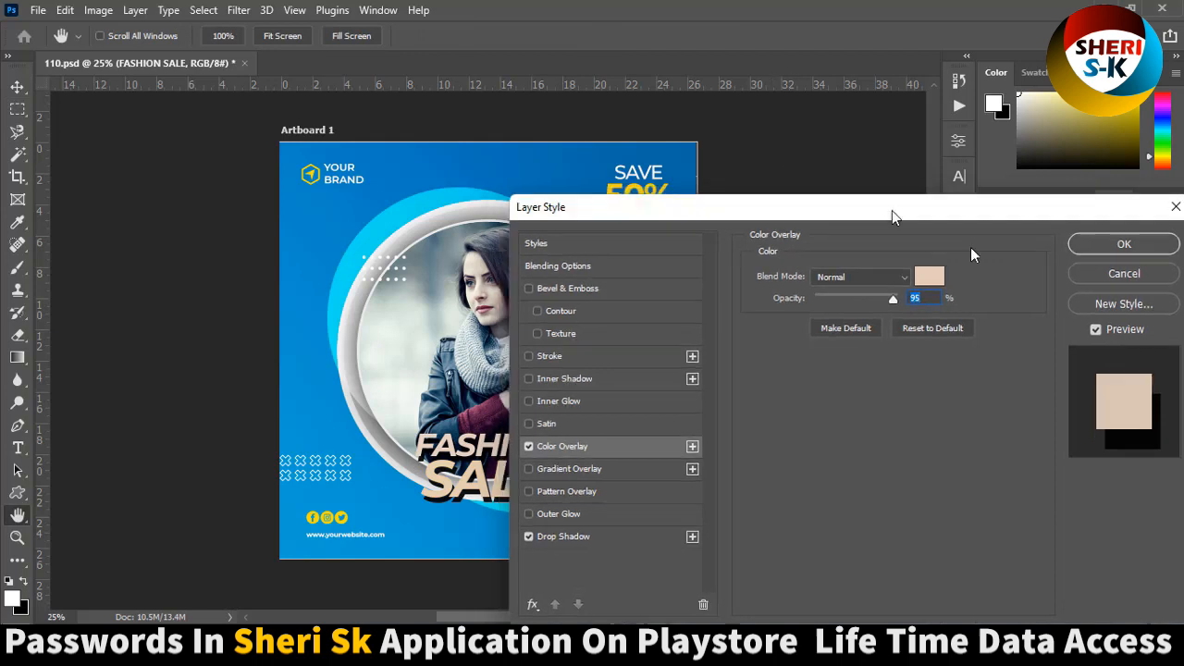
click(929, 276)
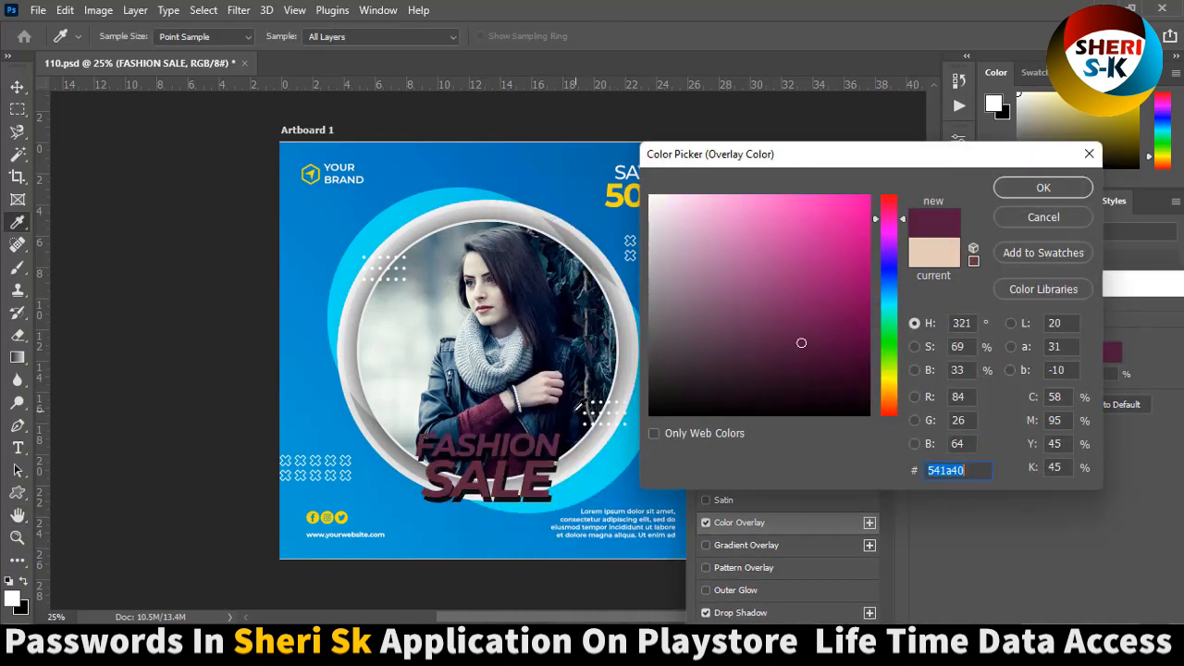
click(1043, 187)
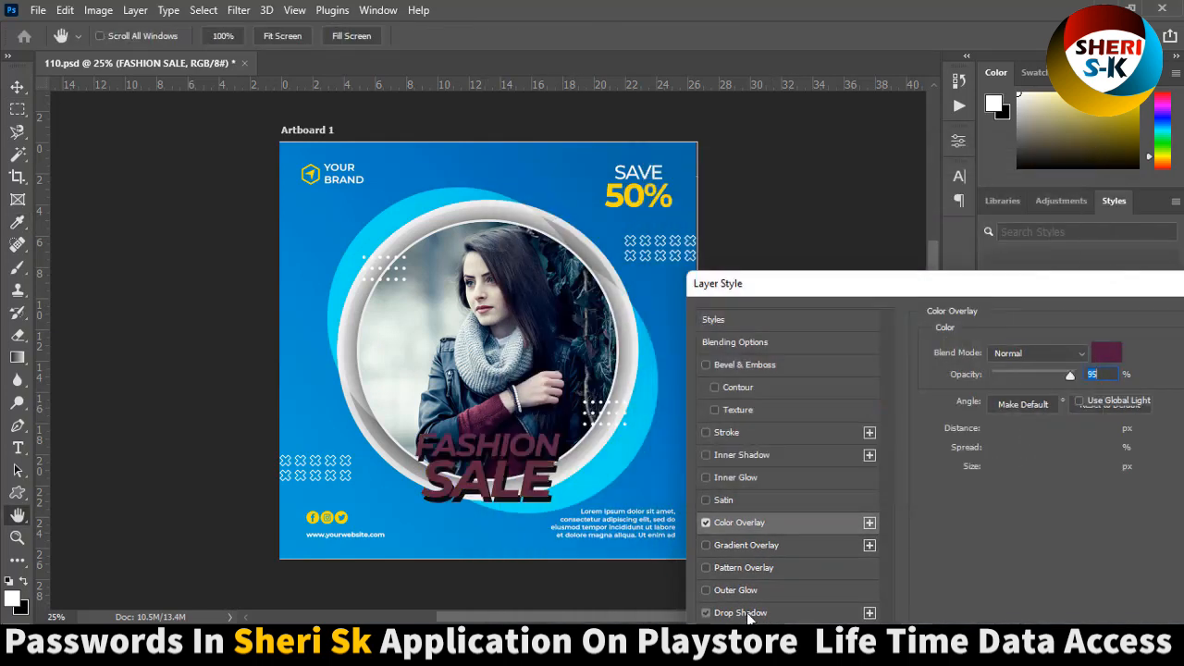
click(739, 613)
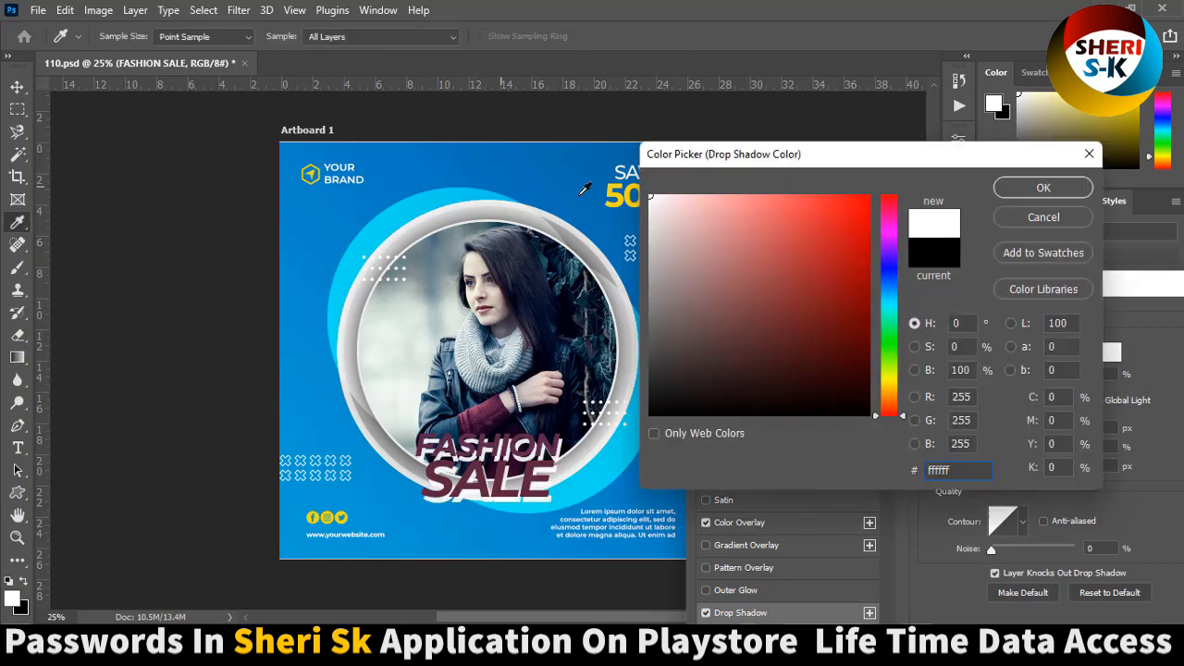
click(733, 334)
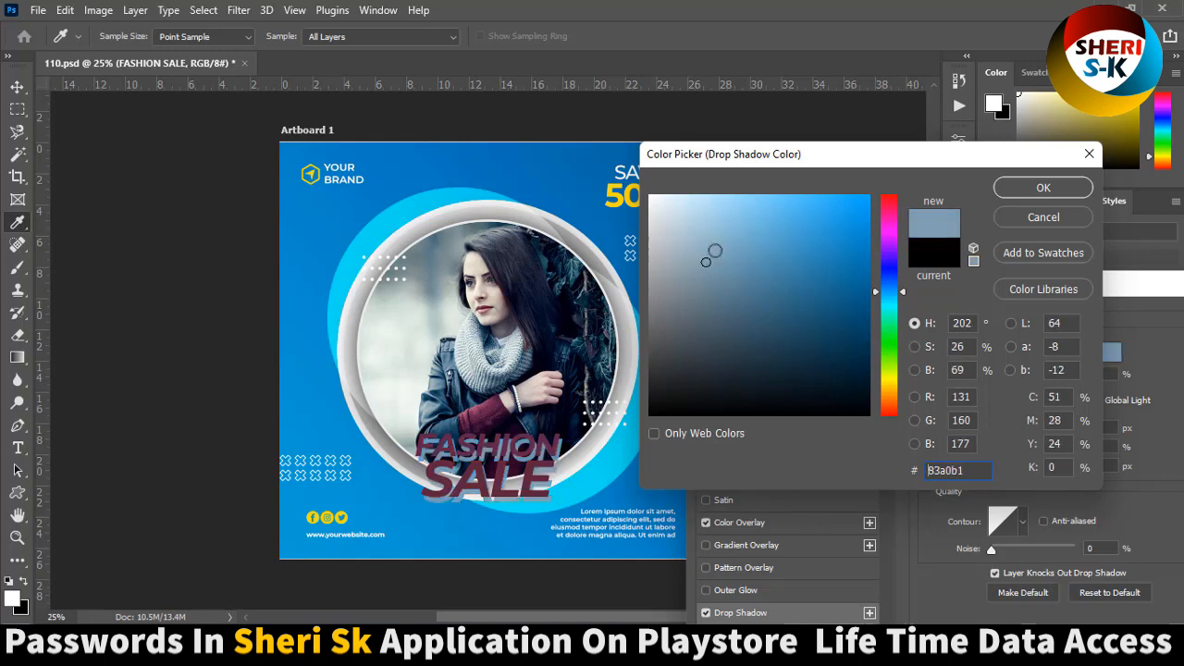
click(1043, 187)
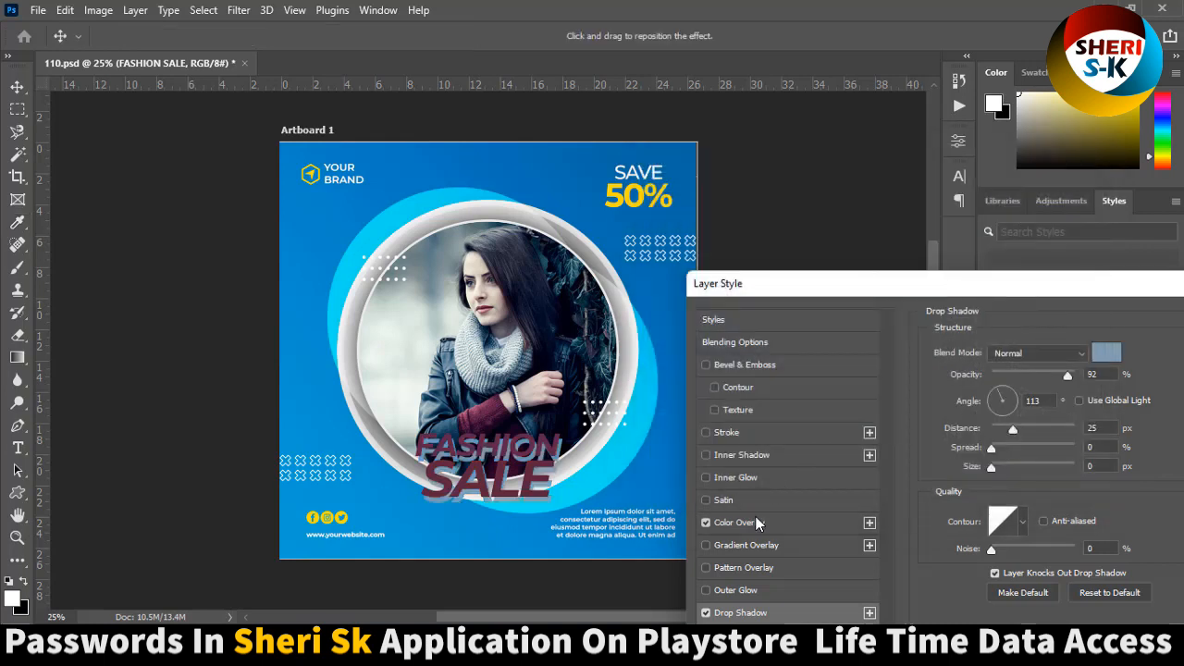
click(1106, 353)
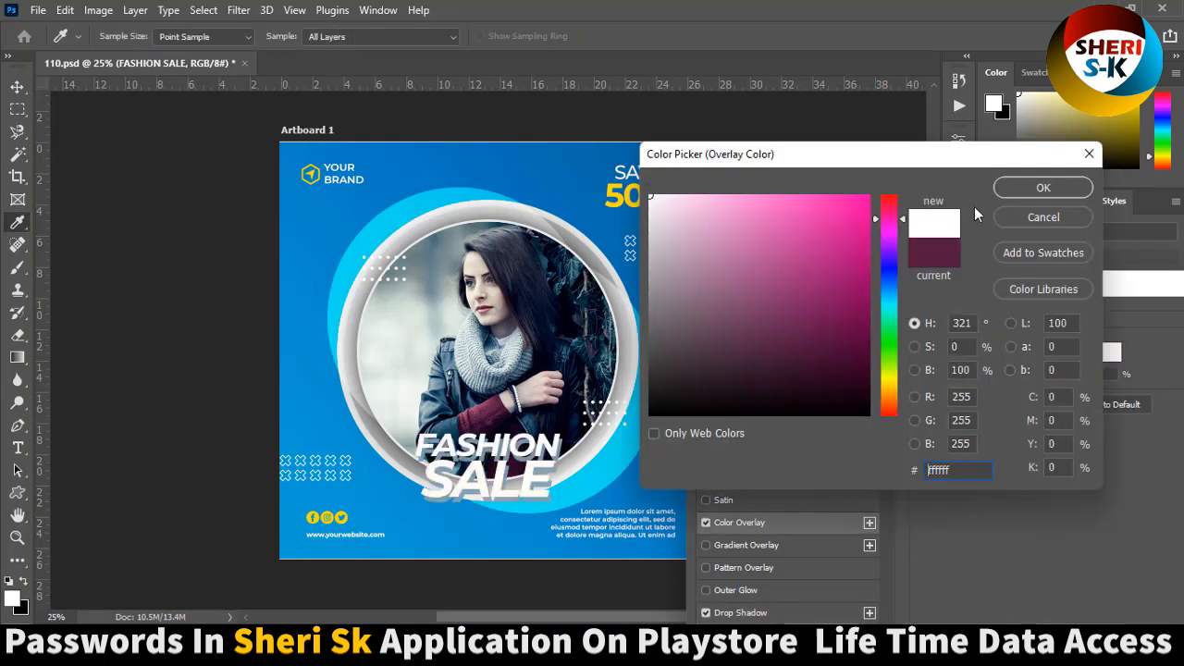
click(1042, 187)
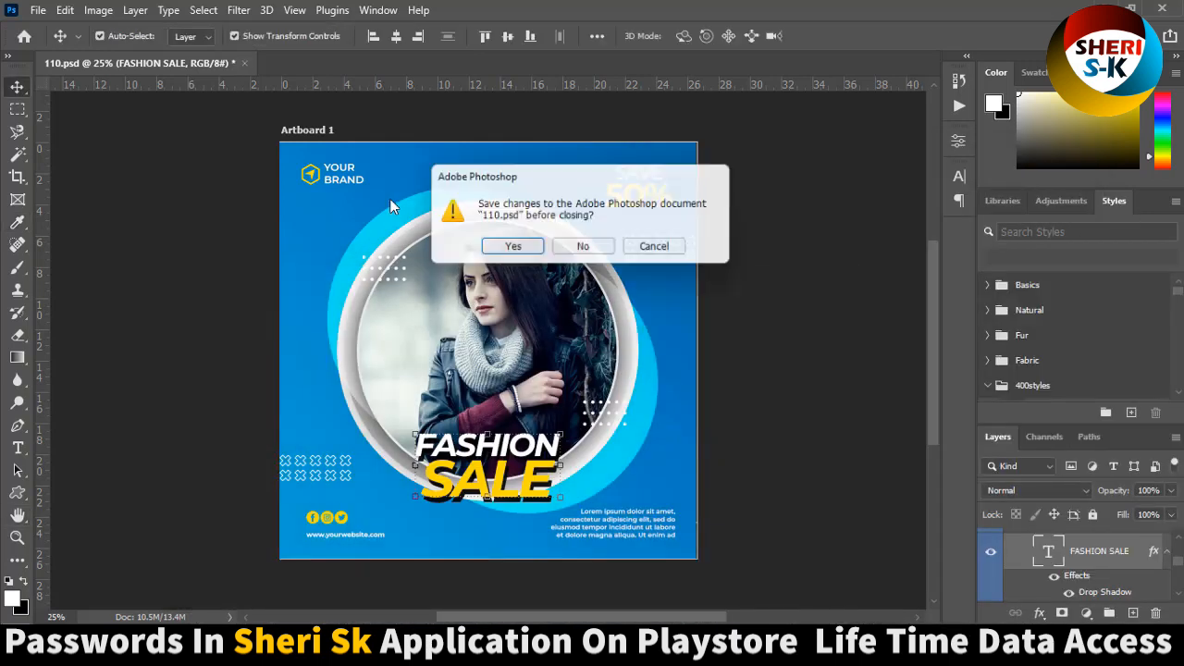
Close 110.psd without saving and scroll the Explorer listing.
click(583, 246)
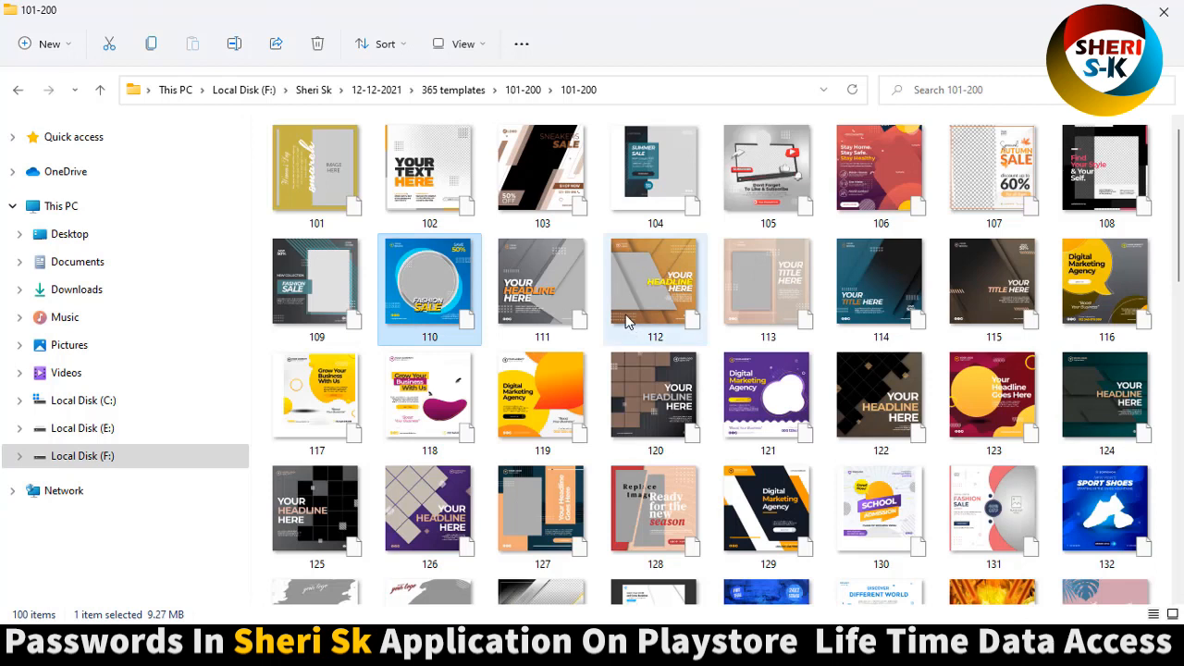
scroll(down, 3)
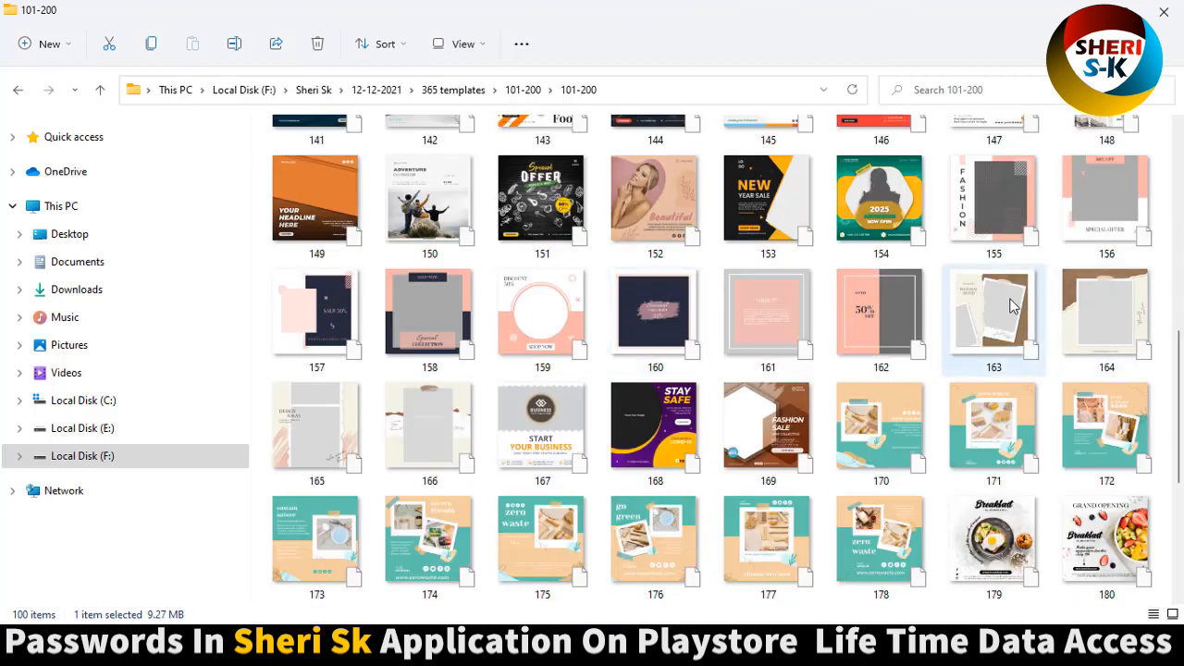
scroll(down, 3)
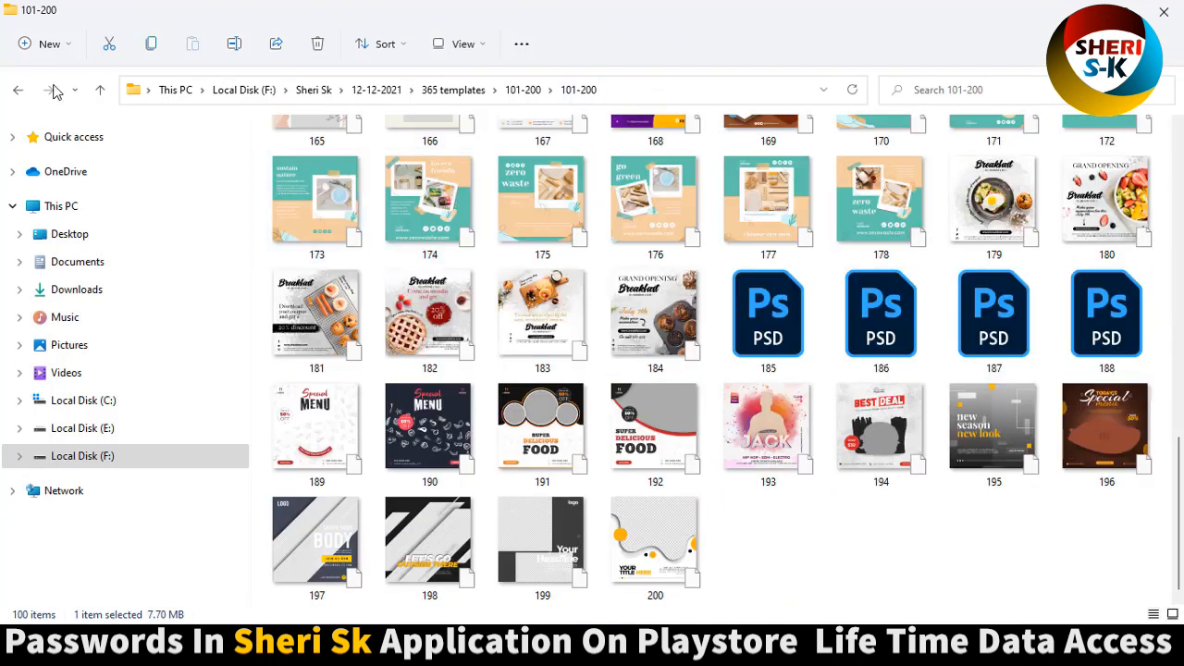
Go back to 365 templates, enter the 201-300 Previews, and open preview 204.
click(17, 90)
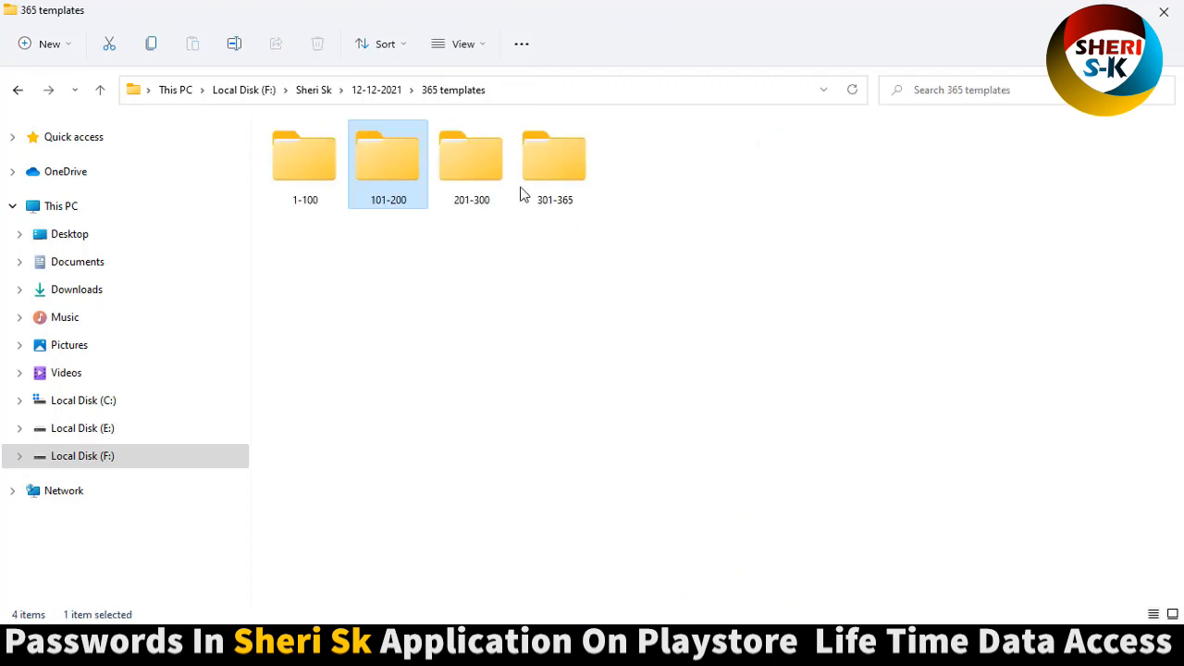
double_click(471, 157)
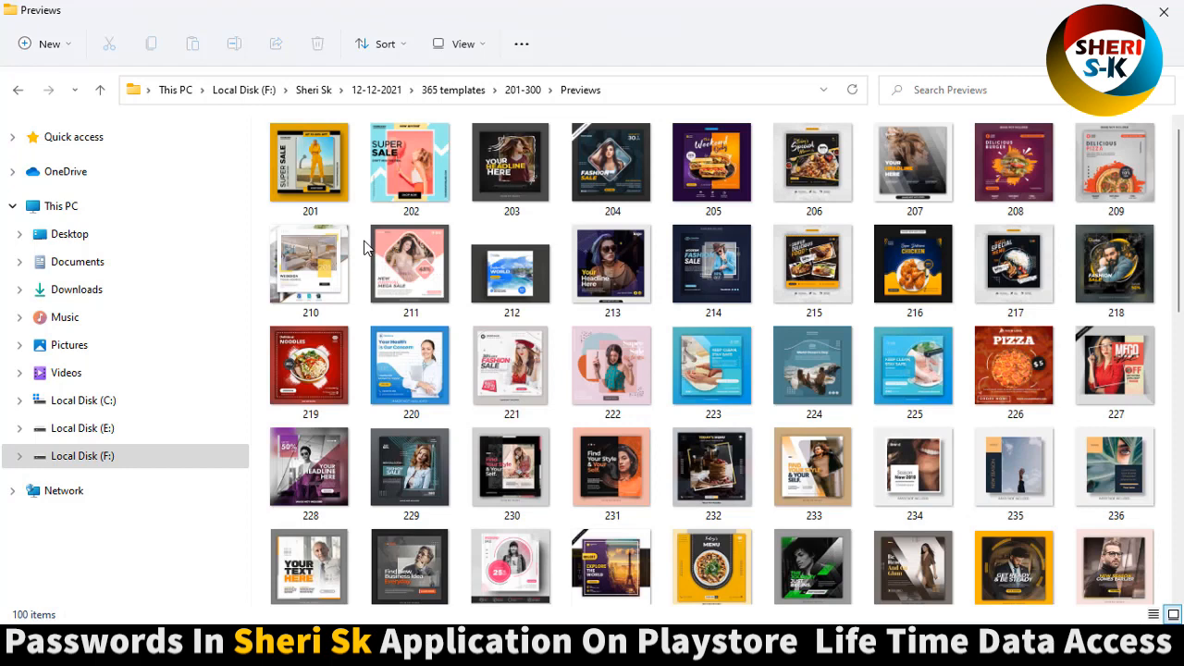
click(309, 165)
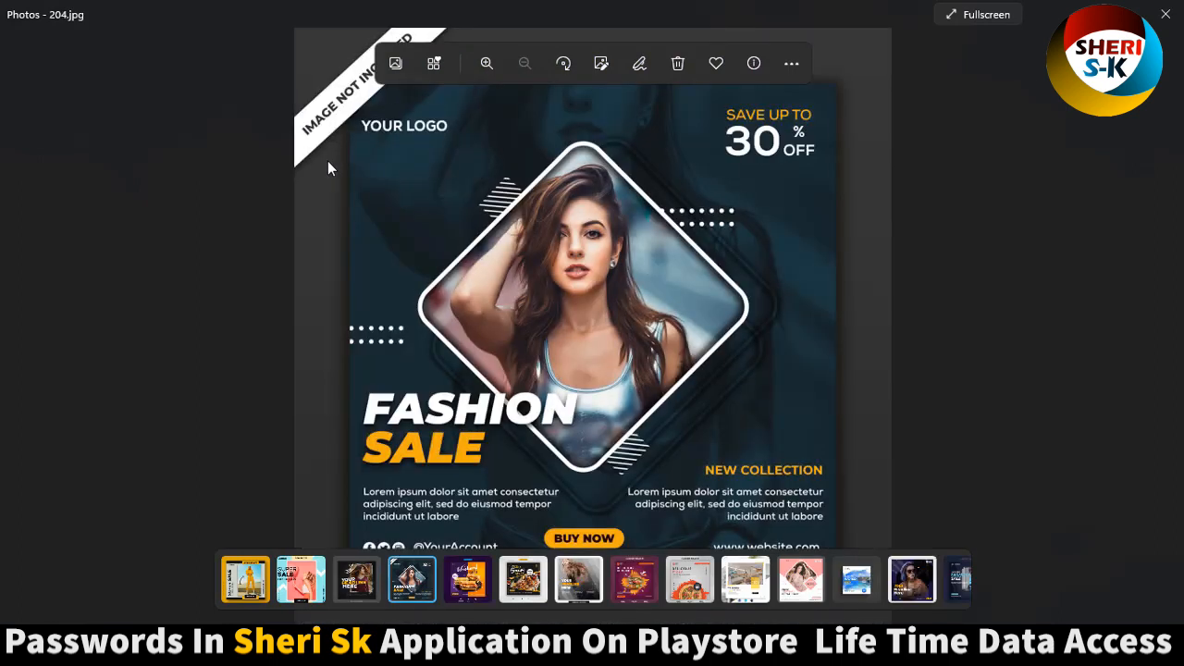
Page forward through the 201-300 previews from 204 to preview 245.
click(523, 580)
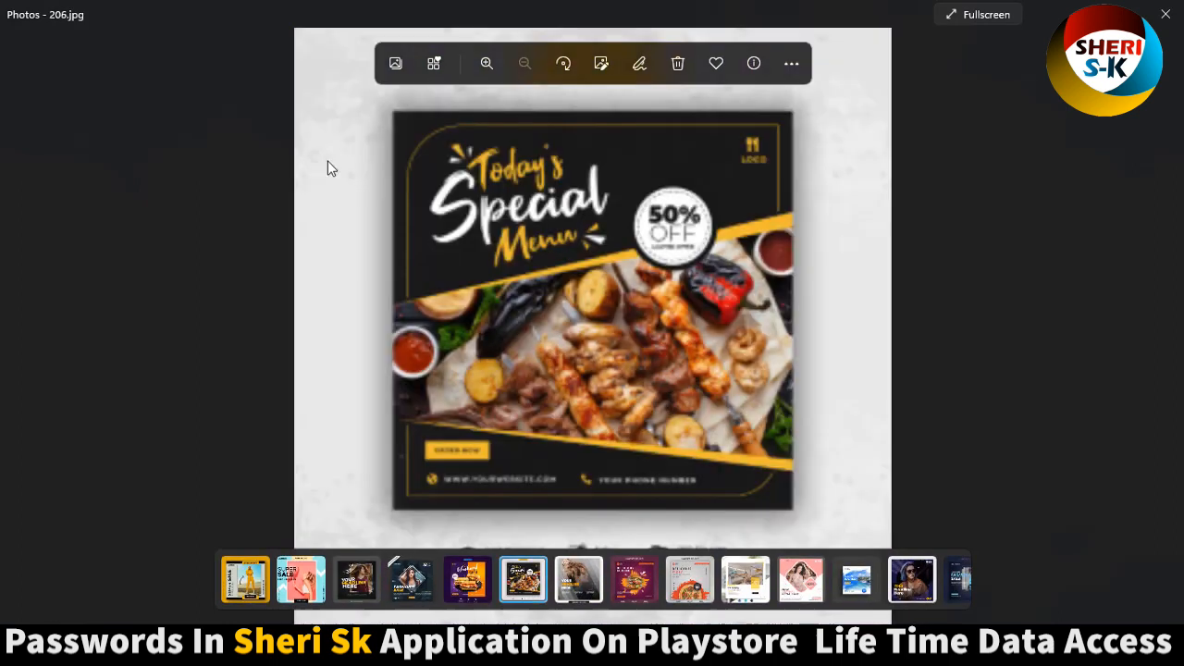
click(634, 581)
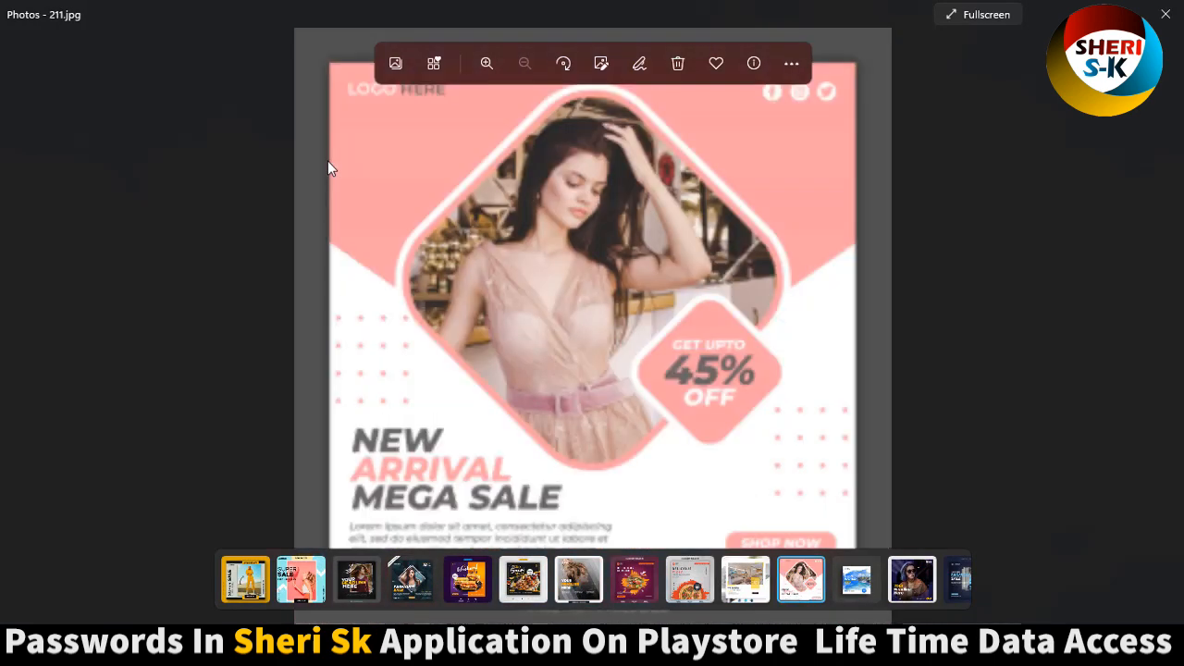
click(856, 580)
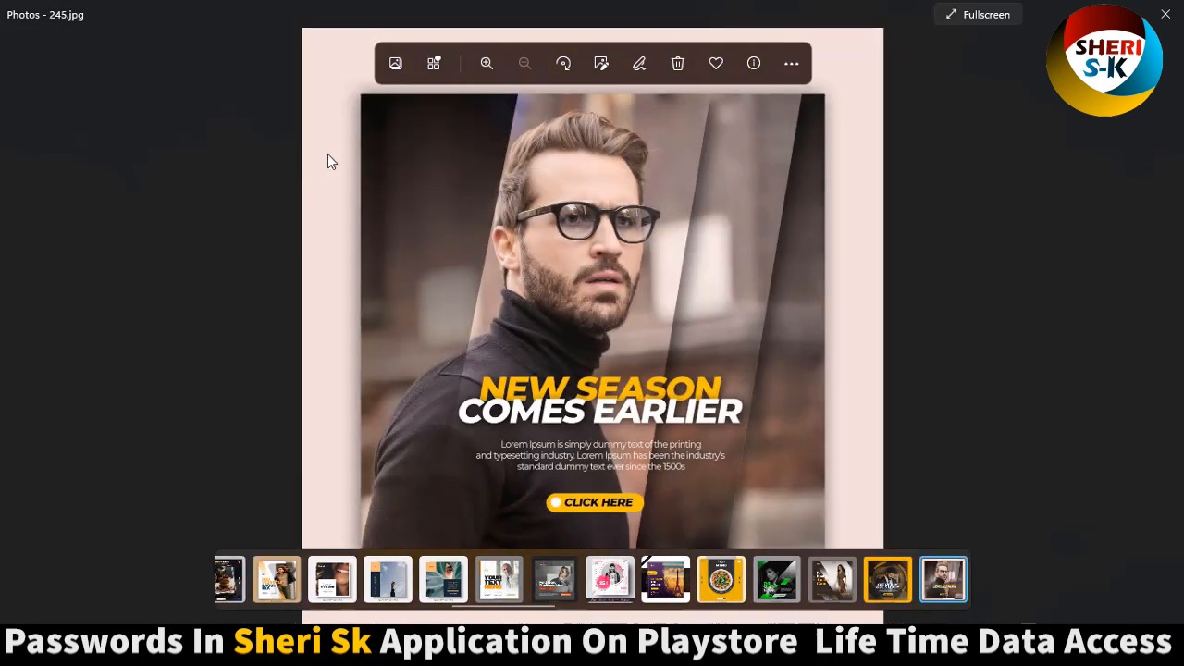
mouse_move(1165, 13)
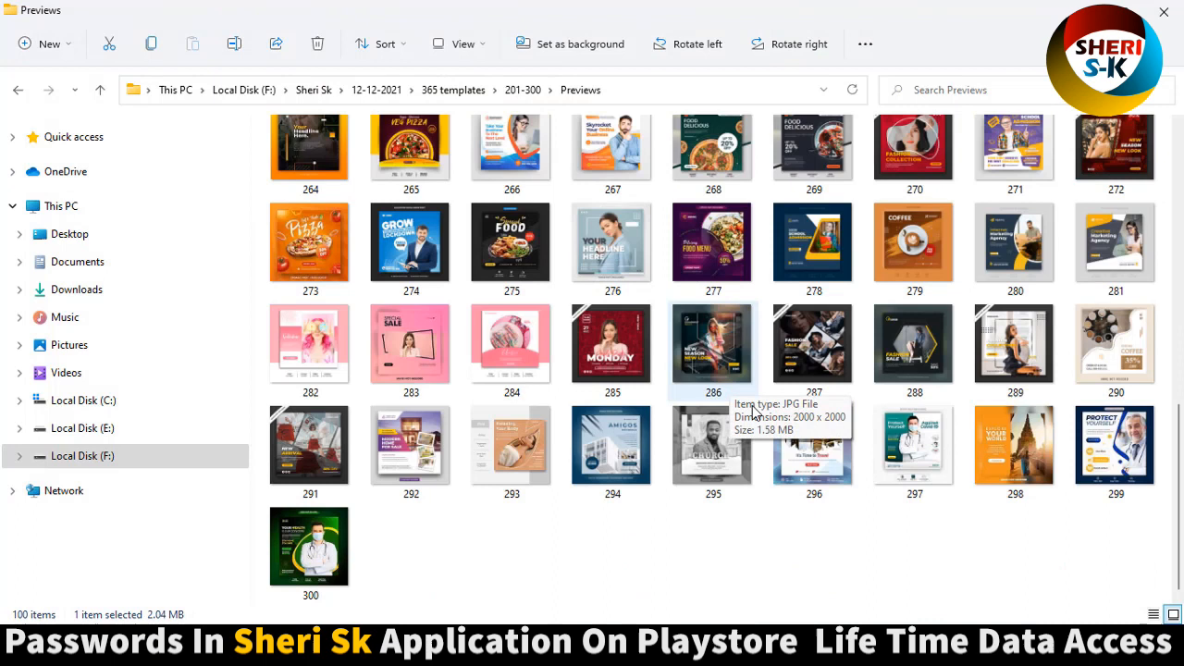
Open preview 287.jpg in Photos and close it.
click(813, 348)
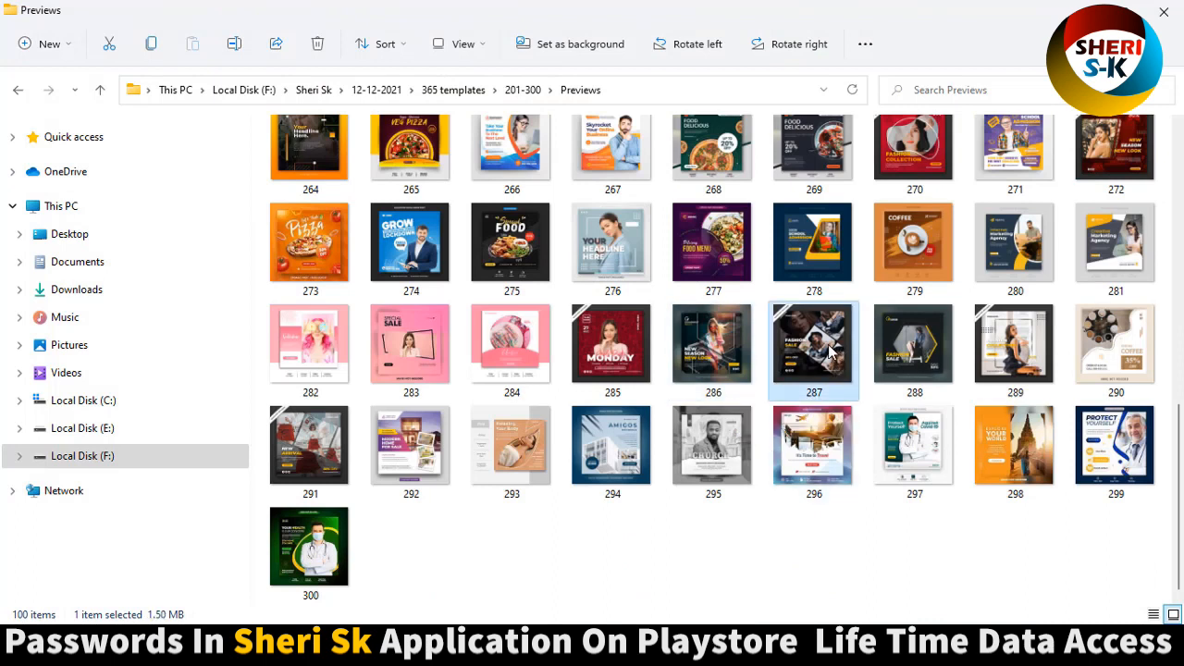
double_click(813, 344)
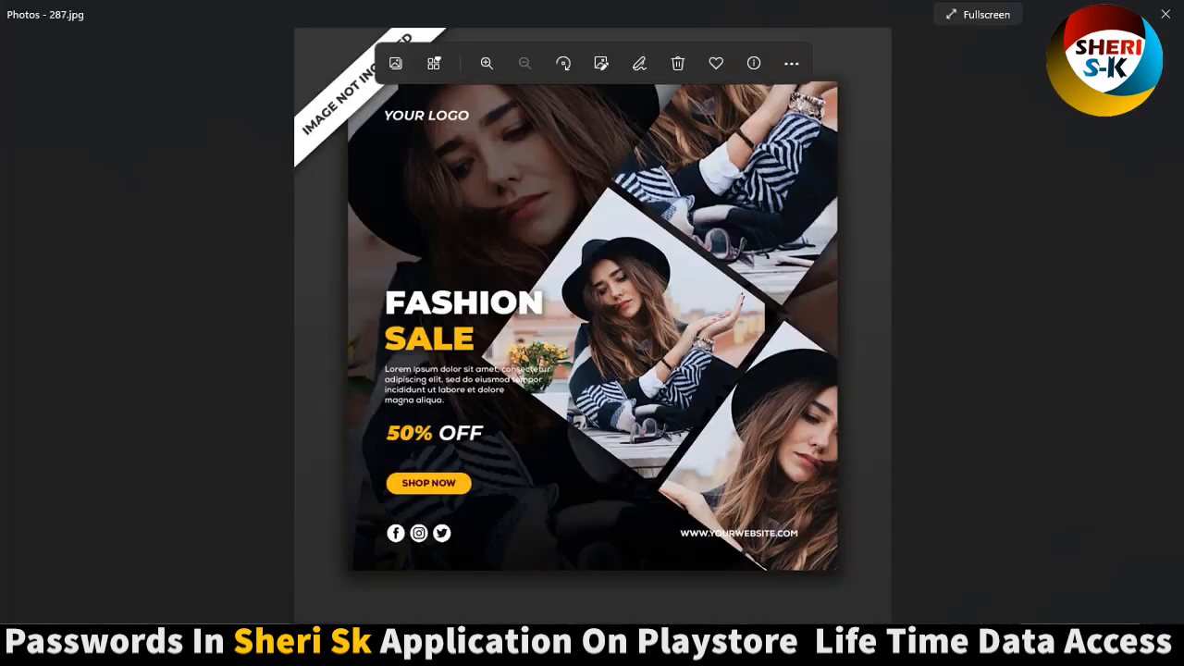
click(1165, 13)
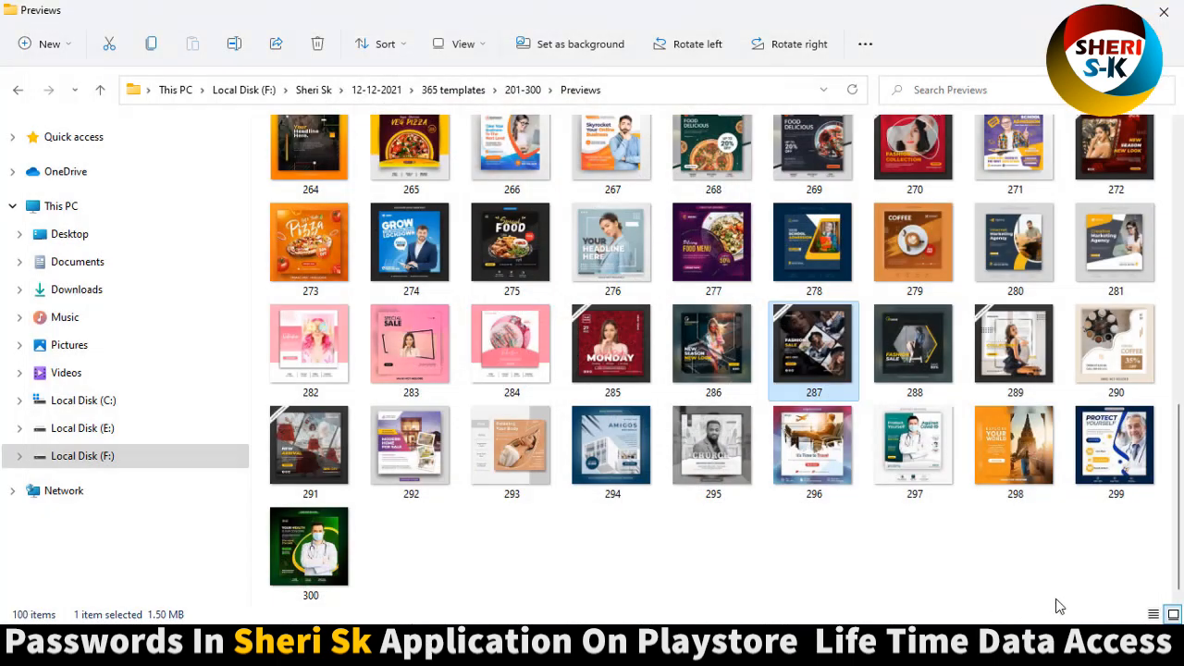
View preview 299.jpg, close Photos, and go back to the 365 templates folder.
double_click(1114, 445)
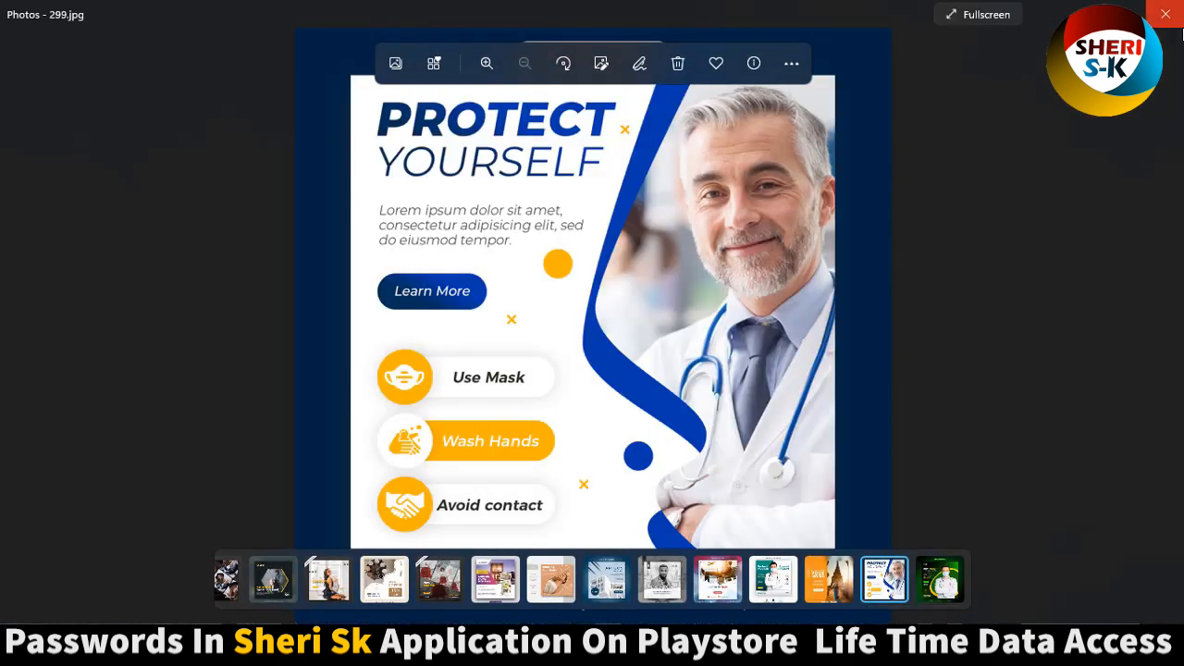
mouse_move(1166, 14)
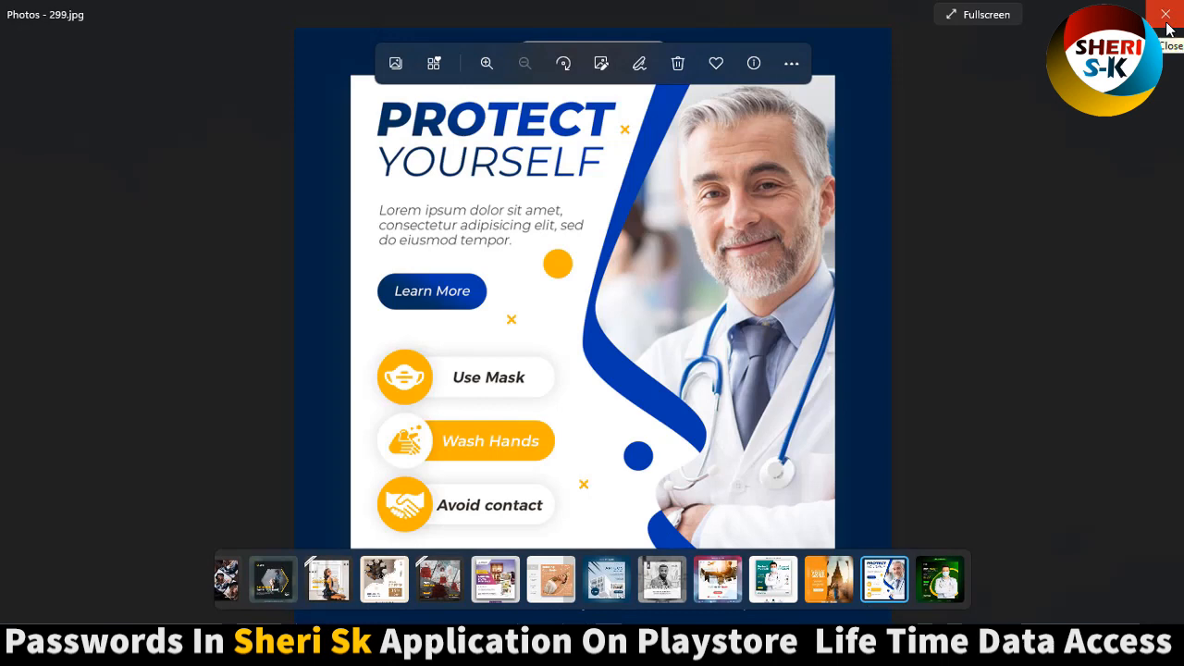
click(1166, 15)
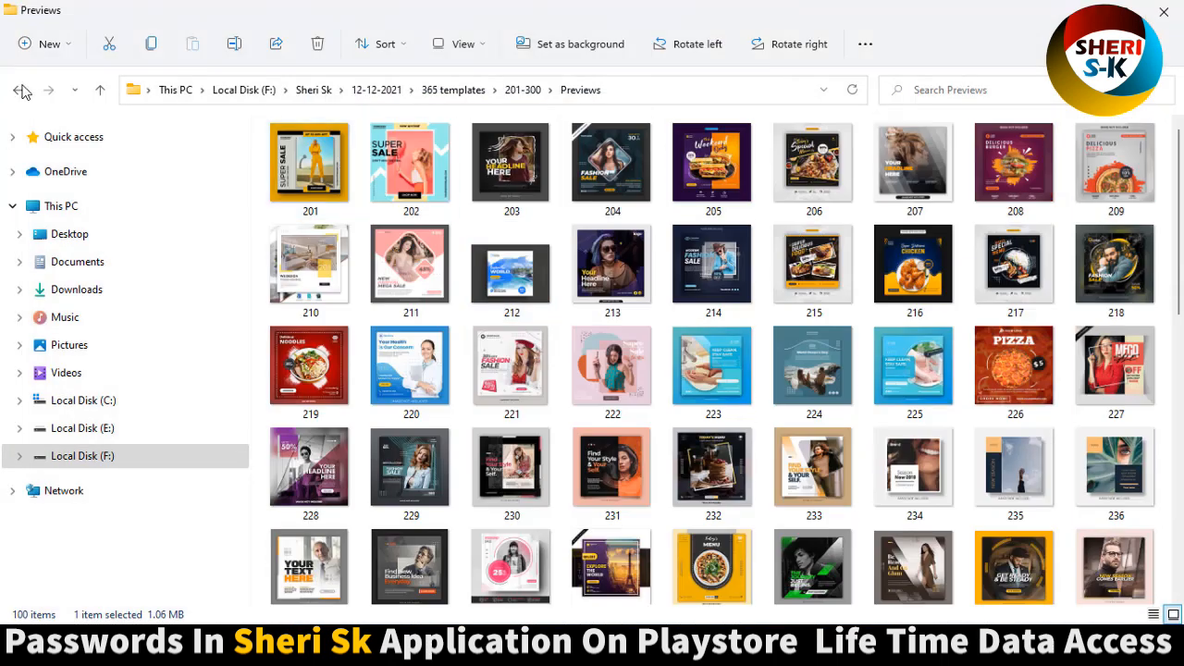
click(18, 89)
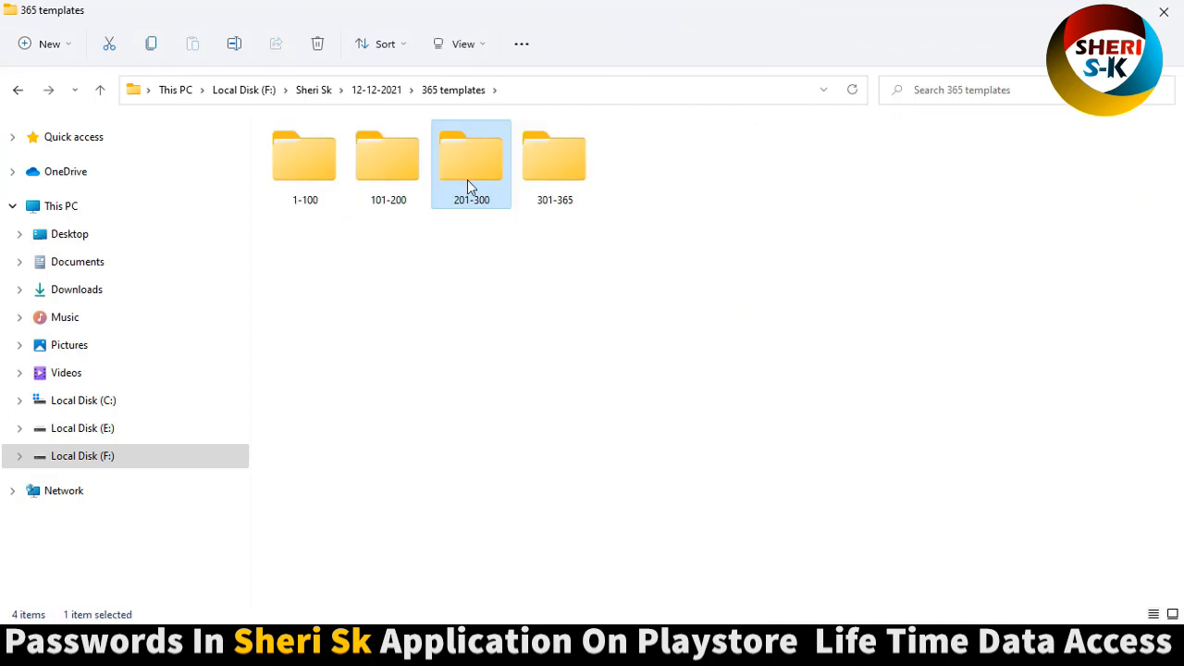
Open the 201-300 PSD folder, switch to Large icons, and scroll through the thumbnails.
double_click(471, 157)
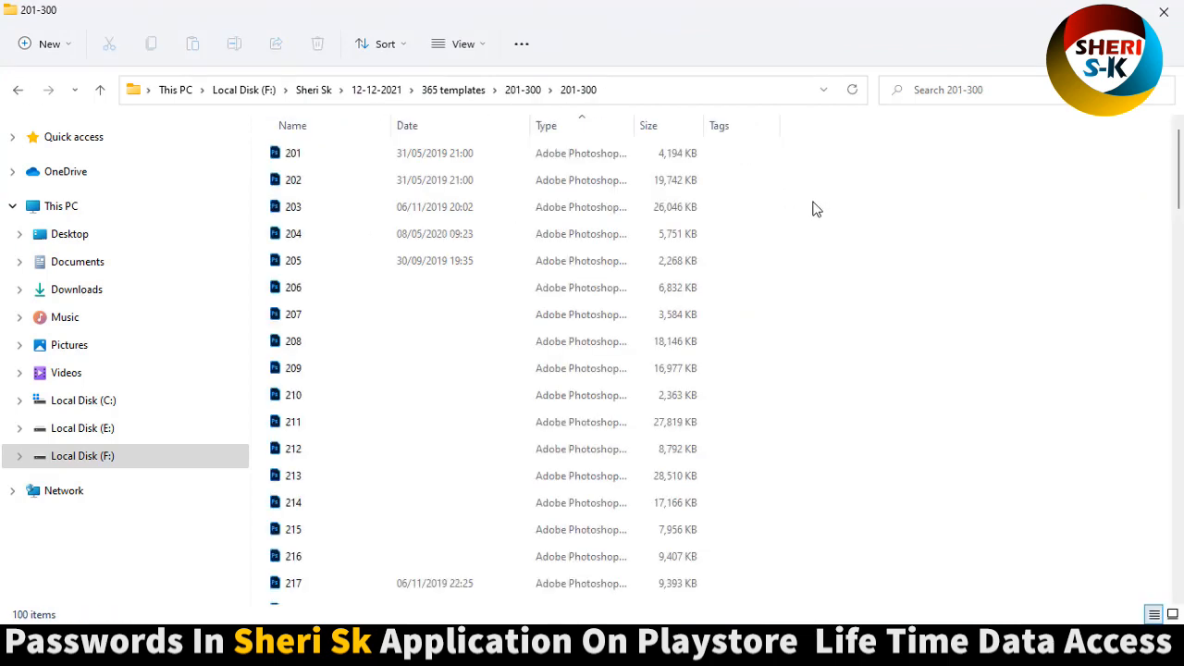
click(459, 44)
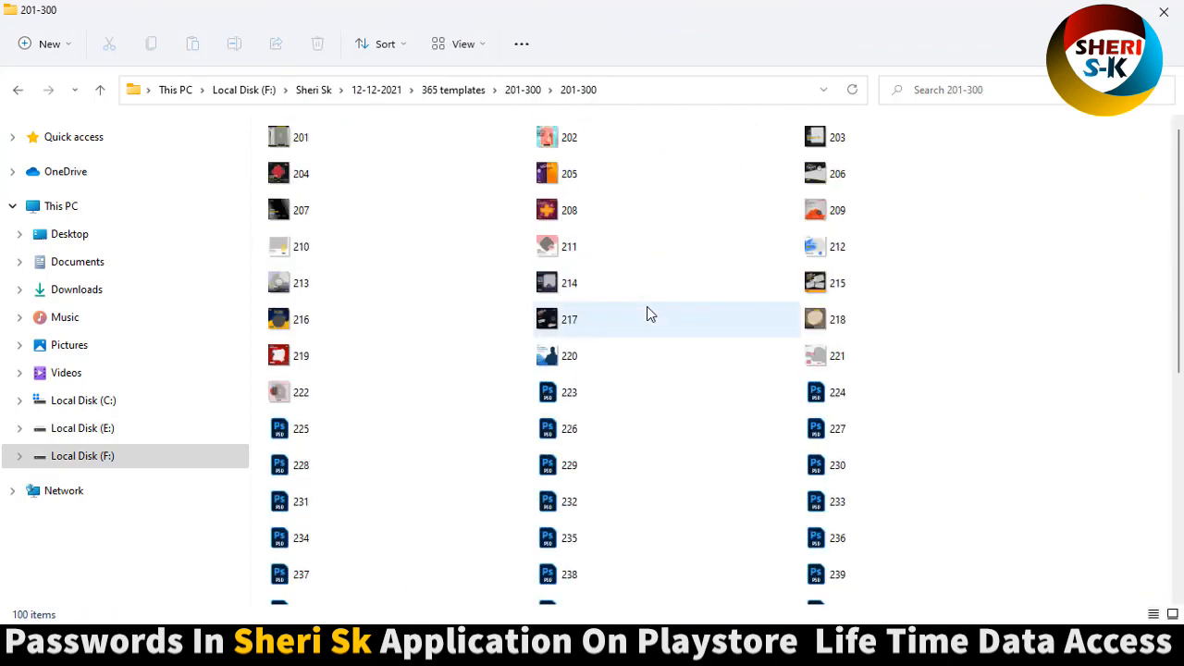
click(459, 44)
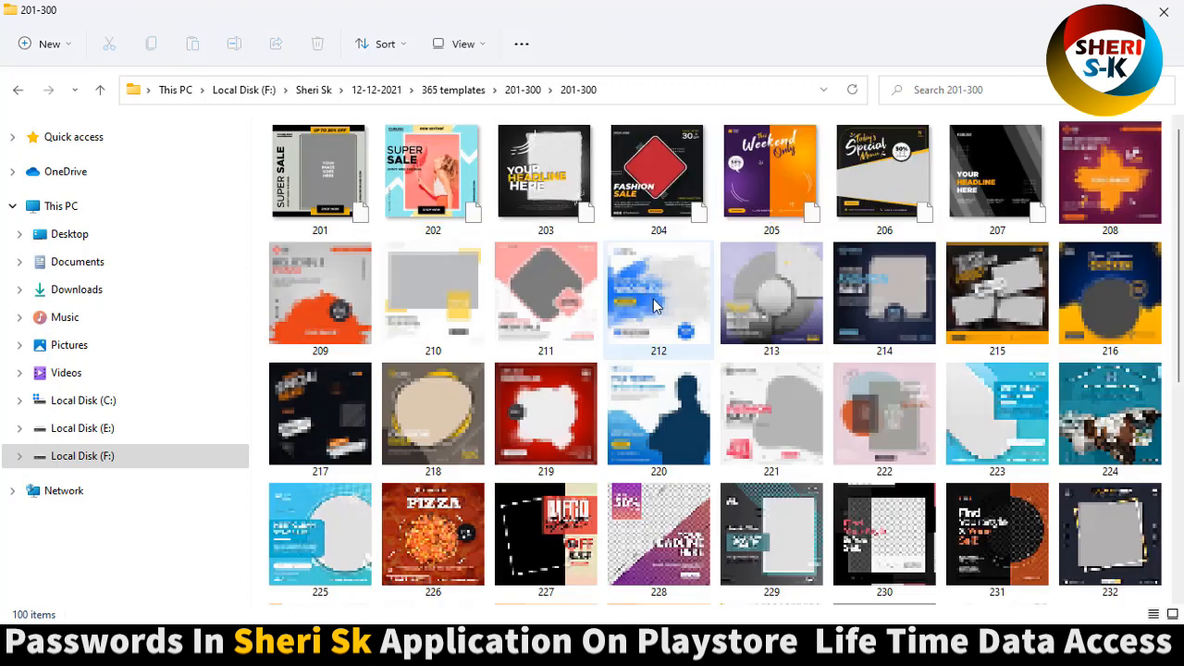
scroll(down, 3)
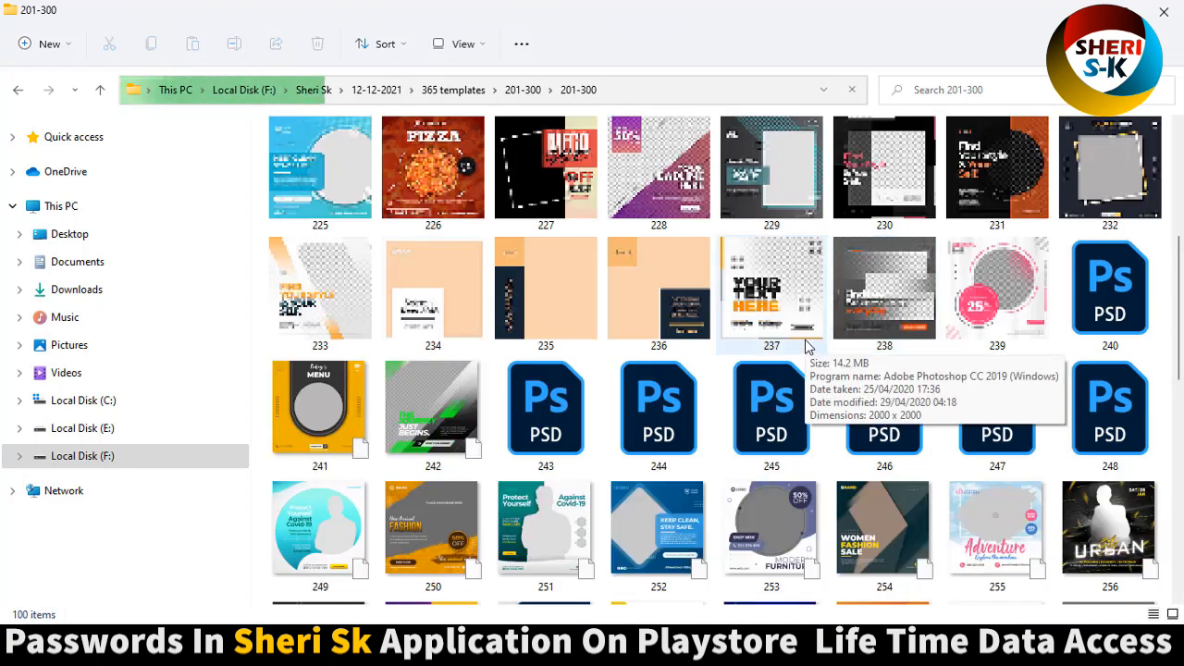
scroll(up, 3)
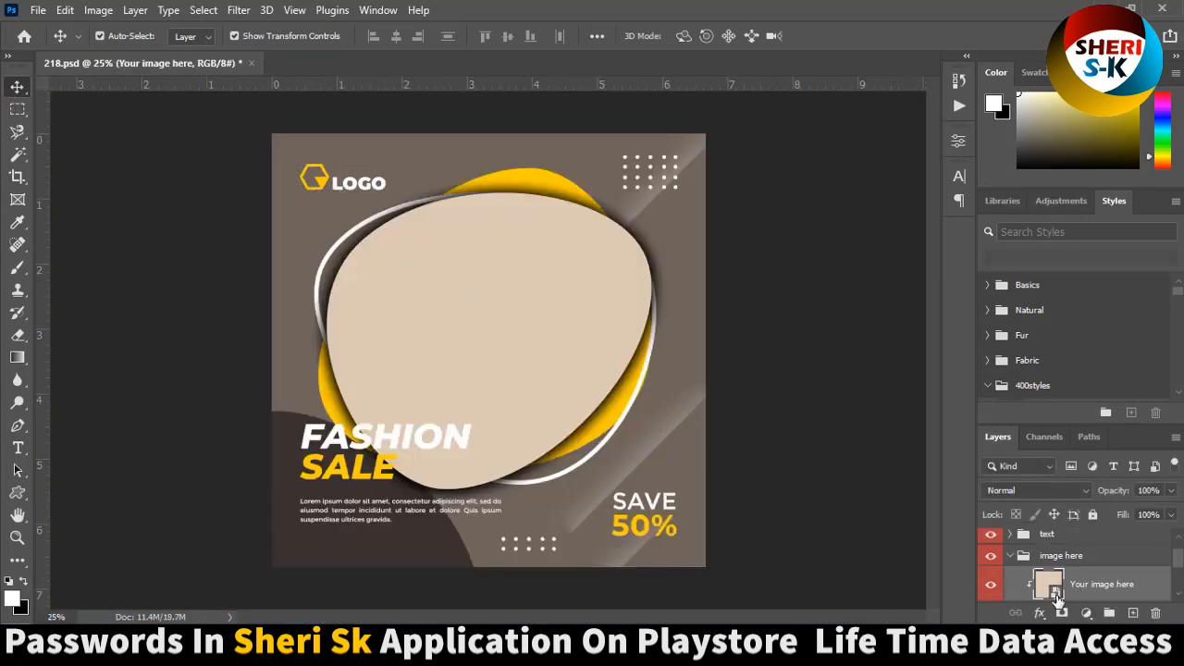
Open the 'Your image here' smart object, load the long-haired woman's photo, and close the .psb.
double_click(1047, 583)
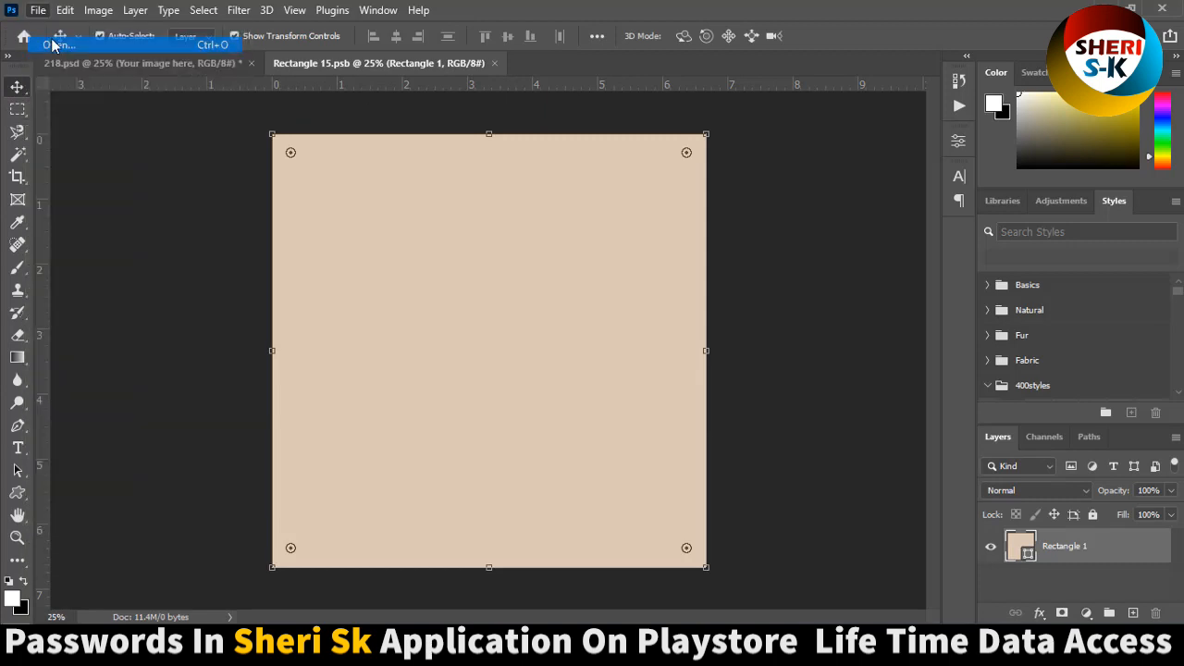
click(59, 44)
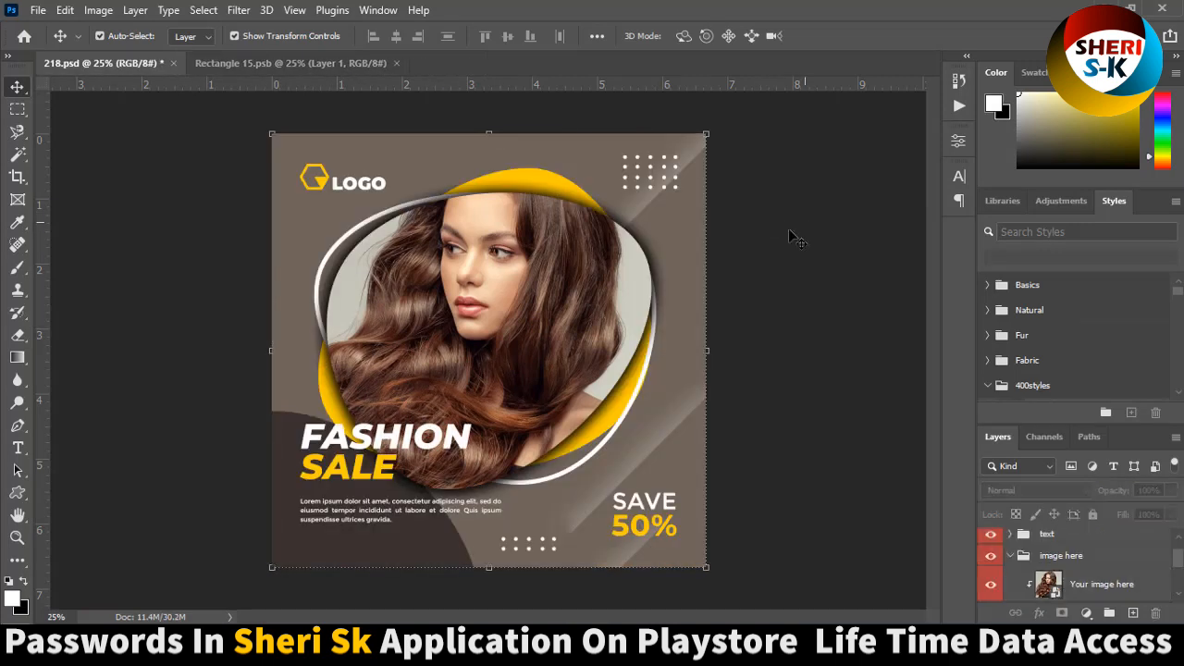
mouse_move(752, 339)
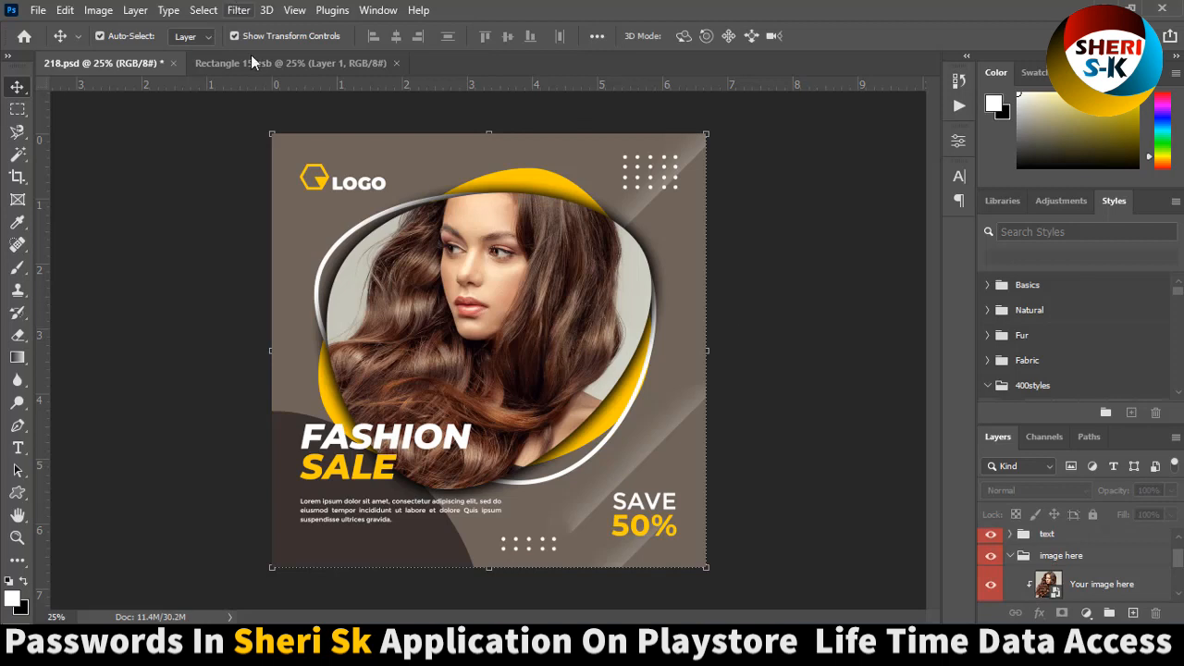
click(396, 62)
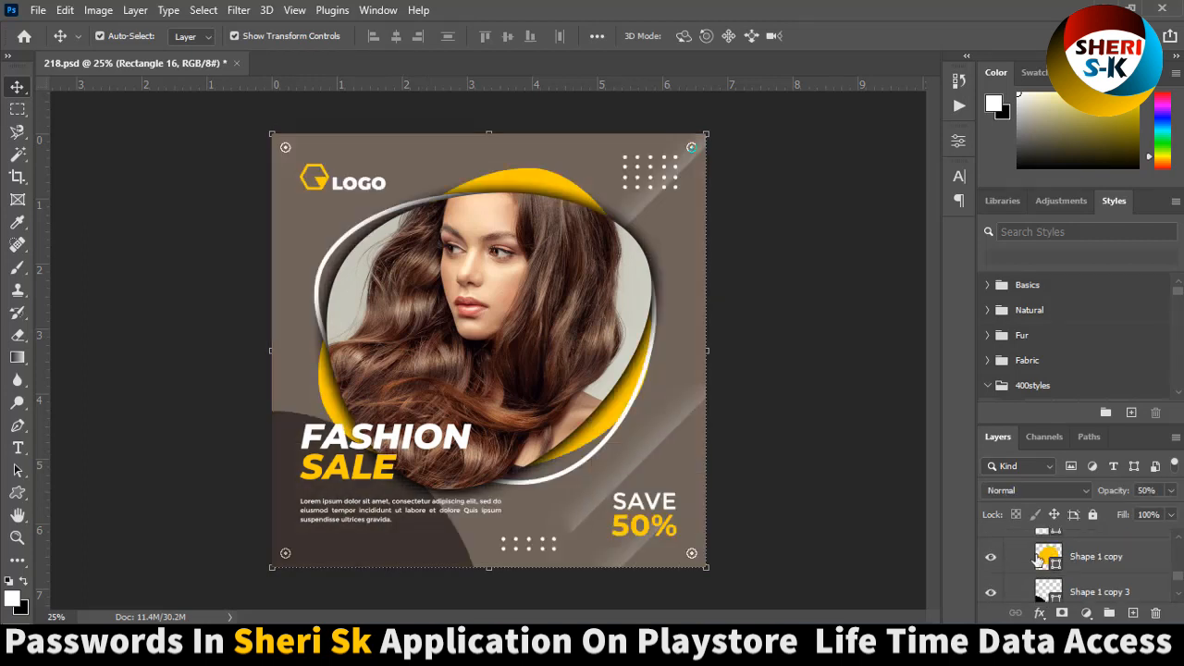
Recolour the yellow Shape 1 copy layer to olive brown #7e713f.
double_click(1048, 556)
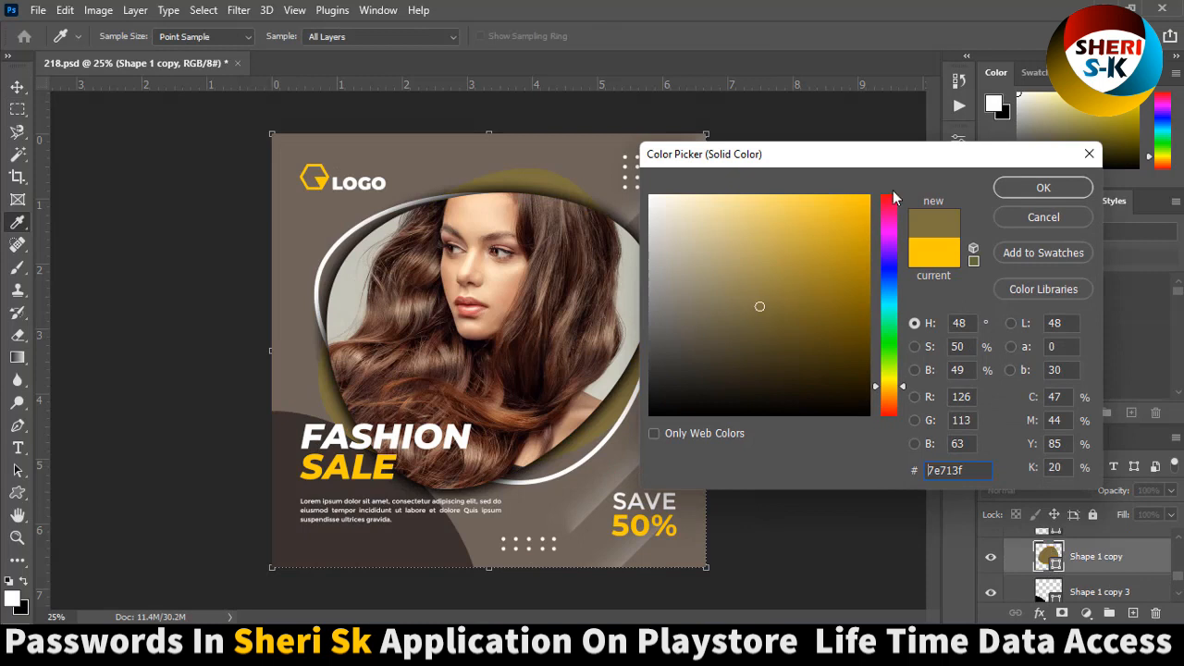
click(889, 194)
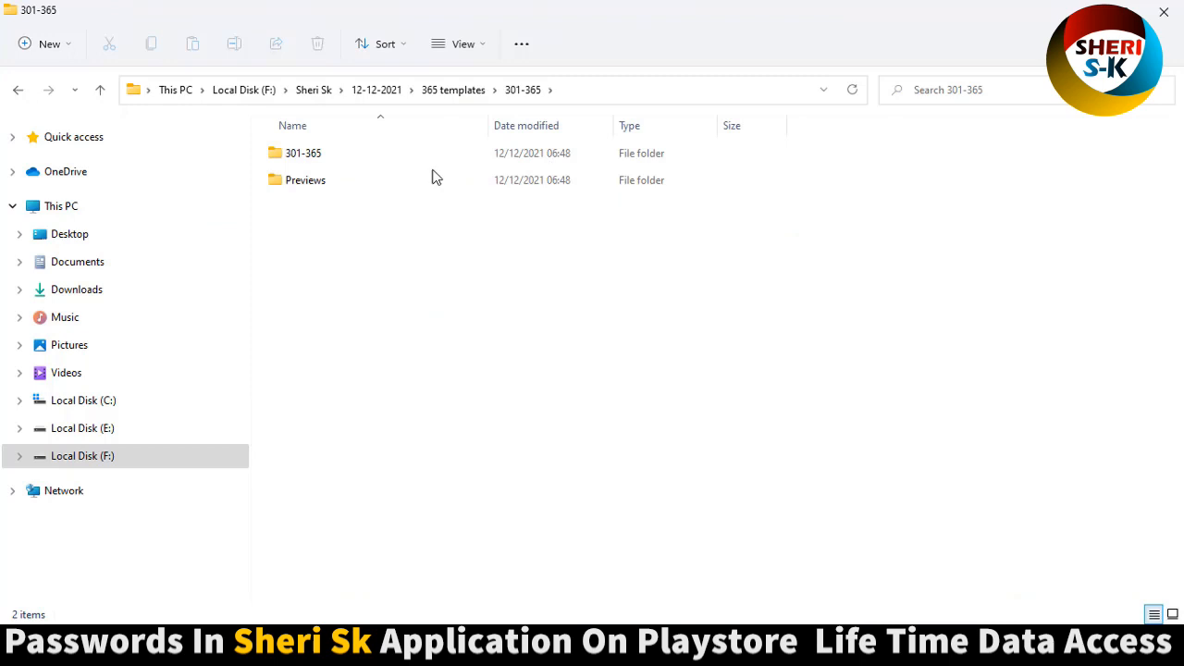
Browse the 301-365 previews, view Black Friday preview 362, and return to the 301-365 folder.
double_click(305, 180)
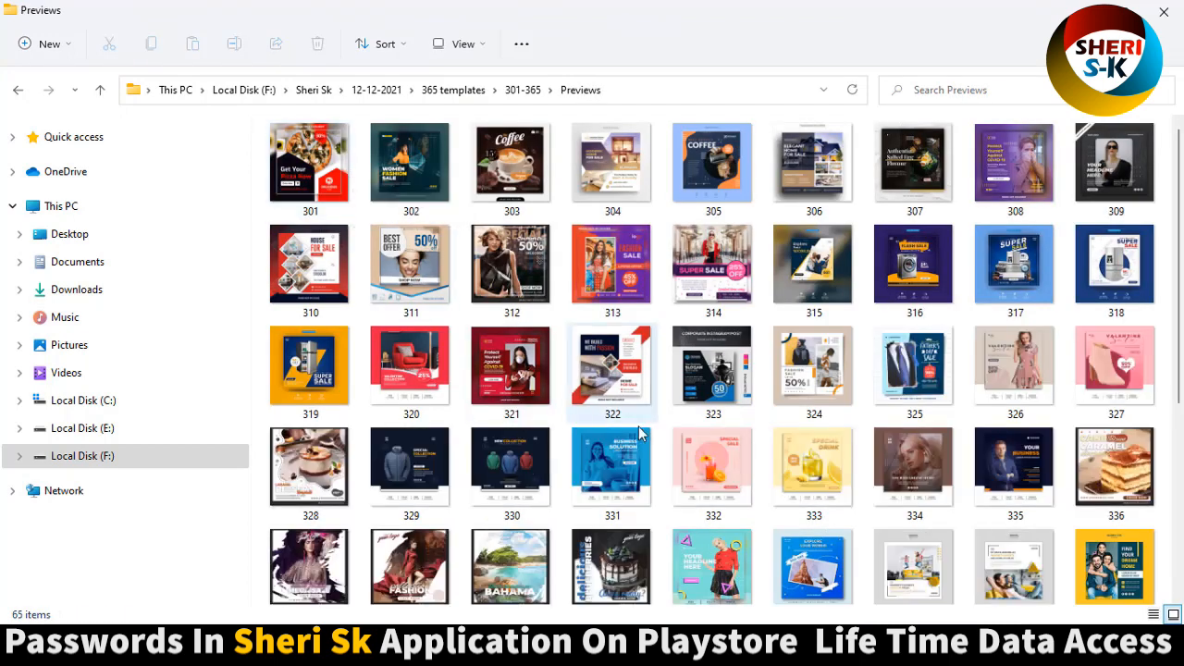
scroll(down, 3)
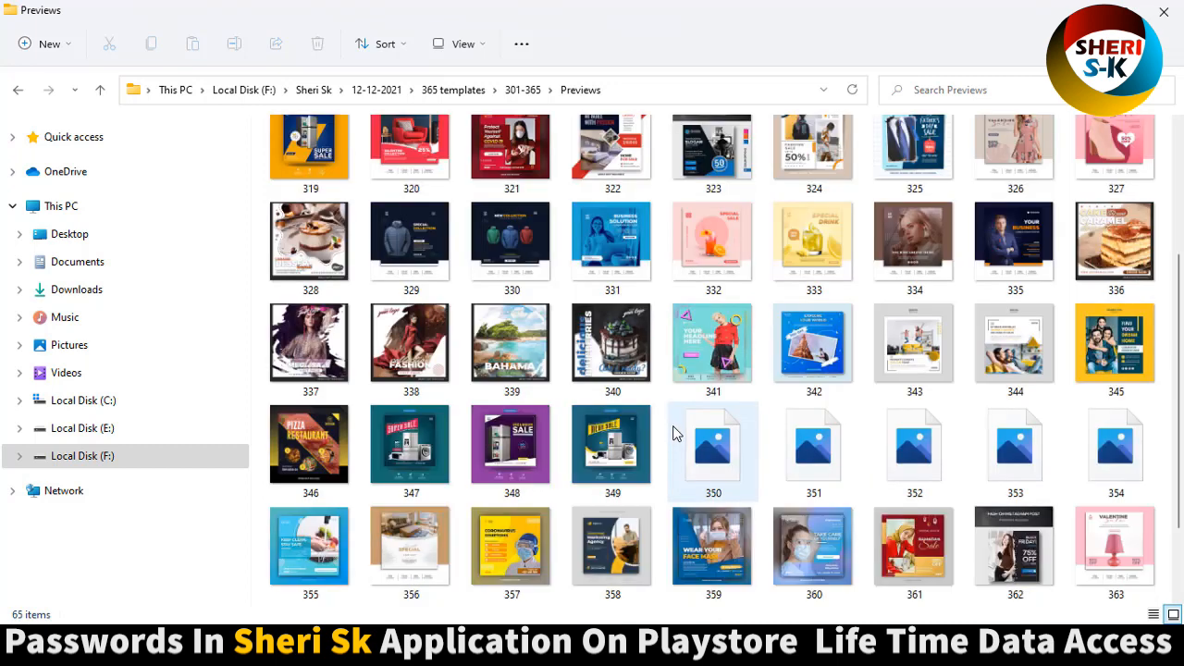
scroll(down, 3)
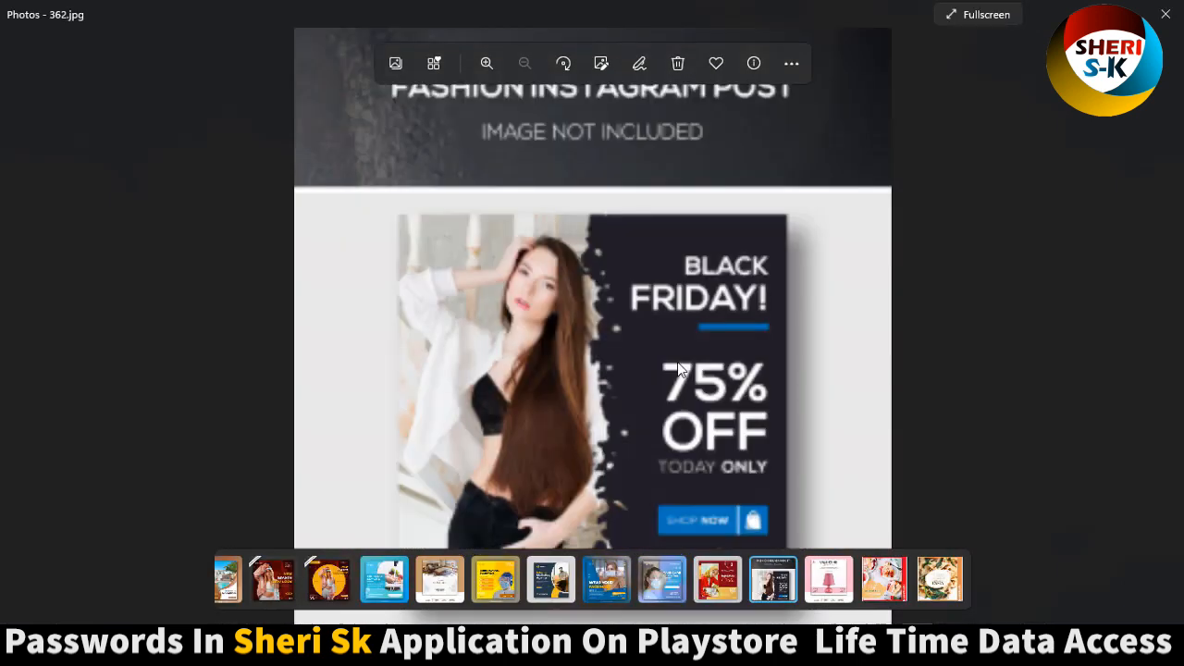
click(828, 580)
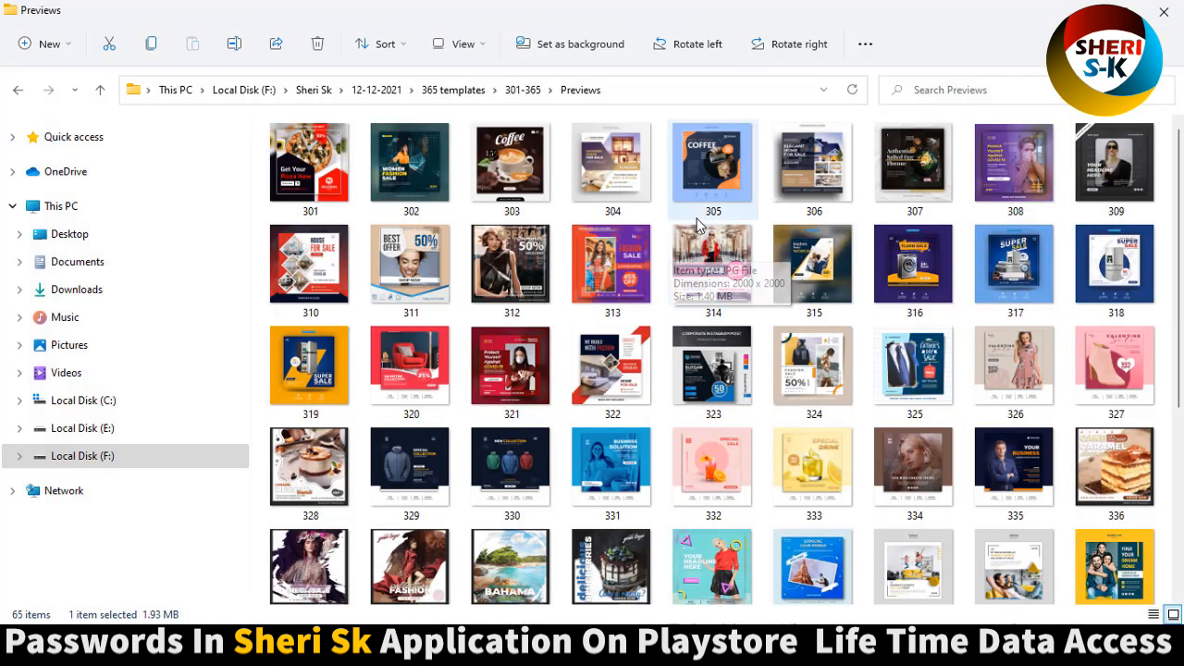
click(309, 162)
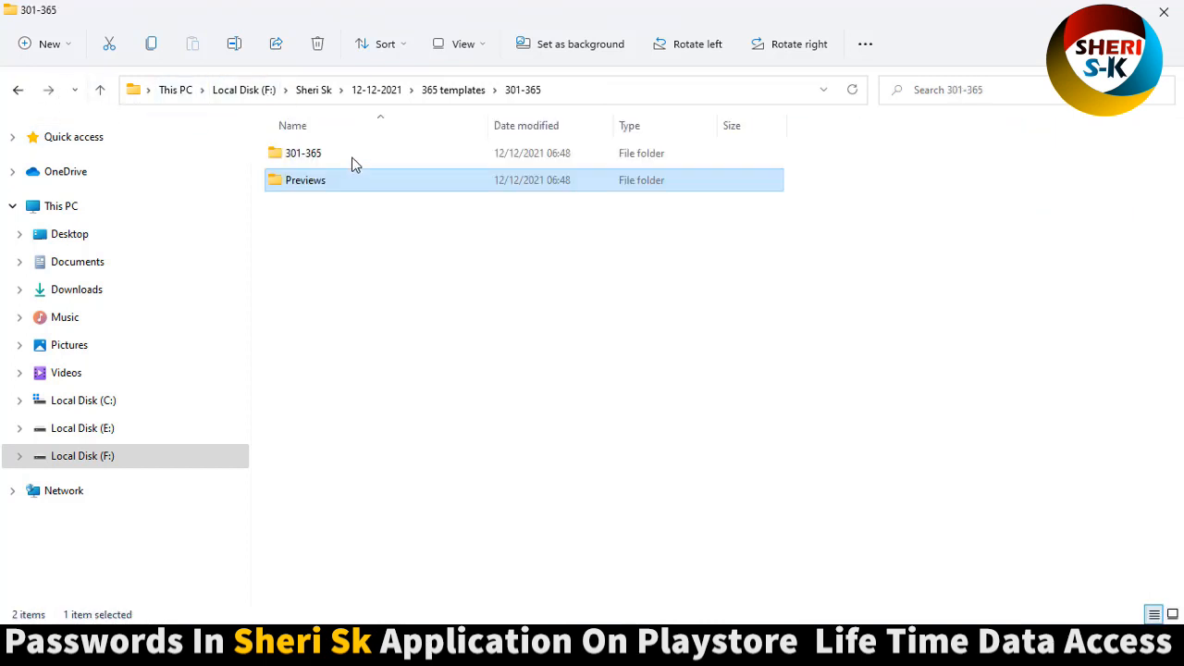
Open the inner 301-365 folder in Large icons view and browse the first templates.
double_click(302, 153)
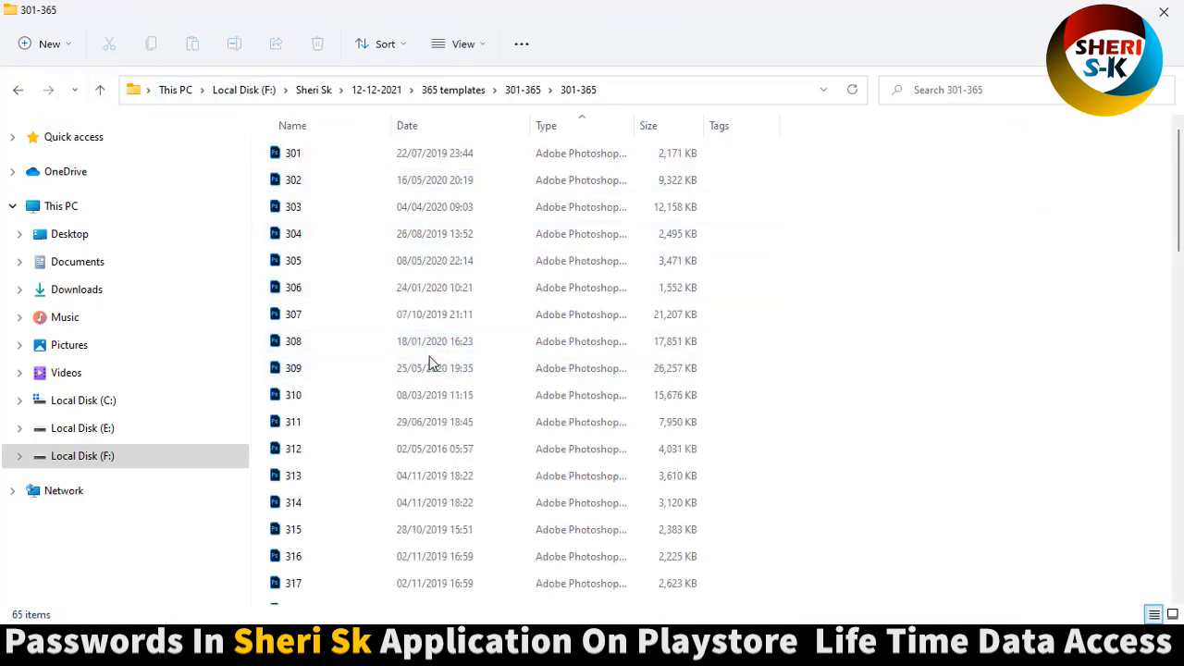
click(460, 44)
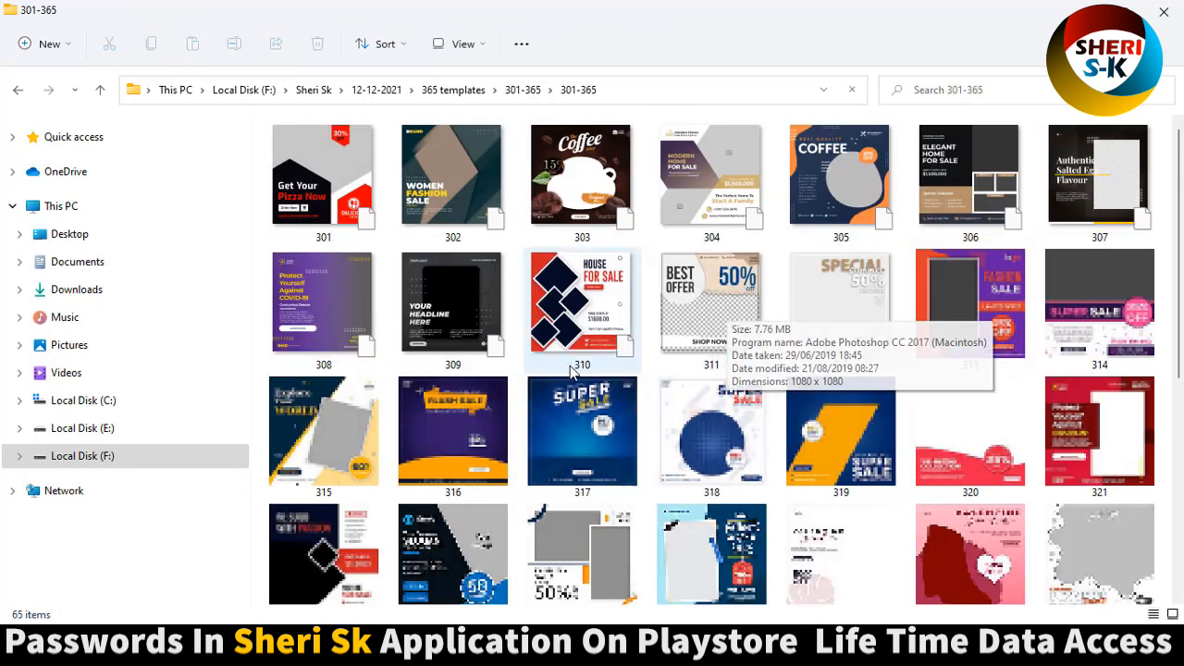
click(323, 175)
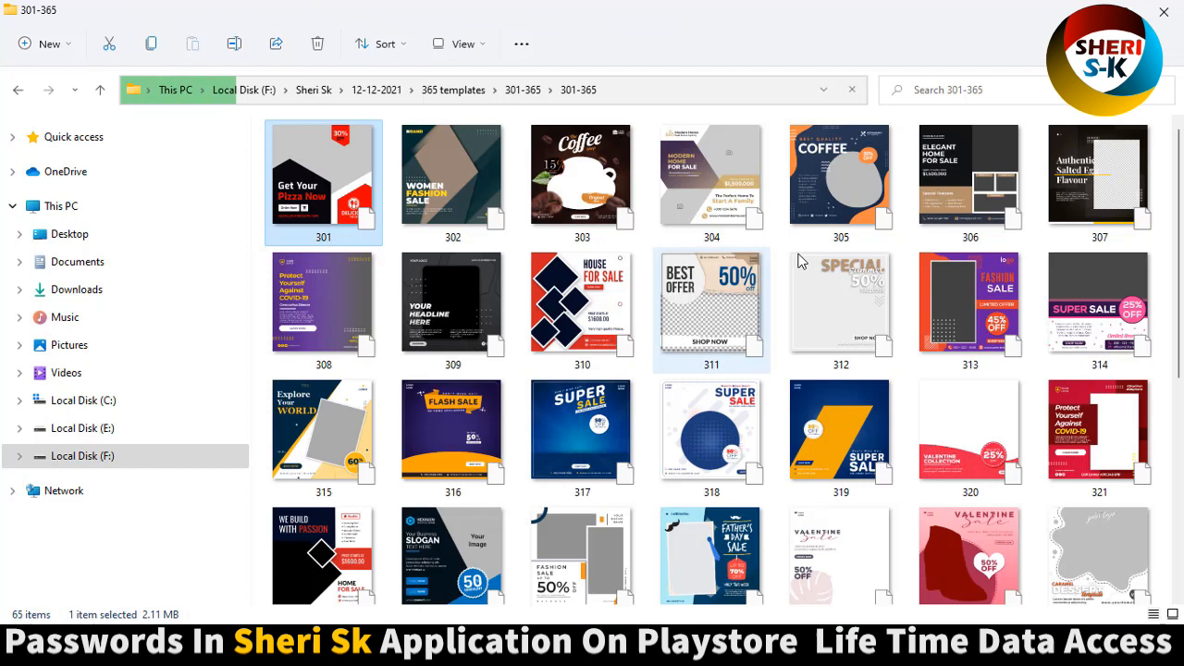
scroll(down, 3)
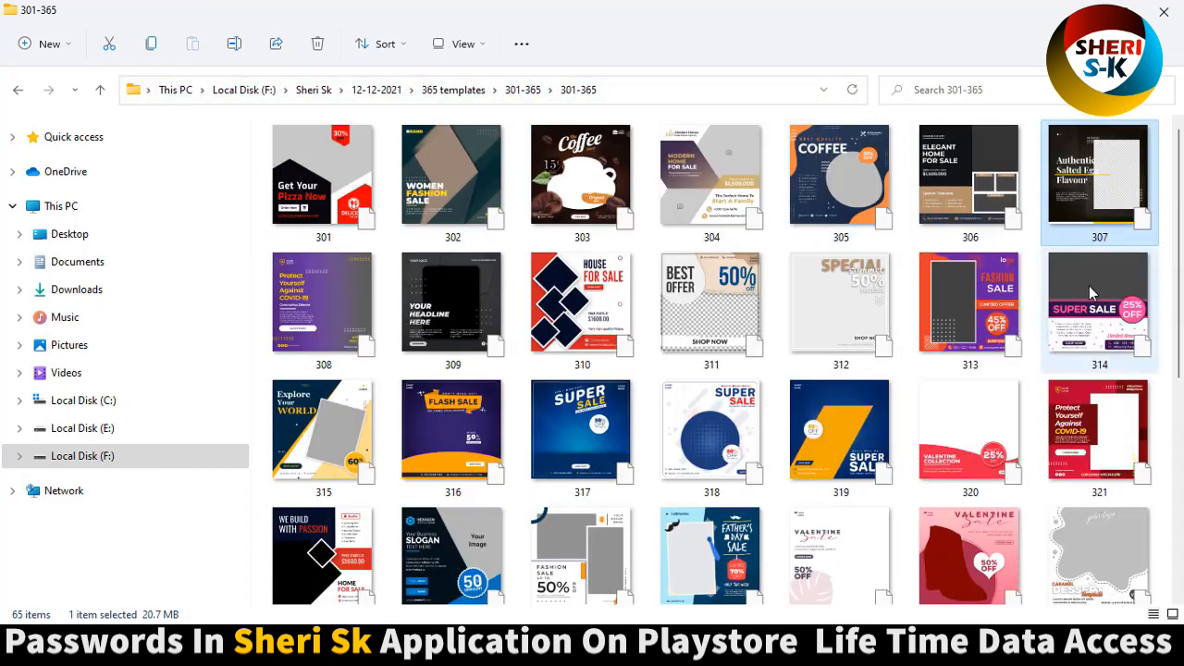
Scroll down past template 321 and open 356.psd in Photoshop.
click(1101, 435)
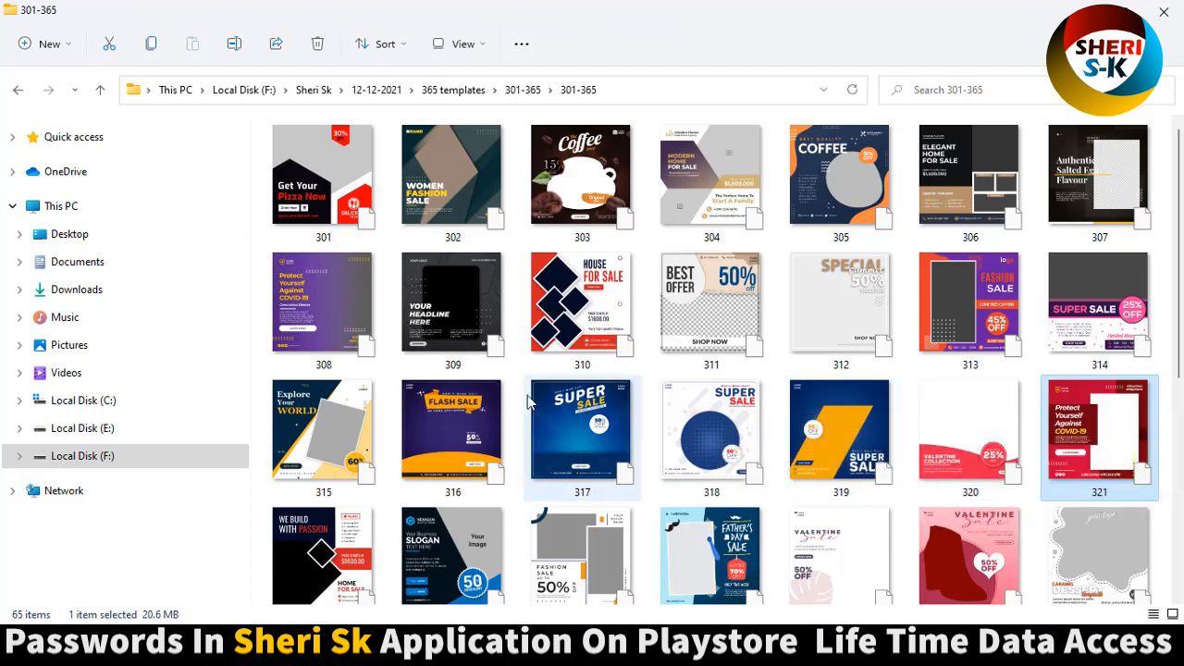
scroll(down, 3)
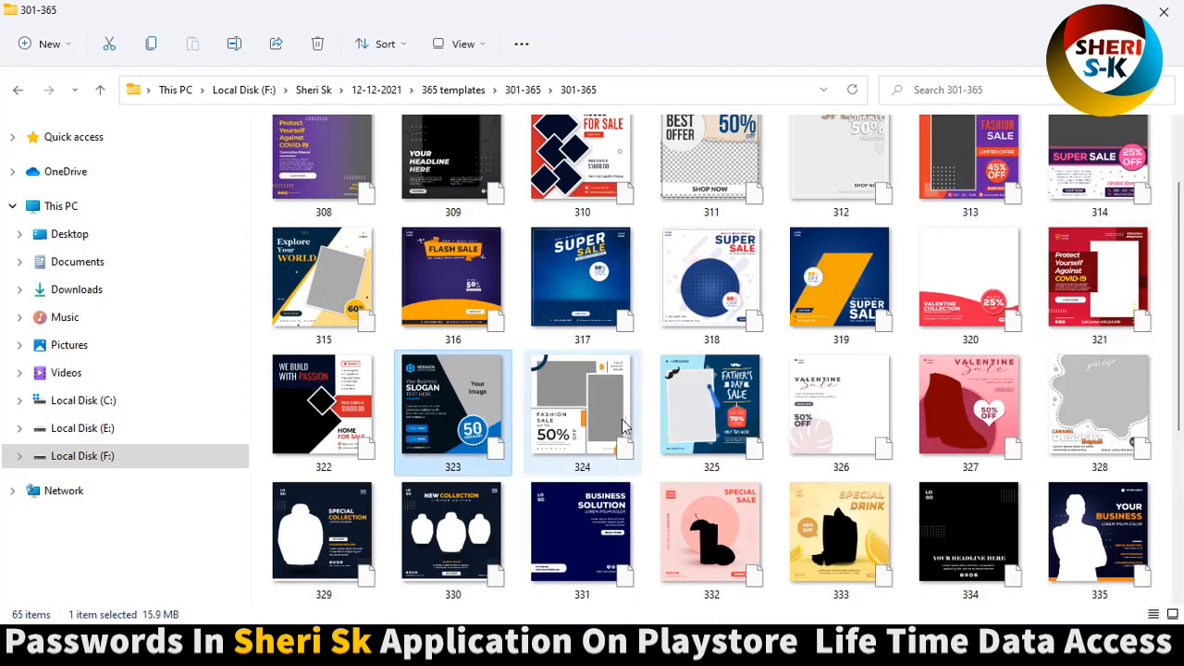
scroll(down, 3)
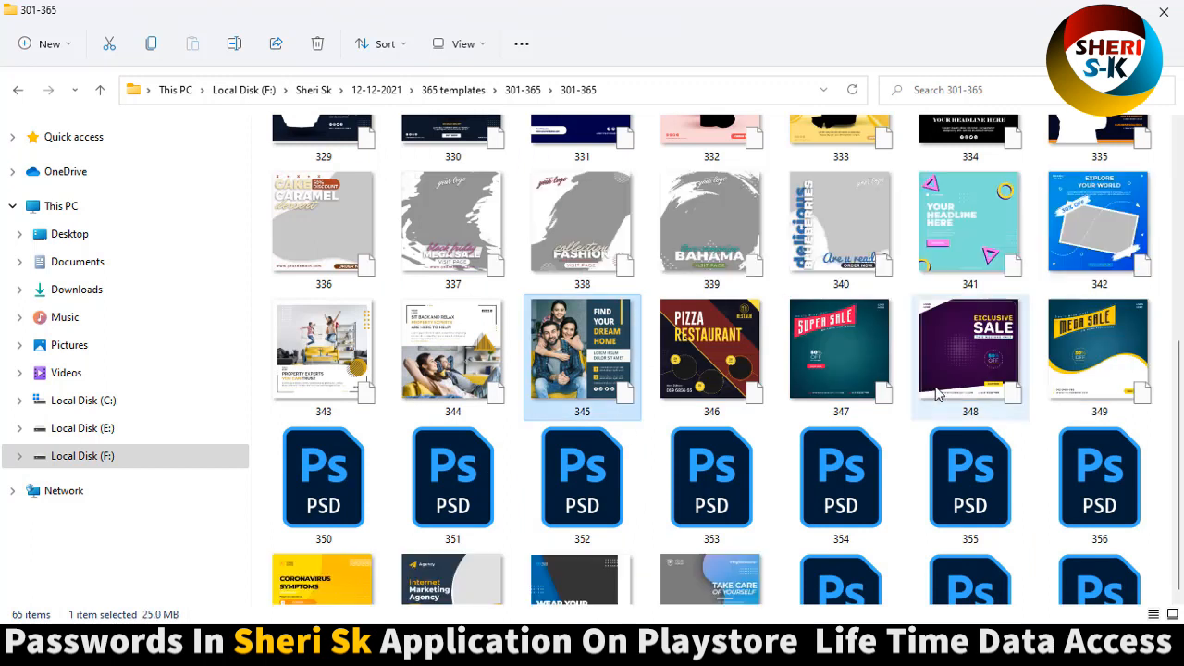
scroll(down, 3)
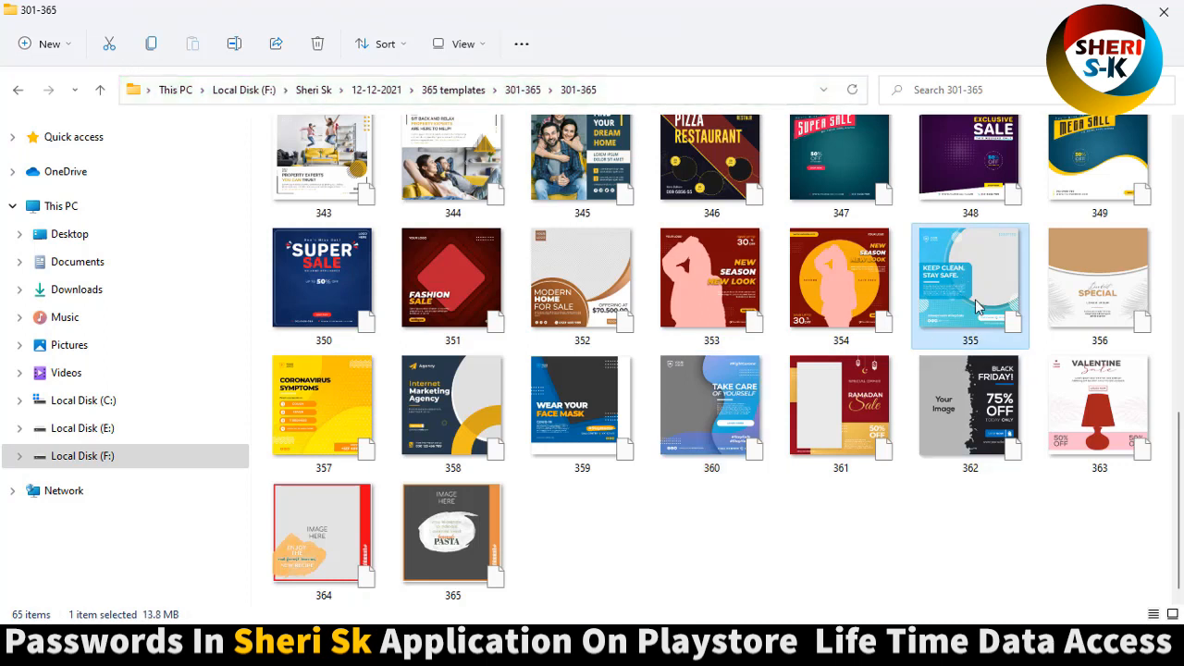
click(1099, 285)
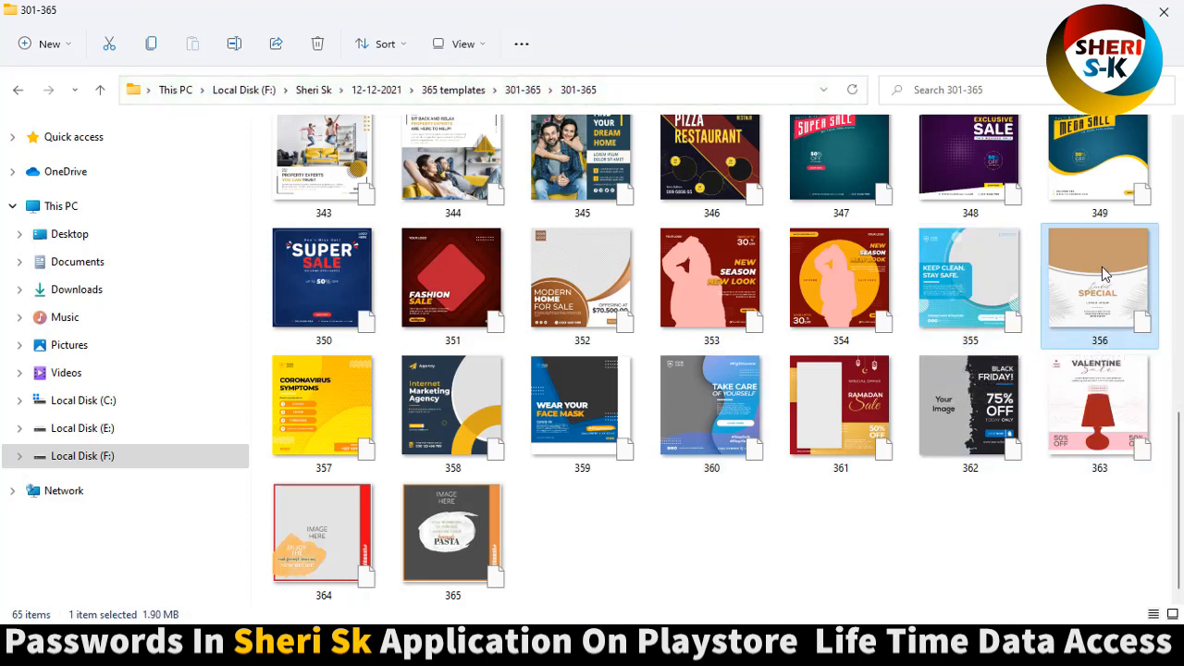
double_click(1099, 277)
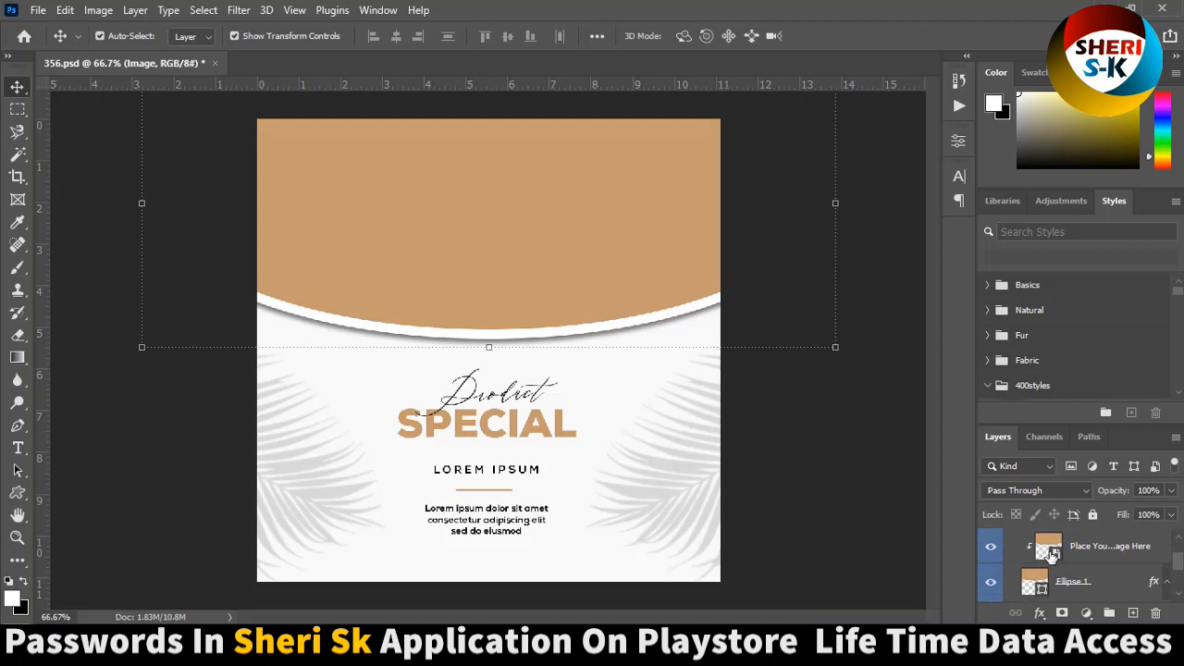
Open the Place Your Image Here smart object and place photo 19169 from the hairstyle folder.
double_click(1048, 546)
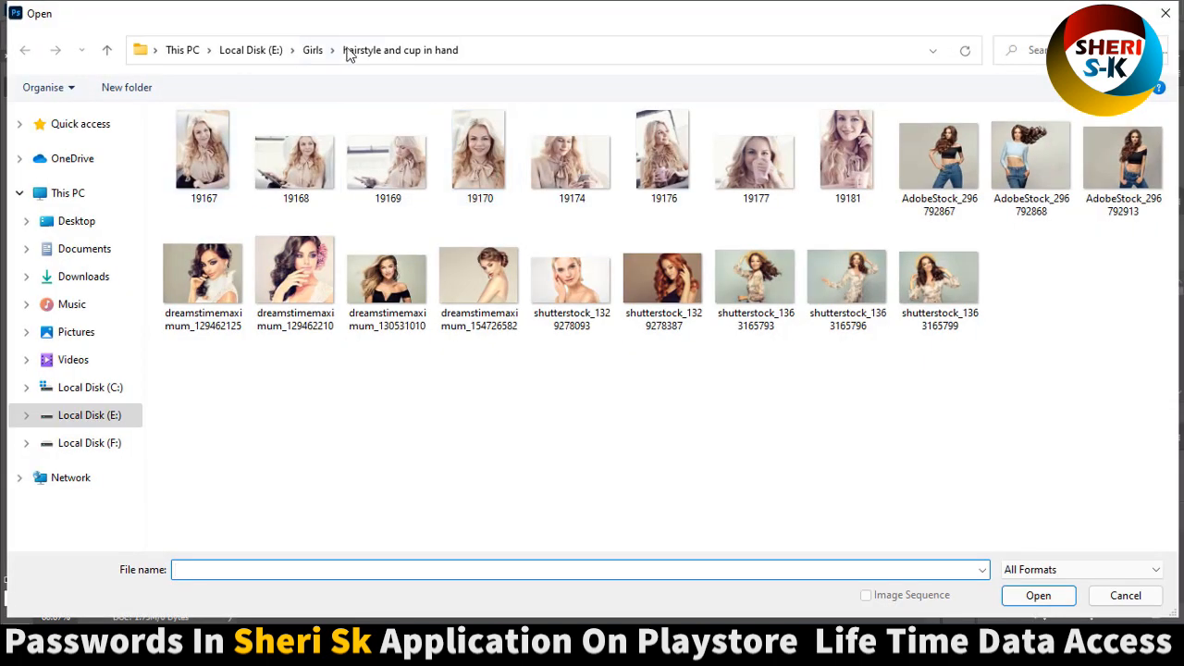
click(386, 150)
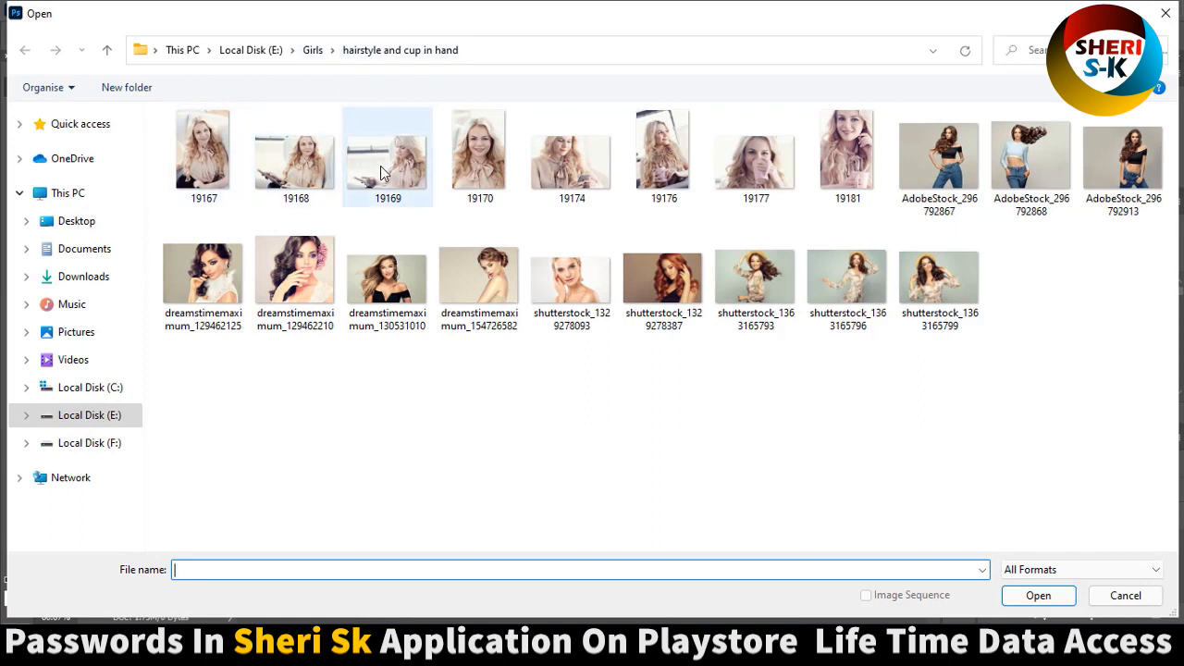
click(1125, 595)
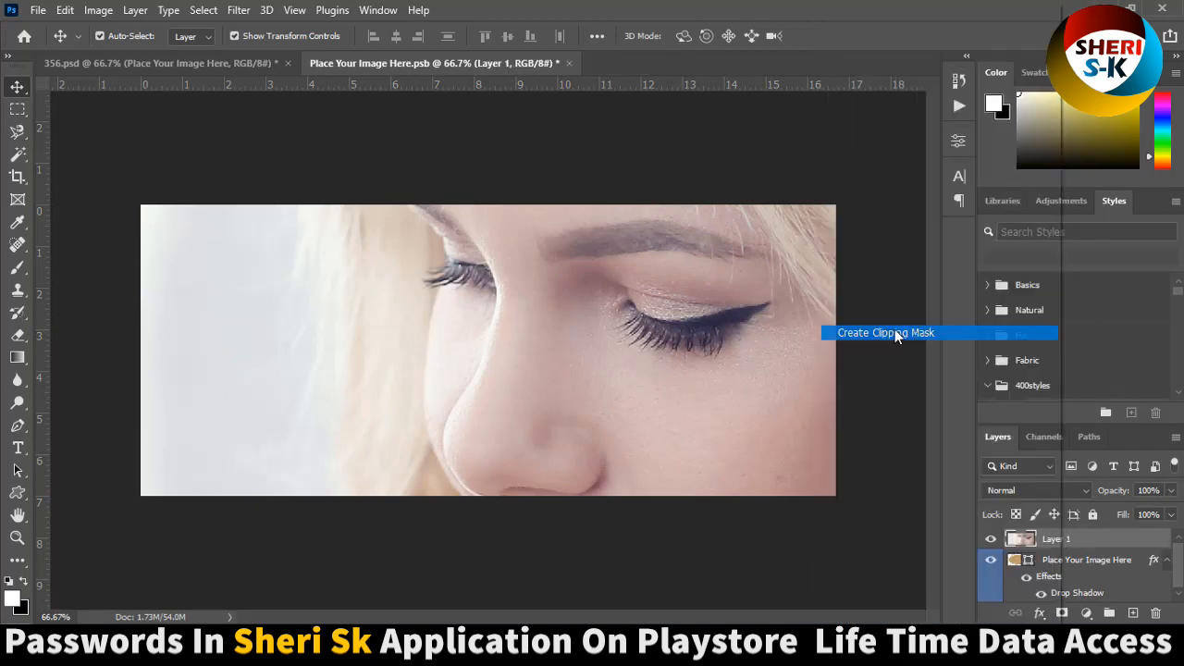
Clip the woman's photo to the placeholder oval and shrink it to fit.
click(885, 332)
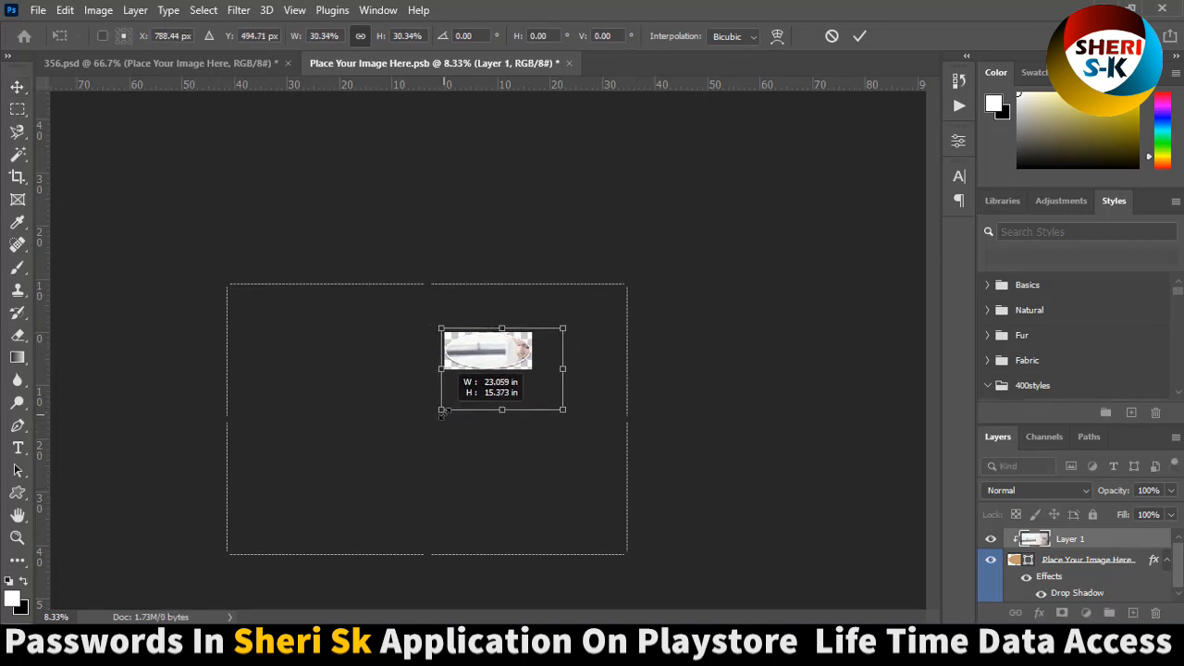
drag(563, 409, 539, 390)
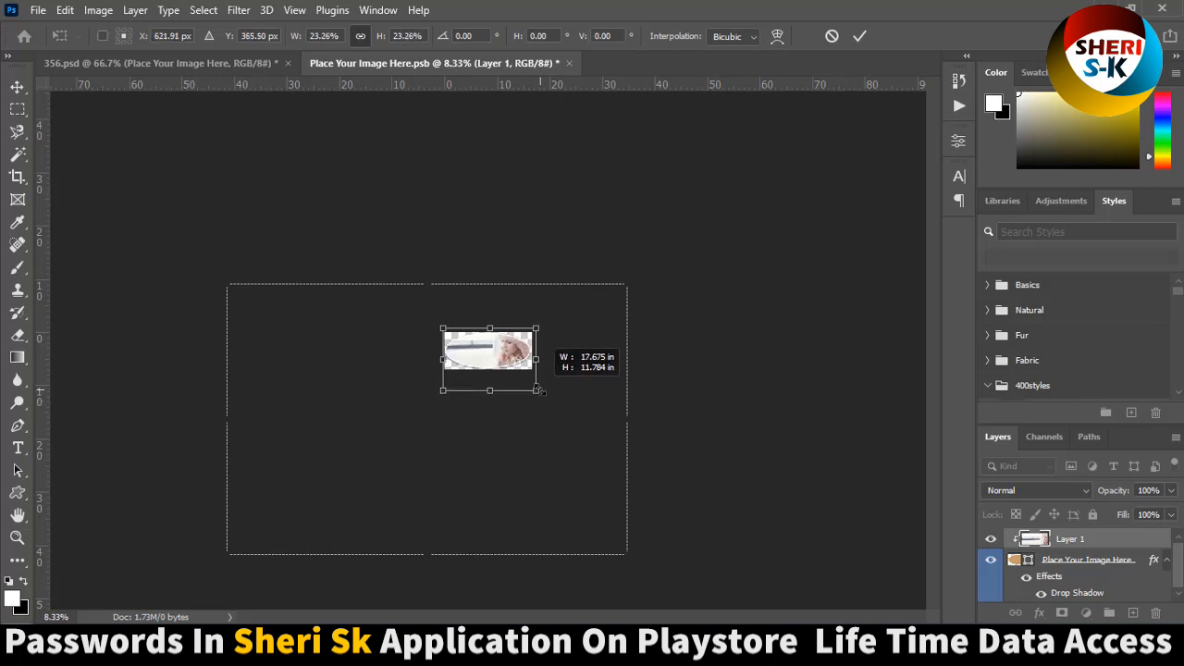
drag(539, 389, 535, 387)
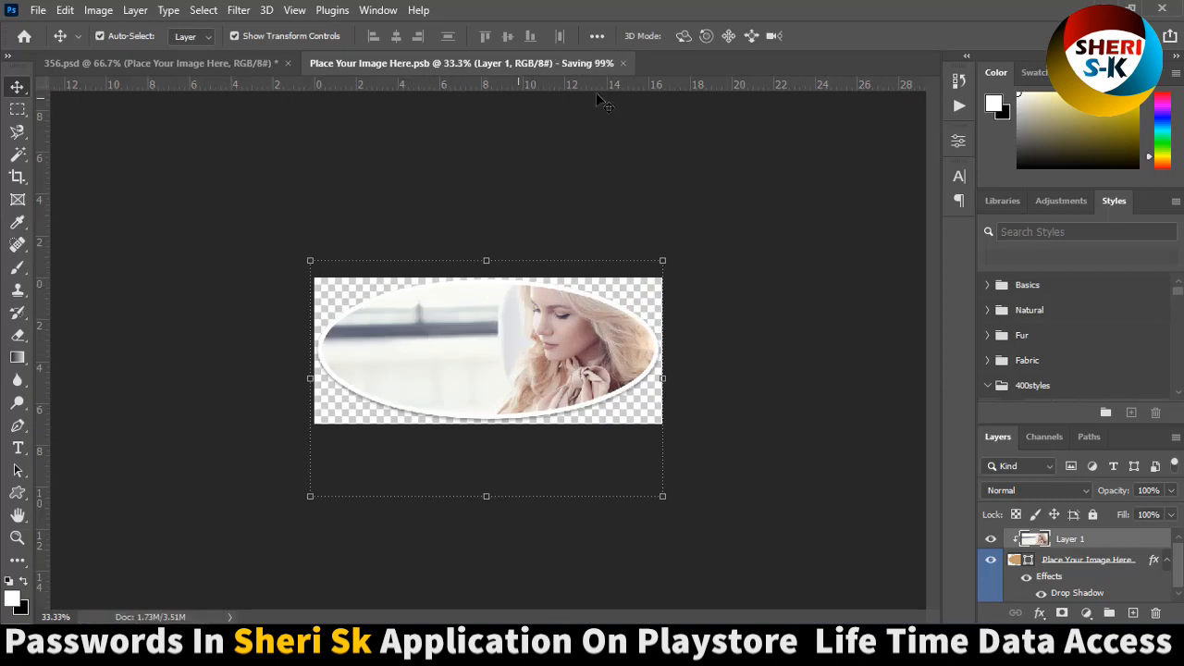
Save and close the placeholder contents, then close 356 without saving.
click(157, 63)
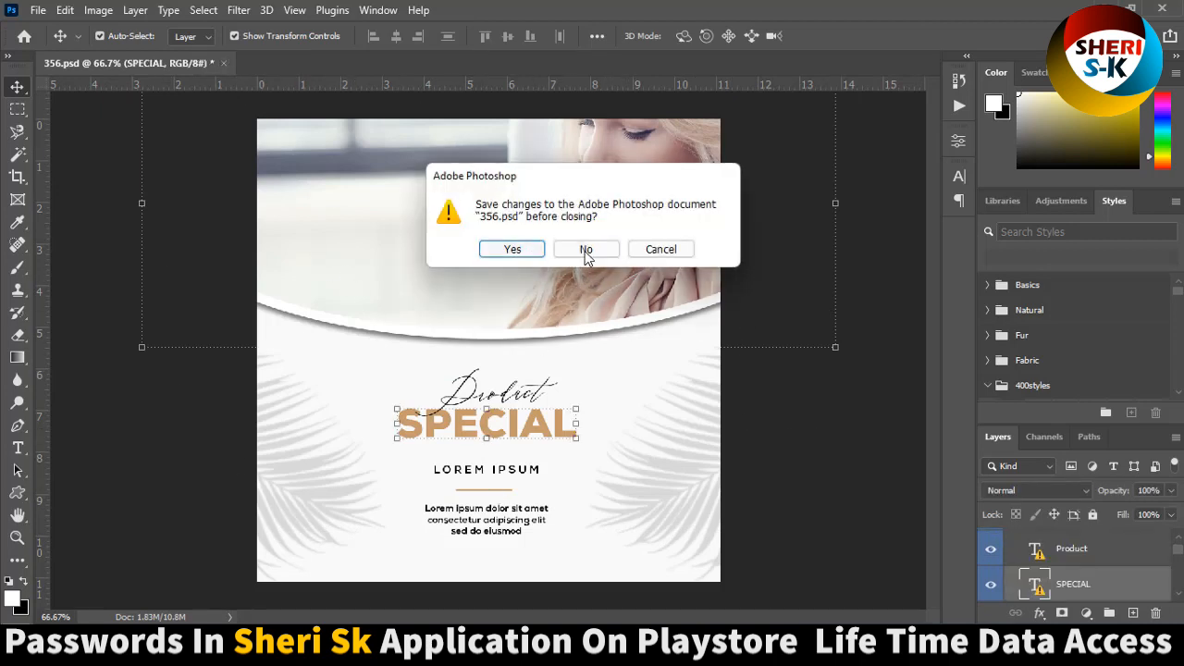
click(586, 249)
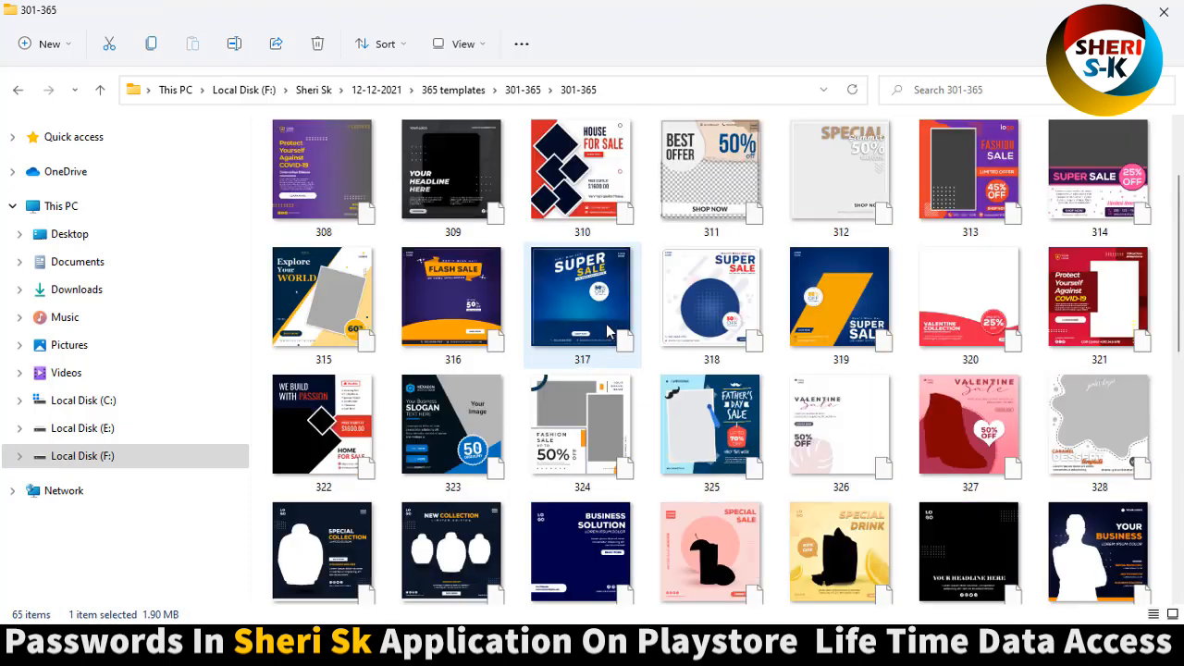
Return to the 301-365 folder and bring up the Sheri Sk Google Play listing.
click(19, 90)
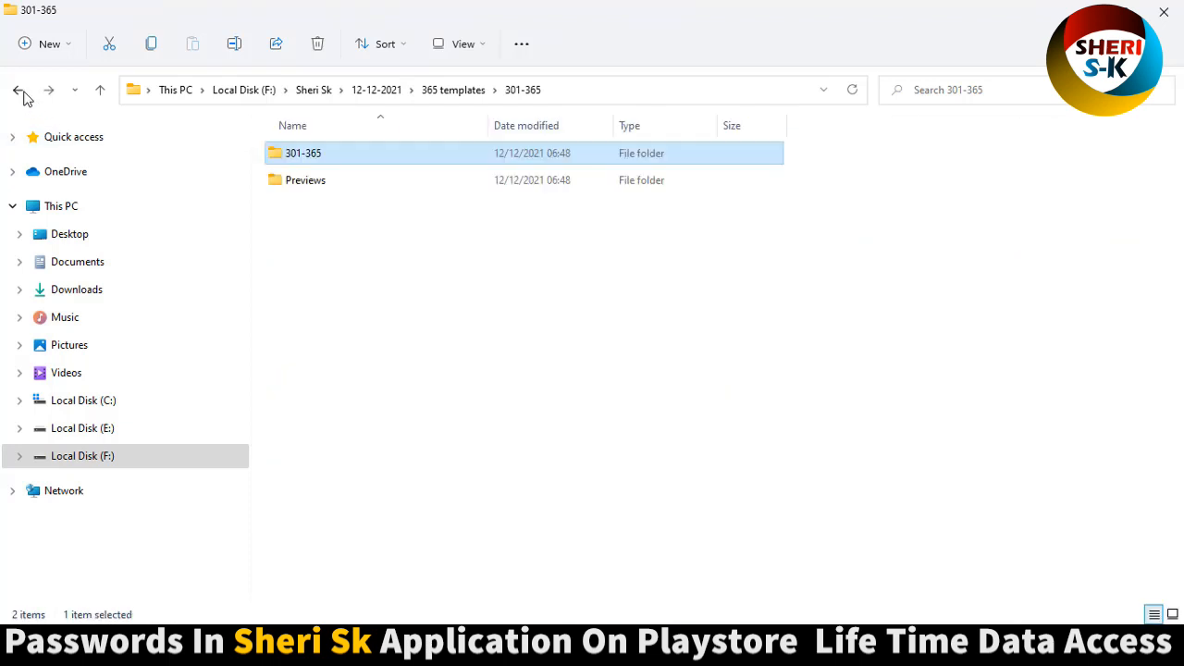
click(17, 89)
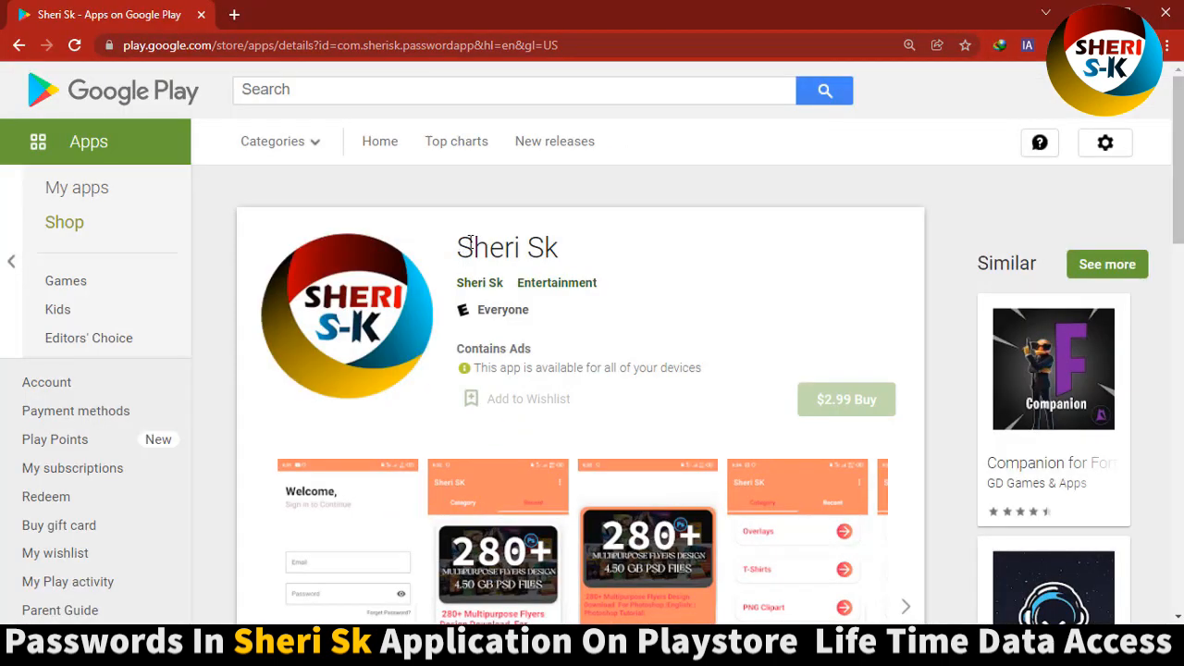
mouse_move(768, 316)
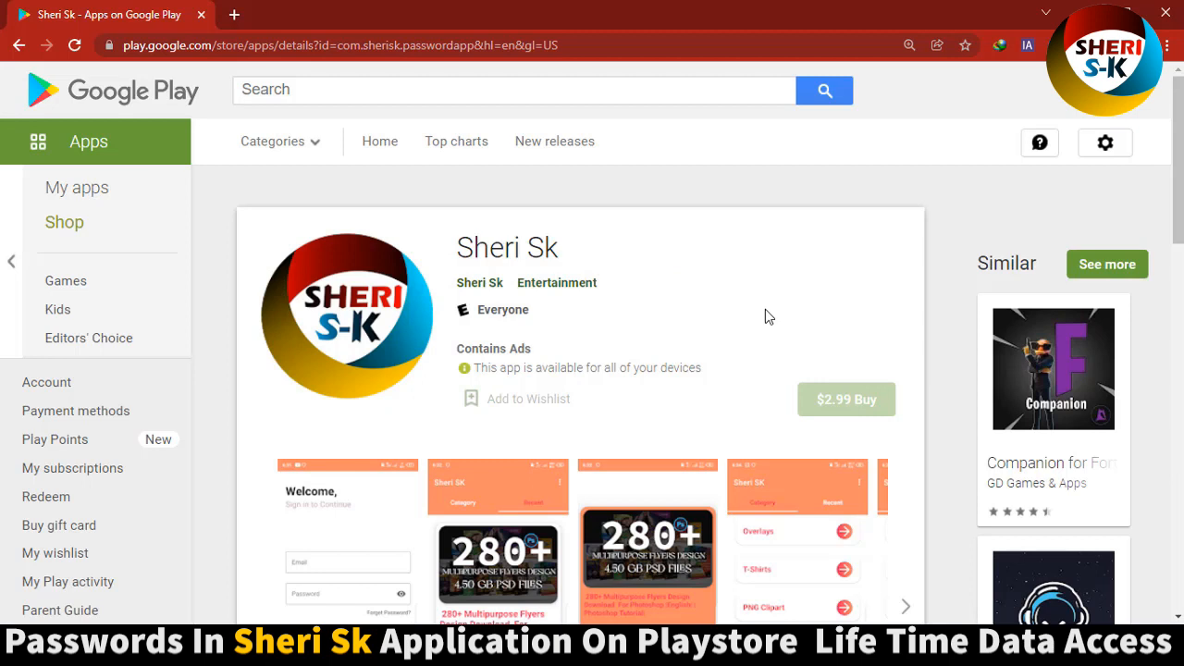